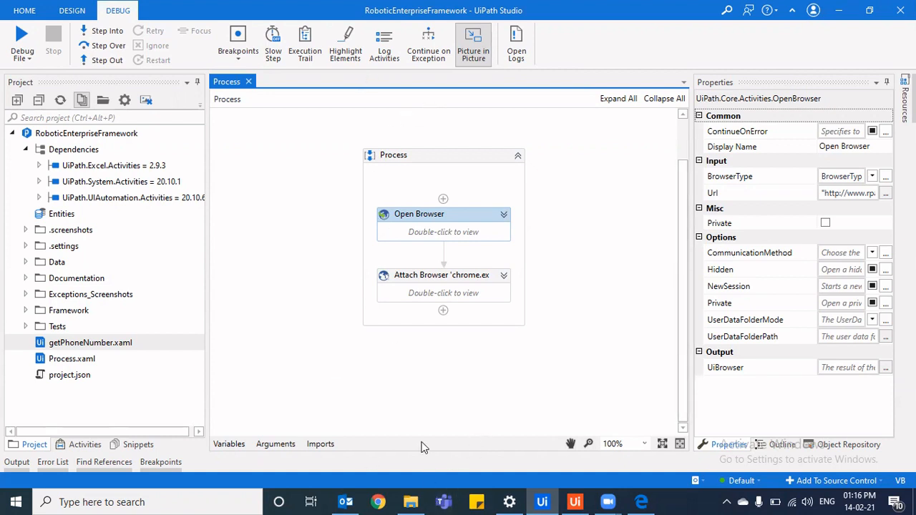
# - Start a debug run of Process.xaml from the Studio ribbon
pyautogui.click(72, 10)
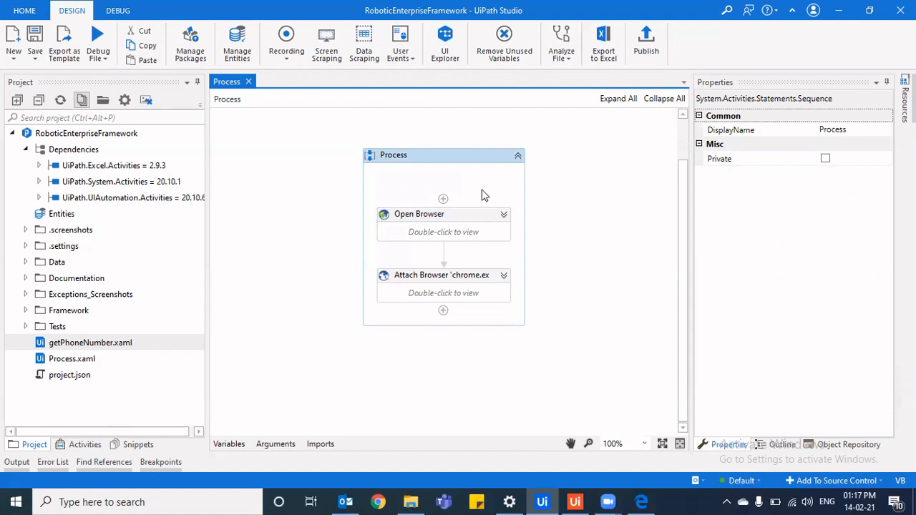
pyautogui.click(117, 10)
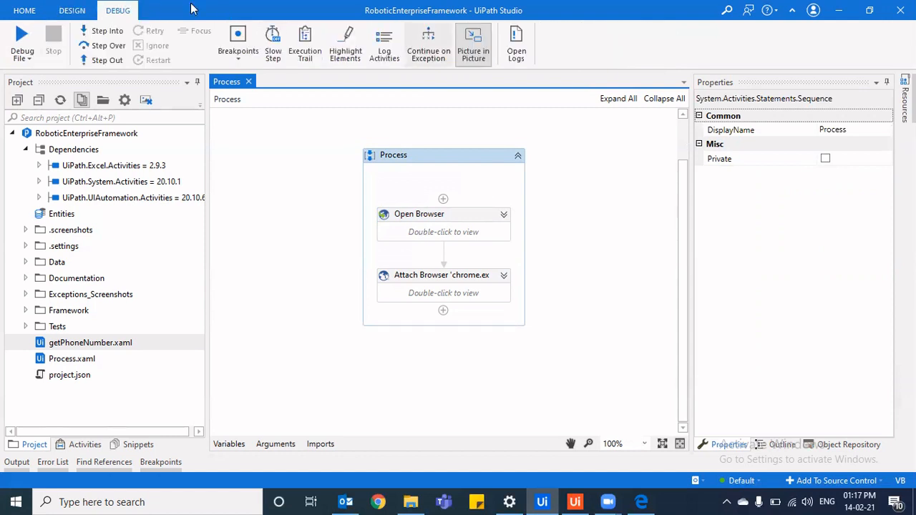
pyautogui.click(72, 10)
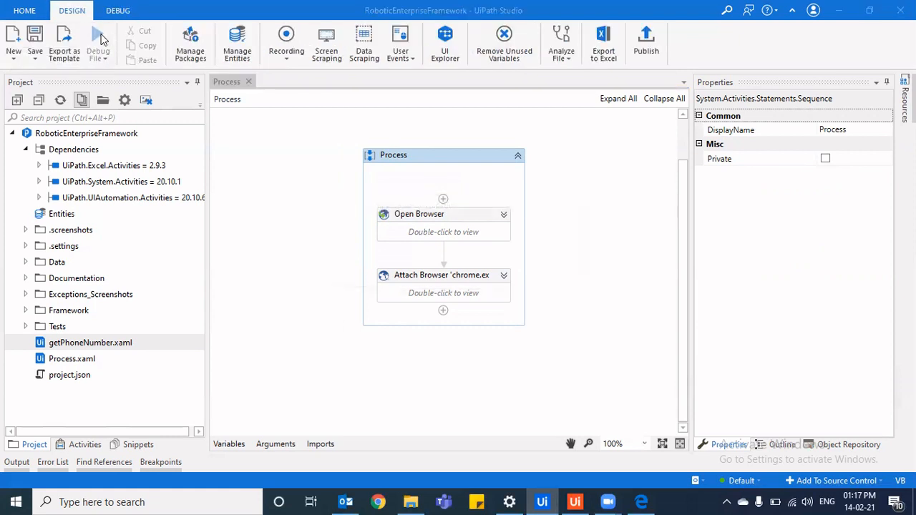
pyautogui.click(98, 43)
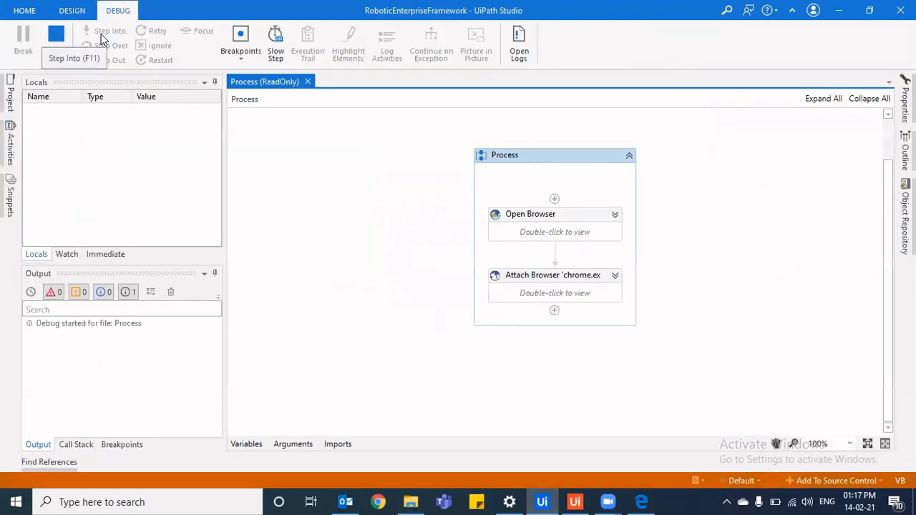
pyautogui.click(110, 39)
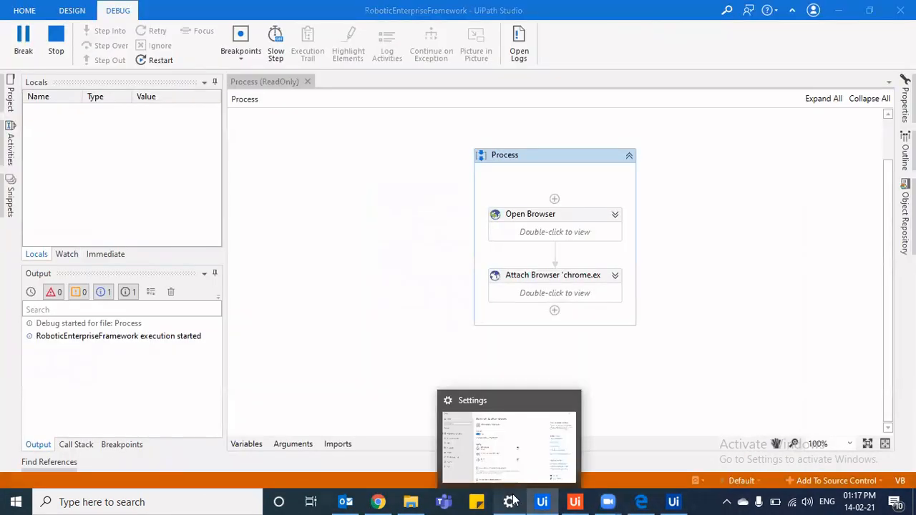
pyautogui.moveTo(412, 500)
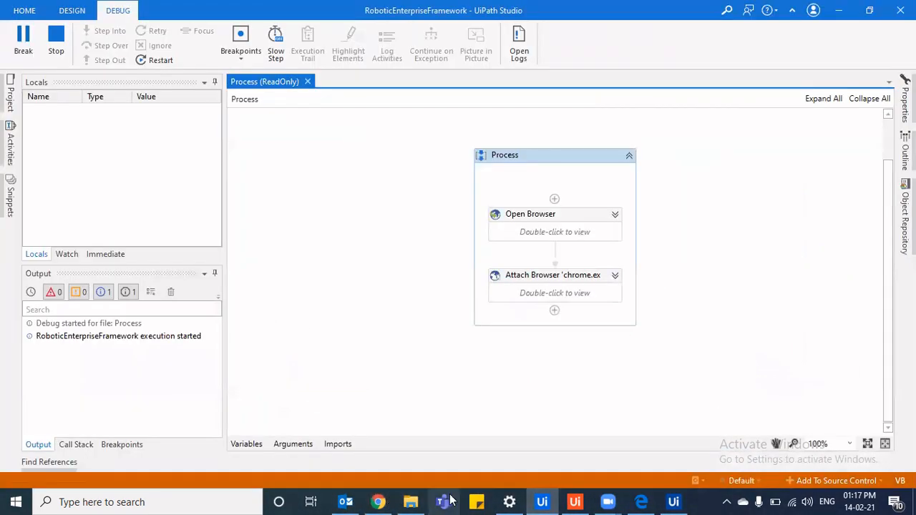
# - Show the RPA Challenge page as it fills in Valentine Day and Anmol
pyautogui.click(378, 501)
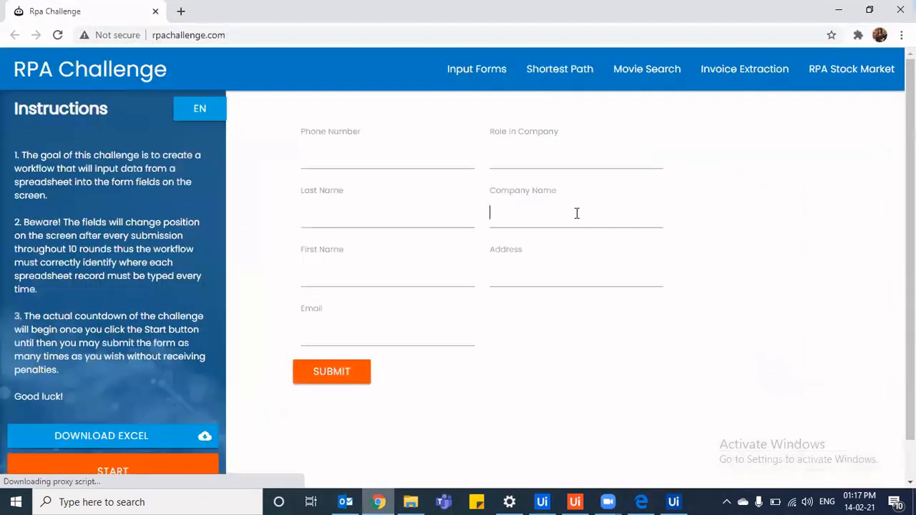
pyautogui.write('Valentine Day')
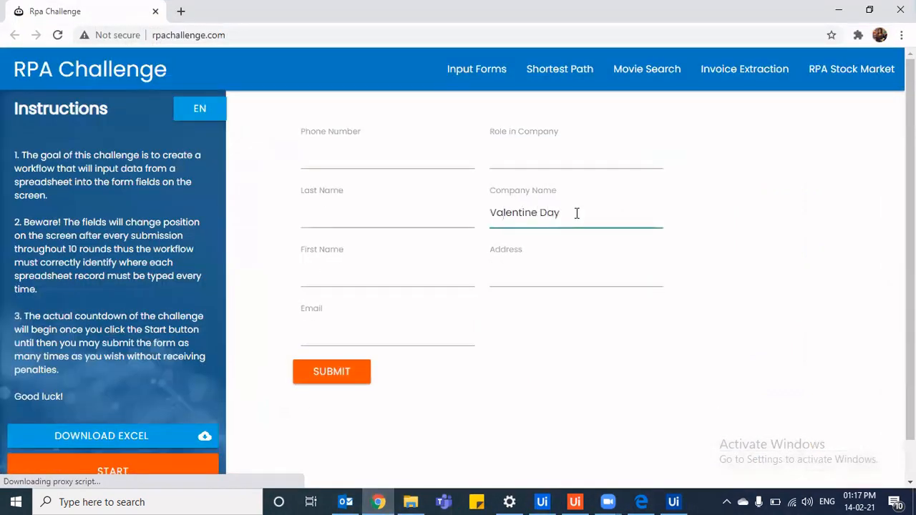
pyautogui.write('Anmol')
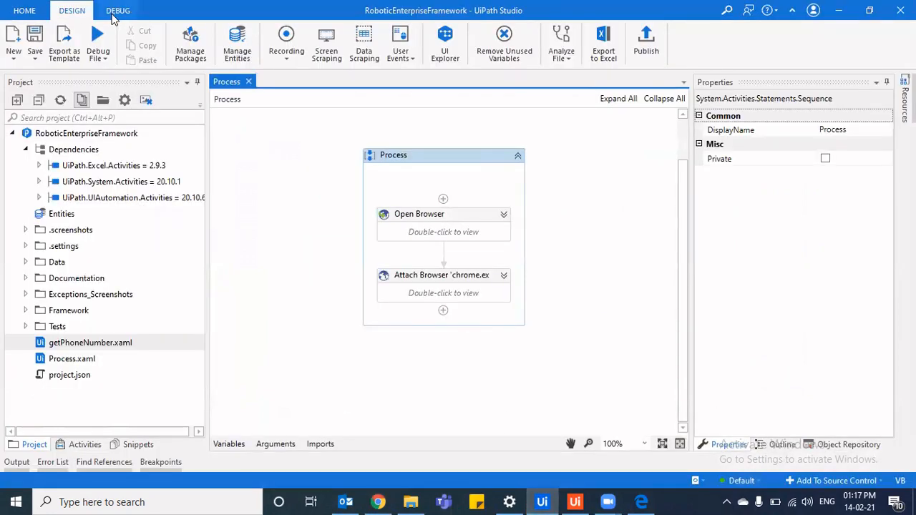
# - Debug Process.xaml in a Picture in Picture session with Keep on top turned off
pyautogui.click(118, 10)
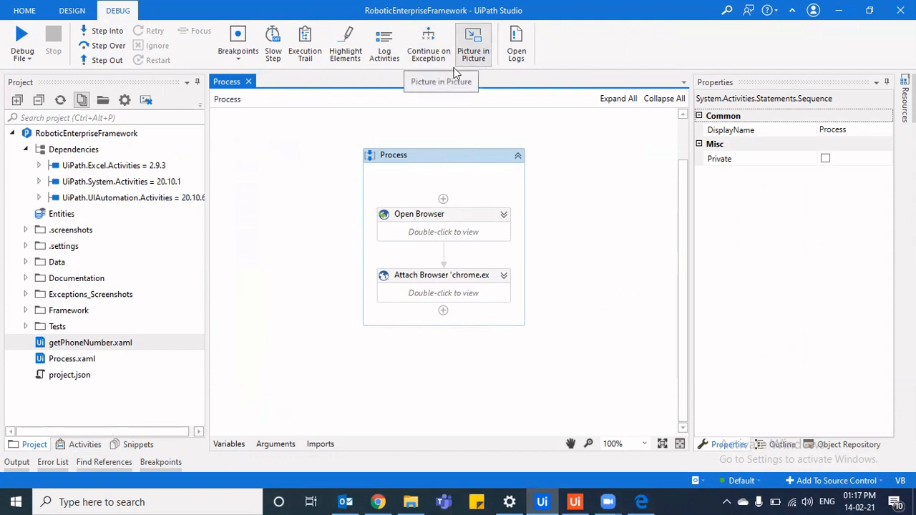
pyautogui.moveTo(433, 108)
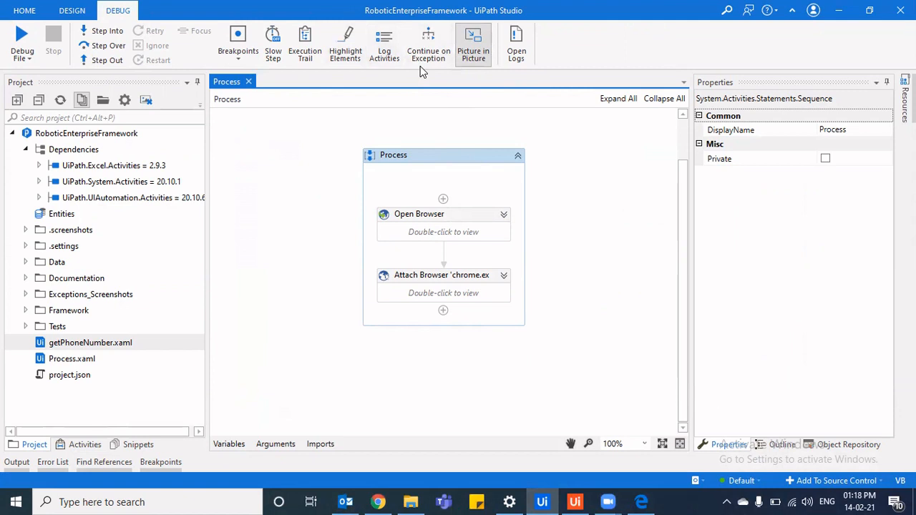
pyautogui.moveTo(400, 199)
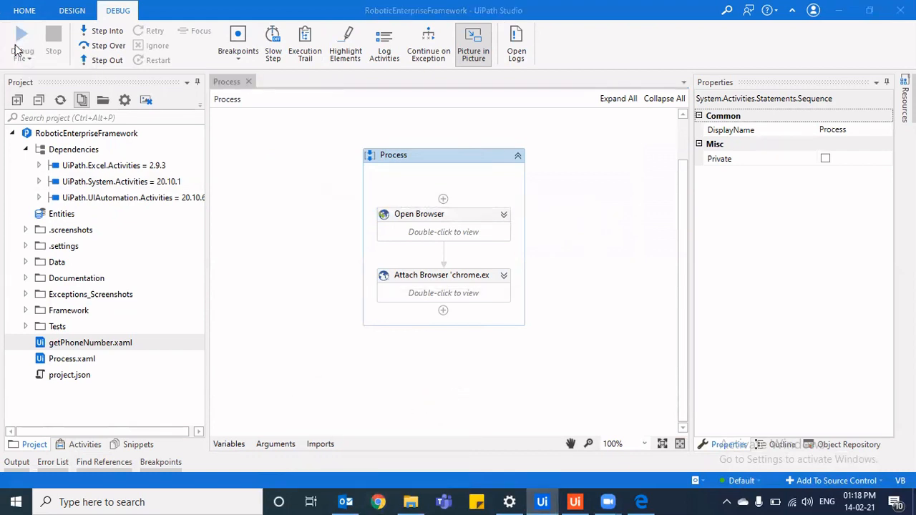
pyautogui.click(21, 34)
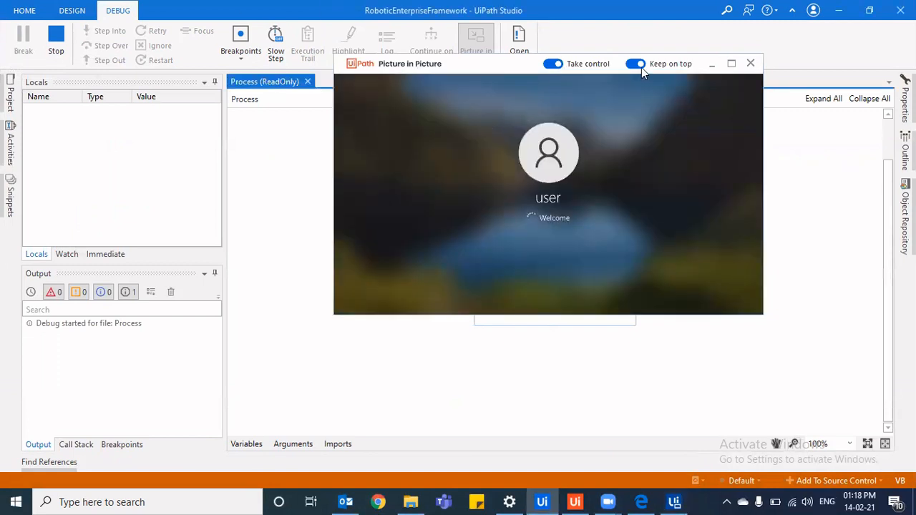
pyautogui.click(635, 64)
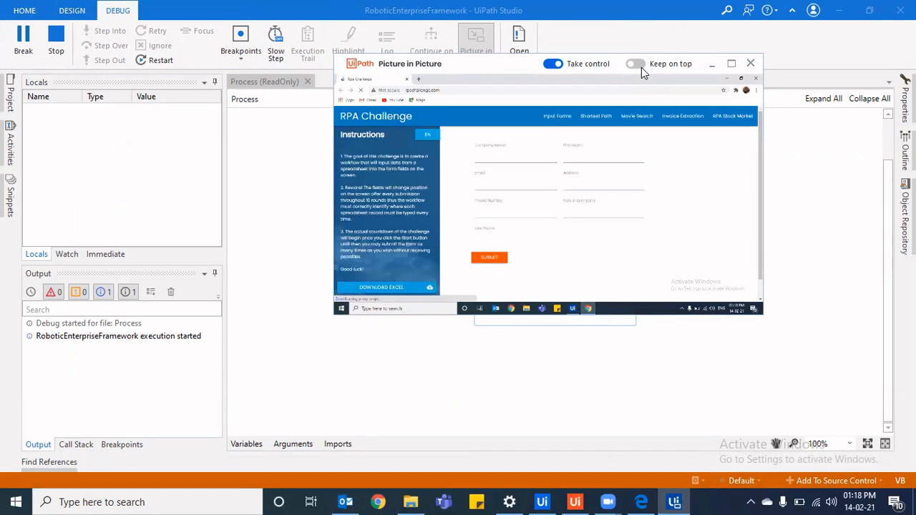
pyautogui.click(635, 63)
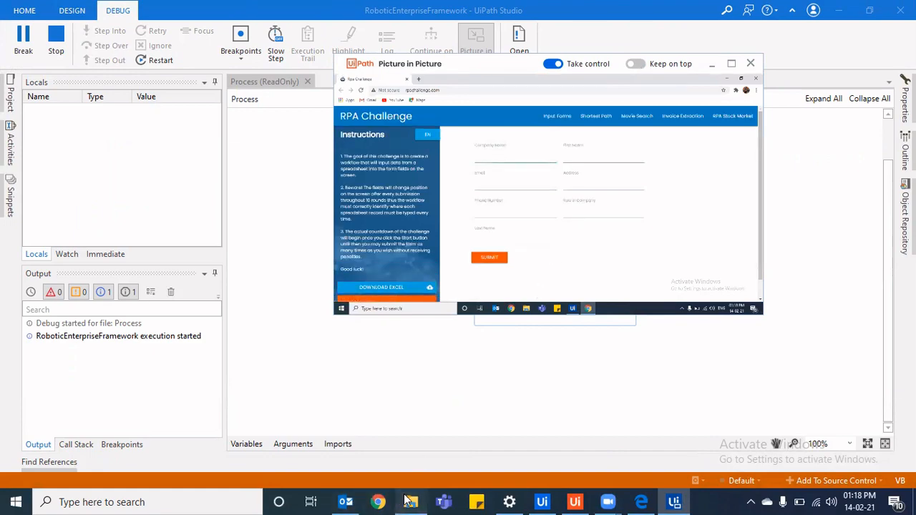
pyautogui.click(410, 502)
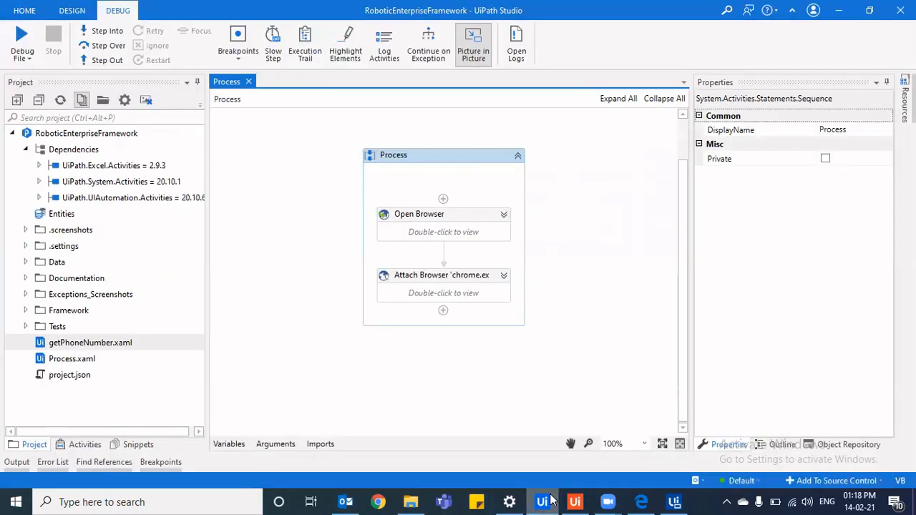
# - Maximize the Picture in Picture window to view the form showing Valentine Day and Anmol
pyautogui.click(410, 501)
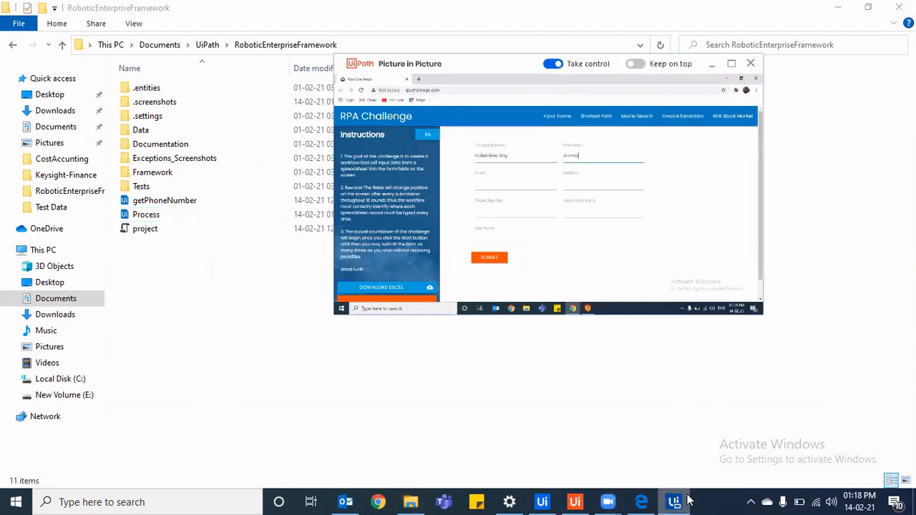
pyautogui.moveTo(541, 501)
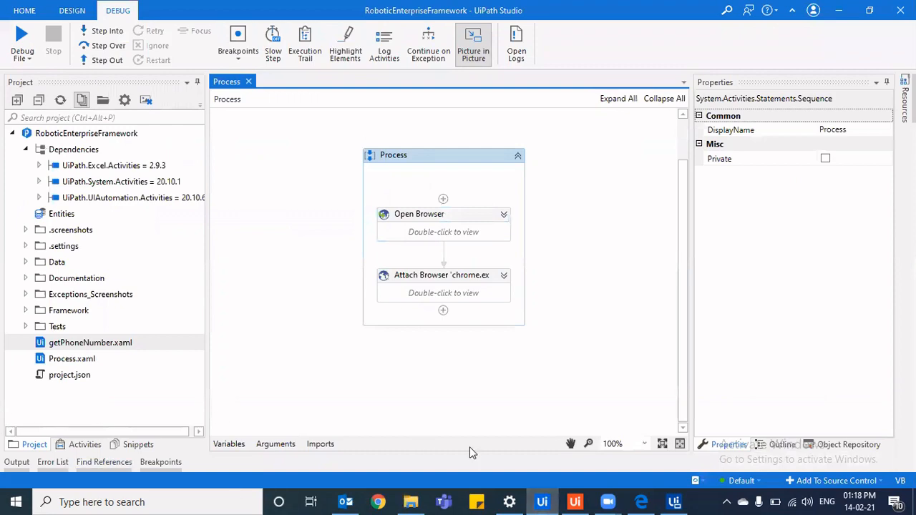
pyautogui.click(473, 43)
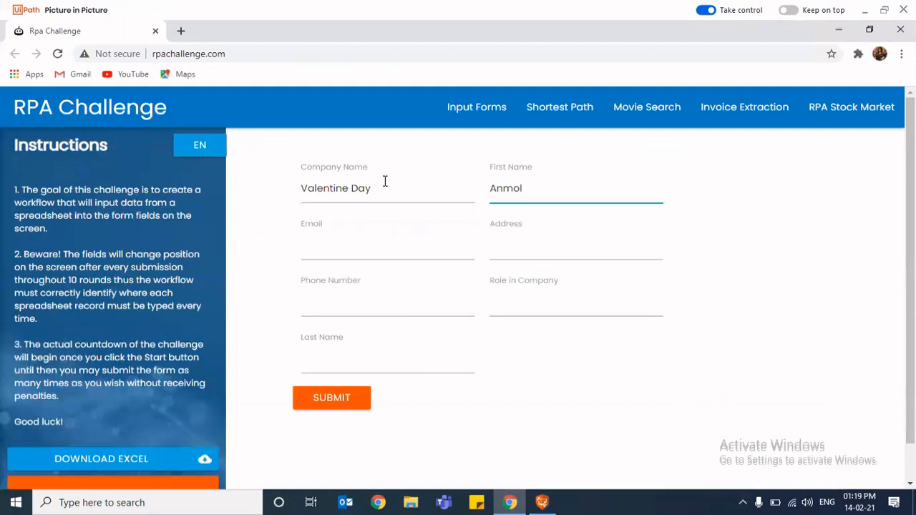
pyautogui.moveTo(705, 106)
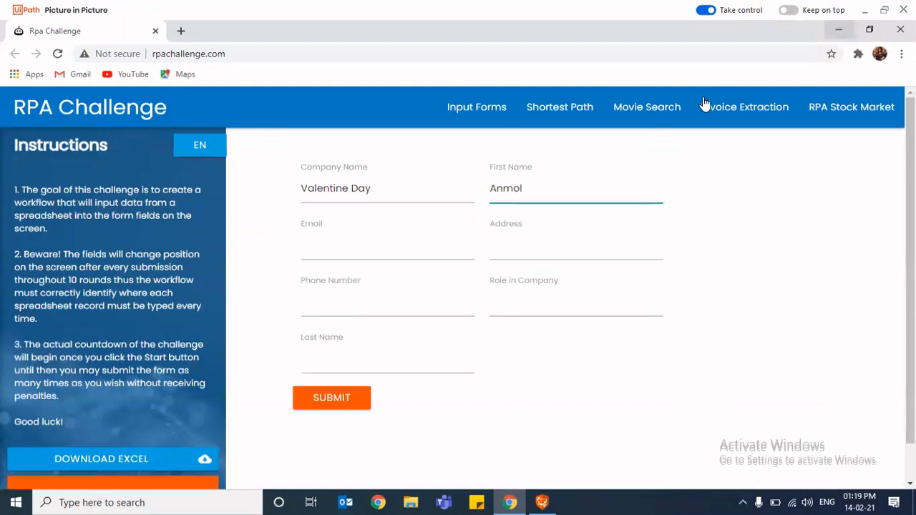
# - Try publishing from the Design tab and dismiss the missing entry point error
pyautogui.click(575, 502)
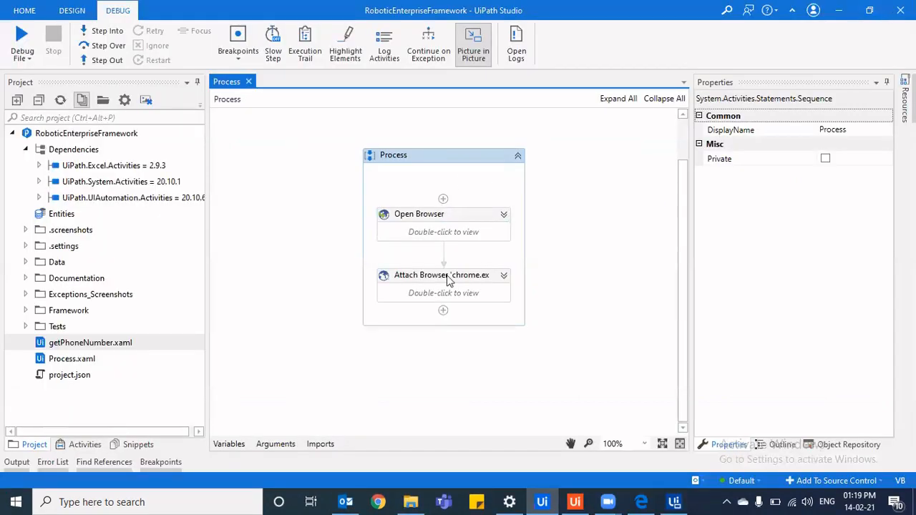
pyautogui.moveTo(501, 308)
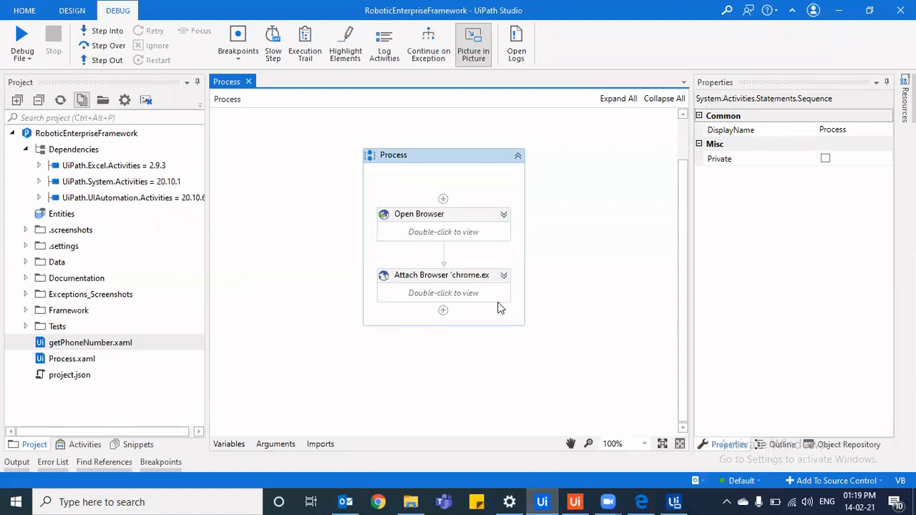
pyautogui.moveTo(553, 78)
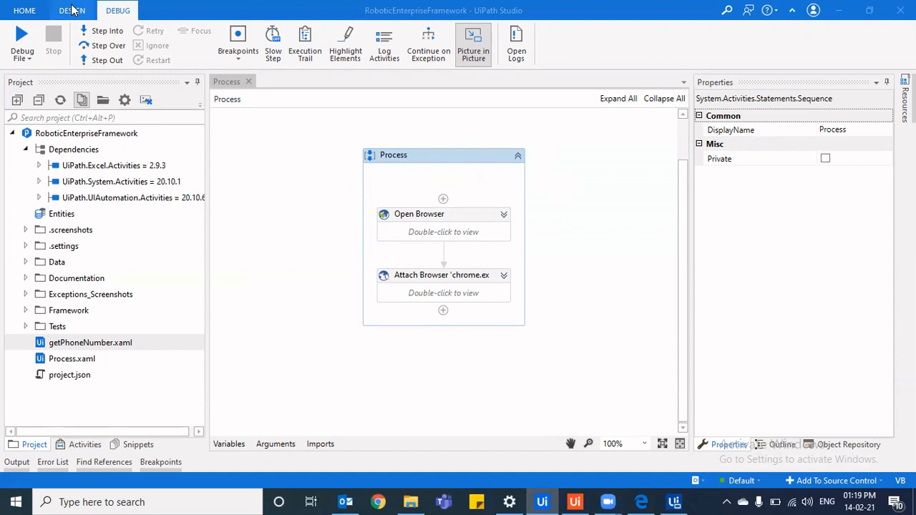
pyautogui.click(71, 10)
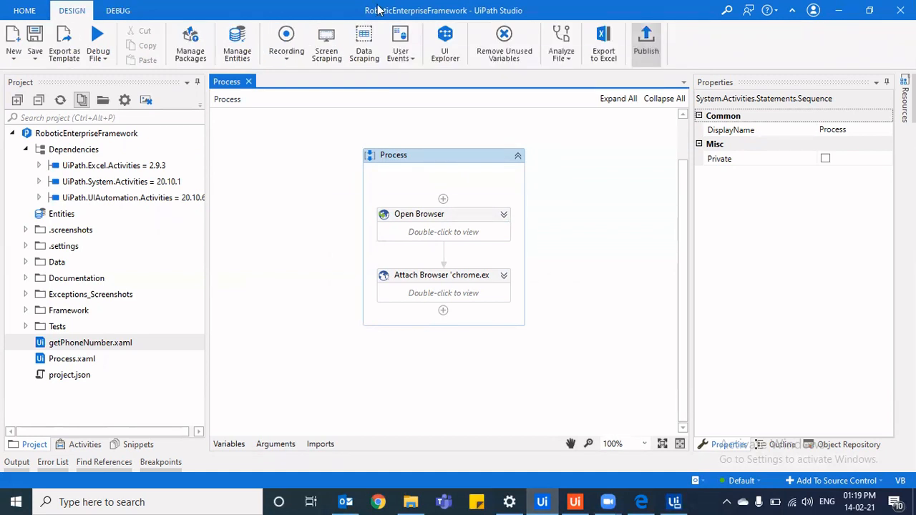
pyautogui.click(646, 40)
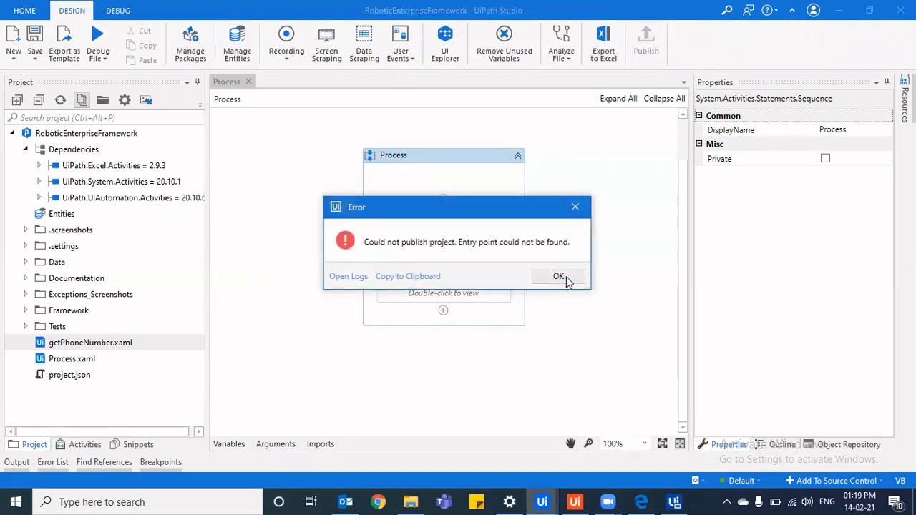
pyautogui.click(559, 276)
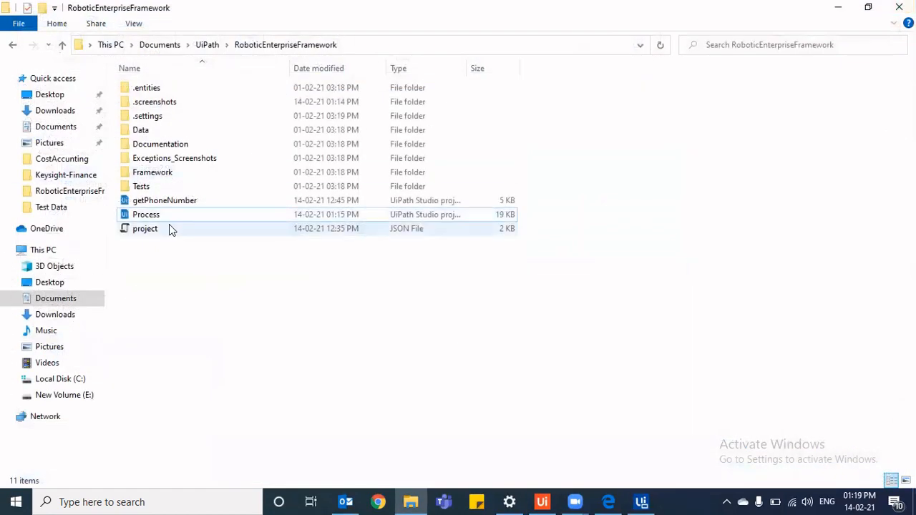
# - Review project.json in Notepad (main: Process.xaml), then close the Picture in Picture window
pyautogui.rightClick(144, 228)
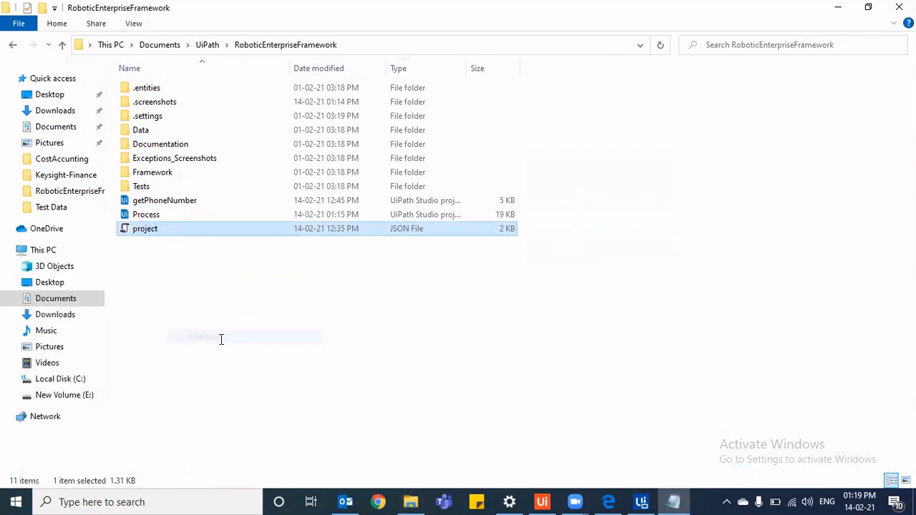
pyautogui.doubleClick(145, 229)
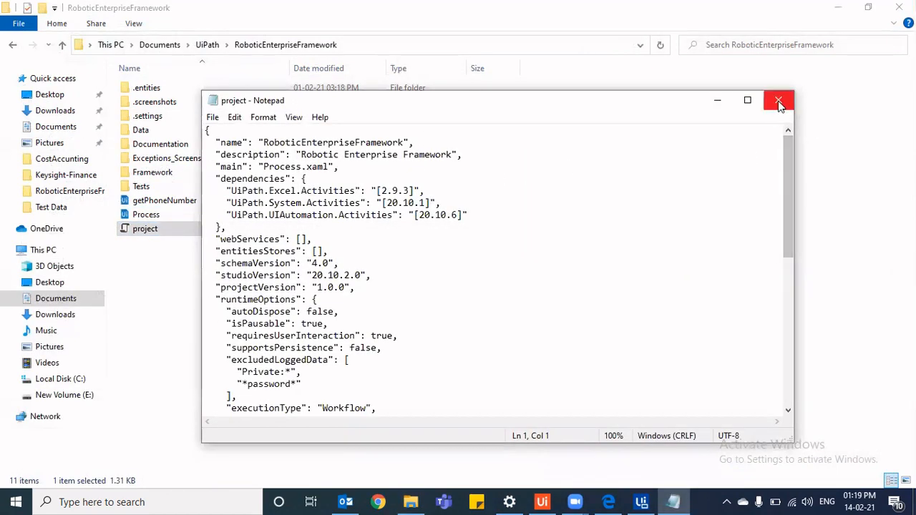
pyautogui.click(779, 100)
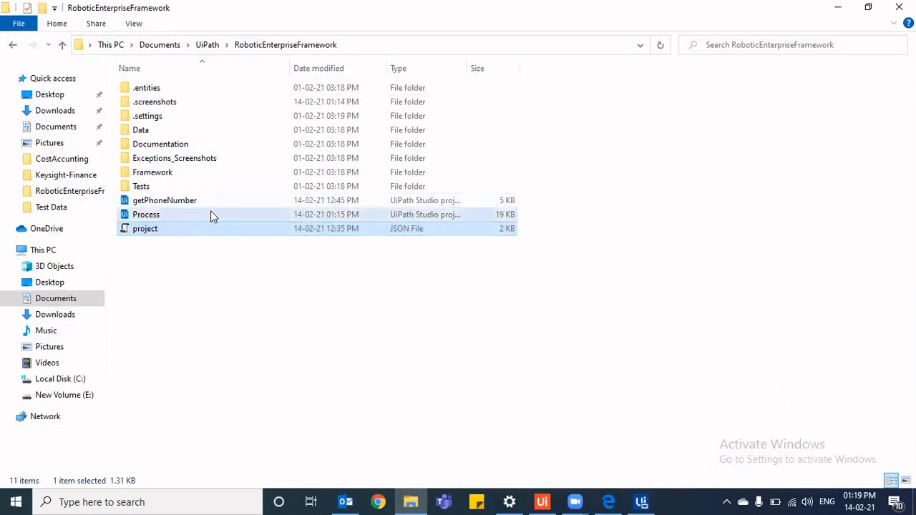
pyautogui.click(146, 214)
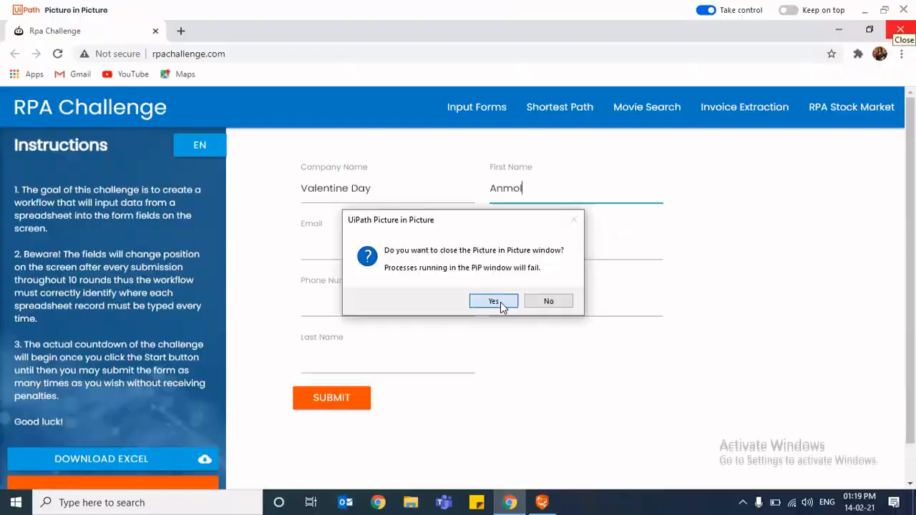
# - Close the PiP session and return to the reloaded RoboticEnterpriseFramework project in Studio
pyautogui.click(493, 301)
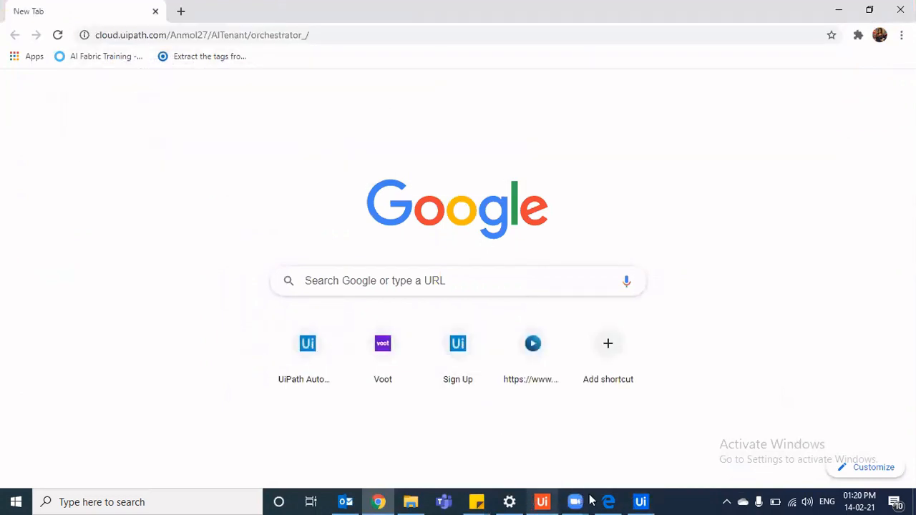
pyautogui.click(640, 502)
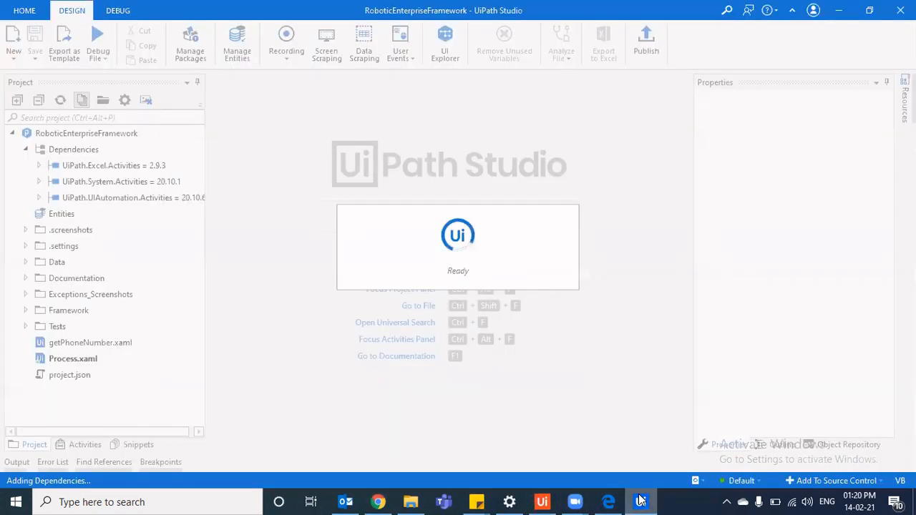
pyautogui.moveTo(476, 501)
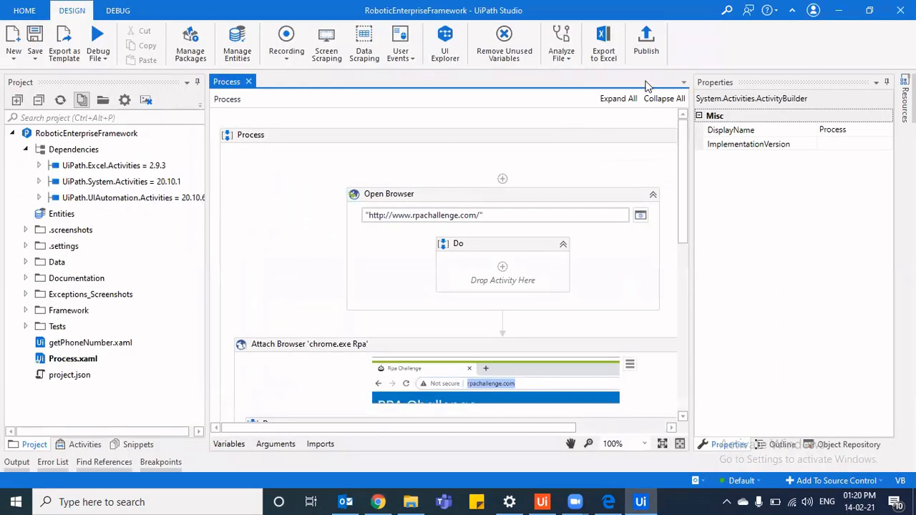
pyautogui.moveTo(630, 87)
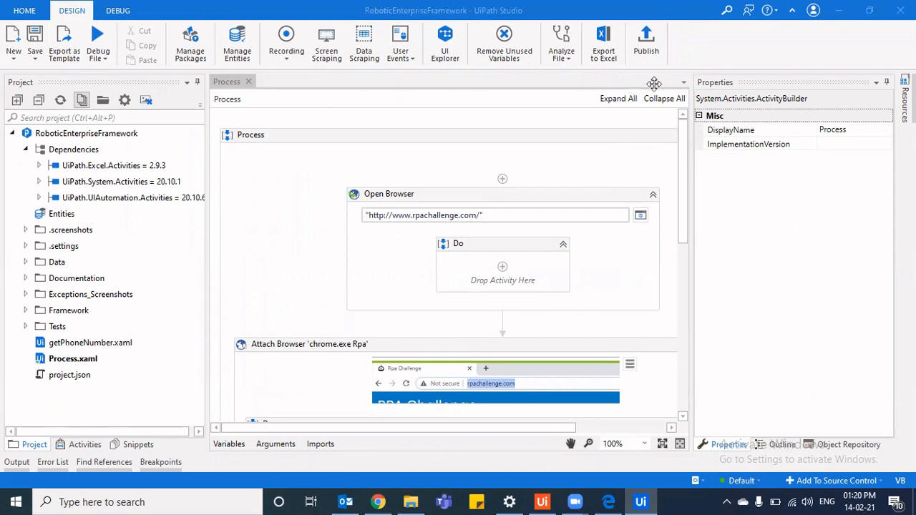
pyautogui.click(646, 40)
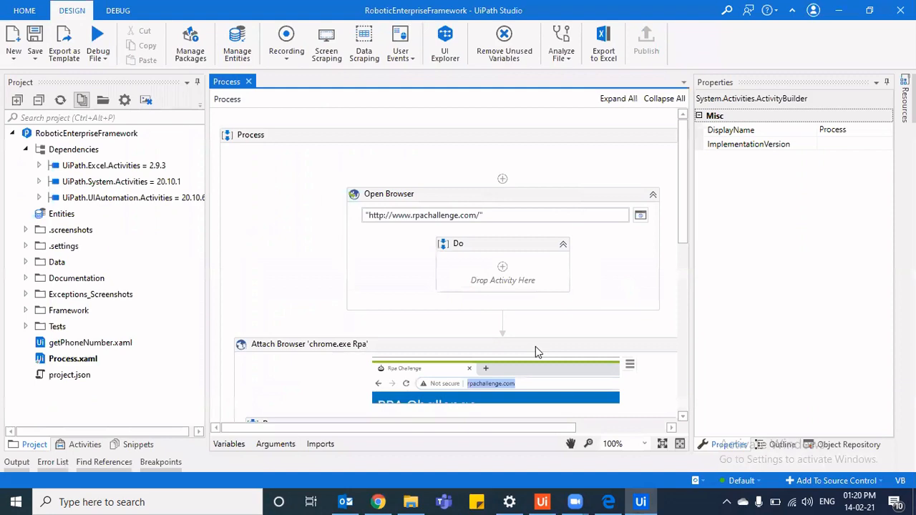
# - Publish package Pip, version 1.0.1, to the Orchestrator Tenant Processes Feed
pyautogui.click(646, 40)
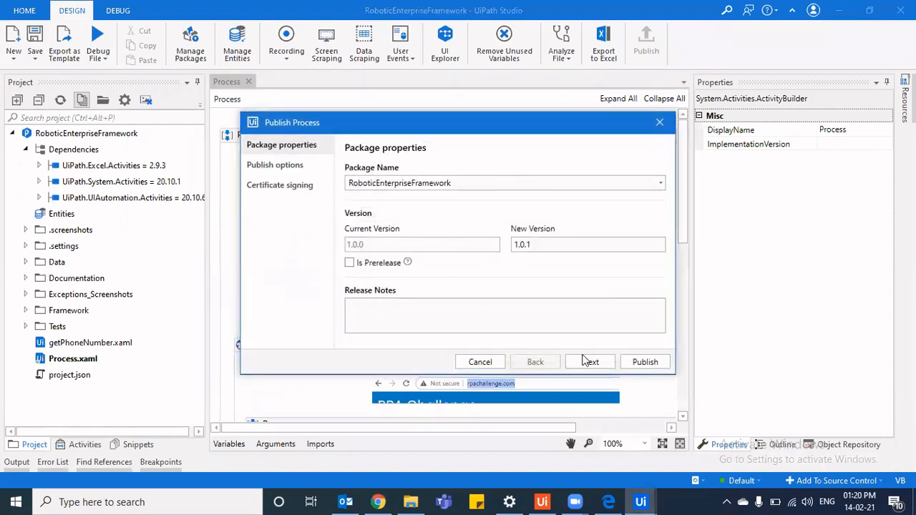
pyautogui.click(505, 182)
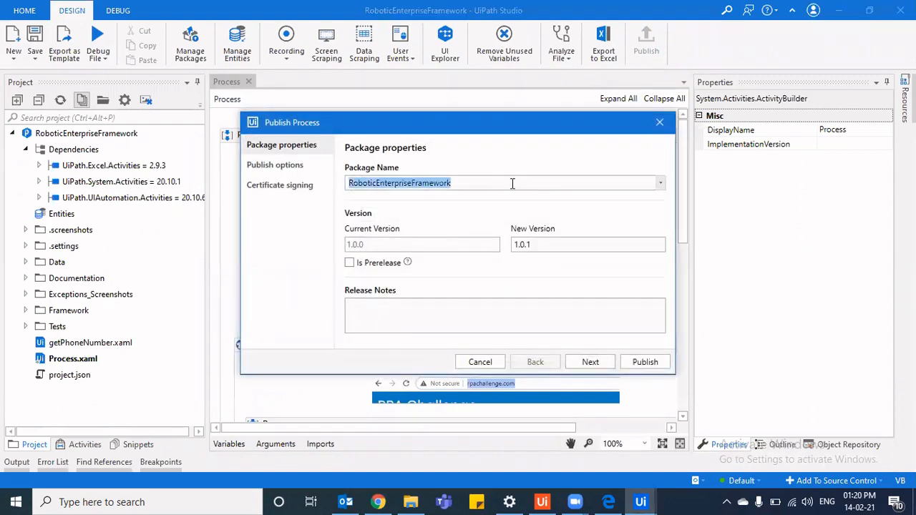
pyautogui.write('Pip')
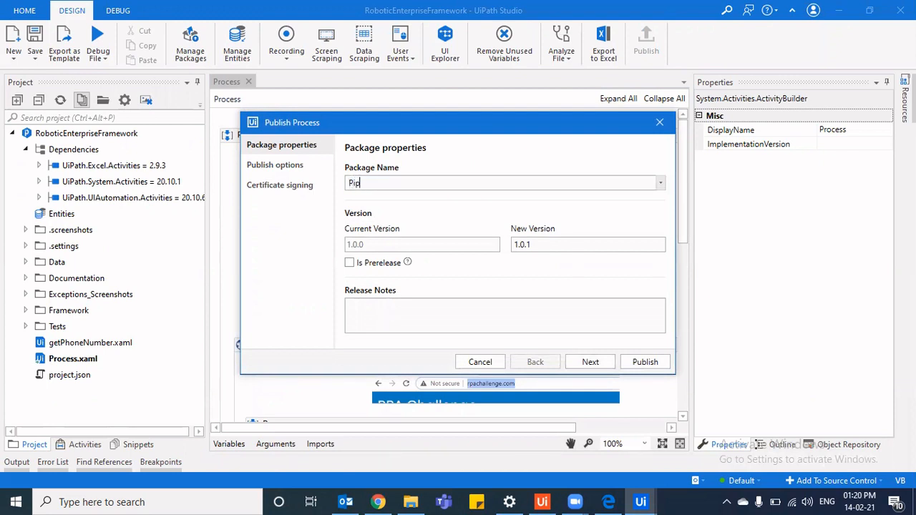
pyautogui.click(590, 361)
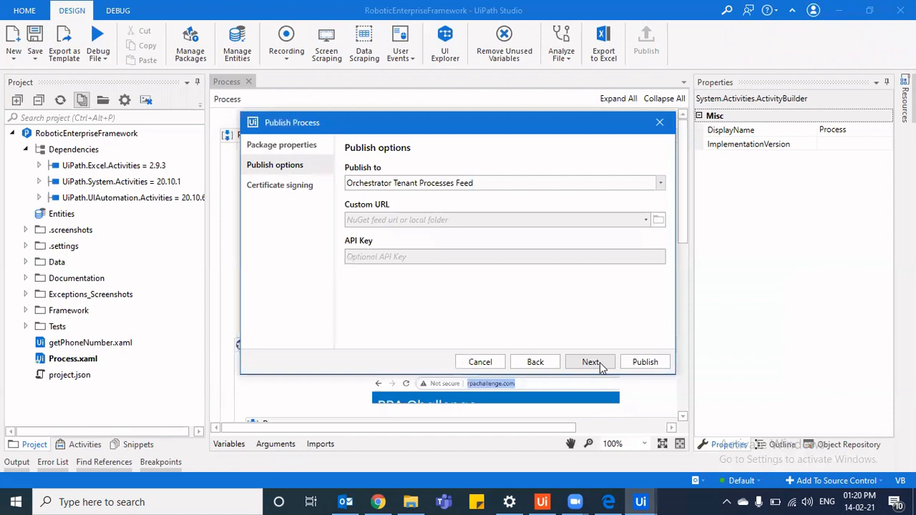
pyautogui.moveTo(658, 362)
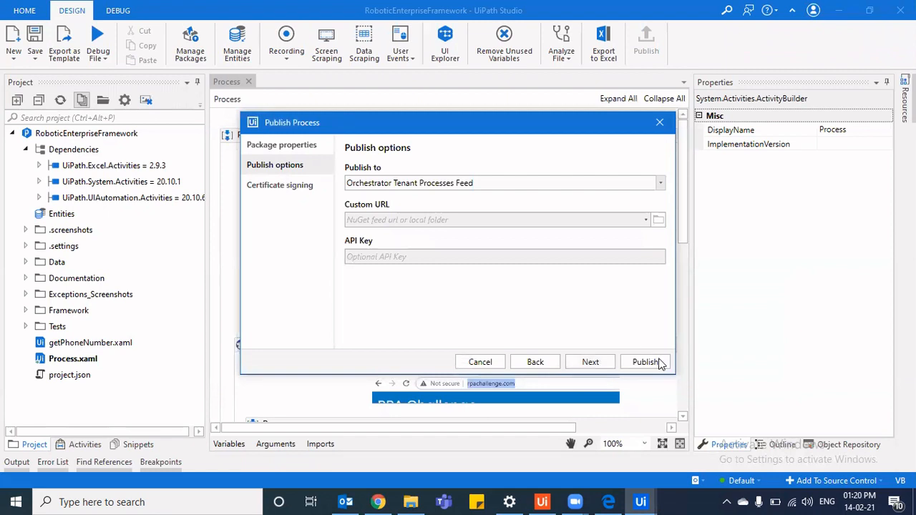
pyautogui.click(644, 362)
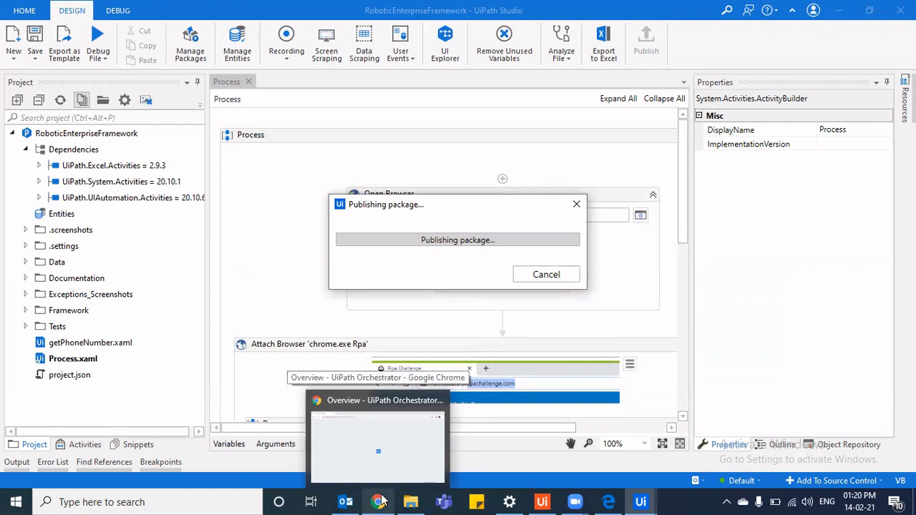
pyautogui.moveTo(630, 320)
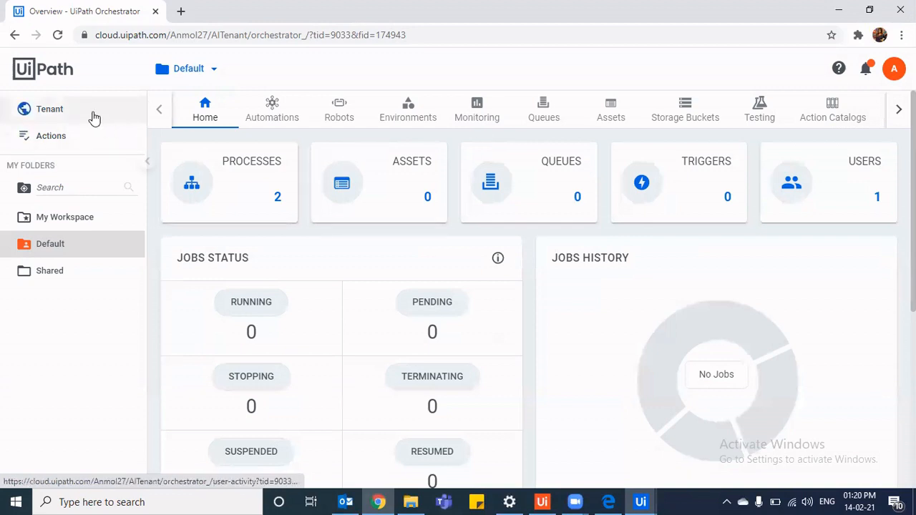
pyautogui.click(49, 108)
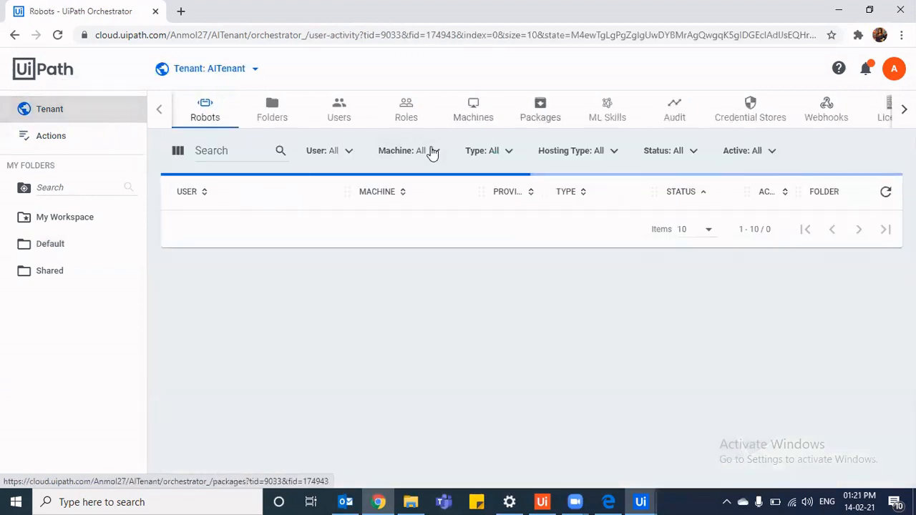
pyautogui.click(539, 108)
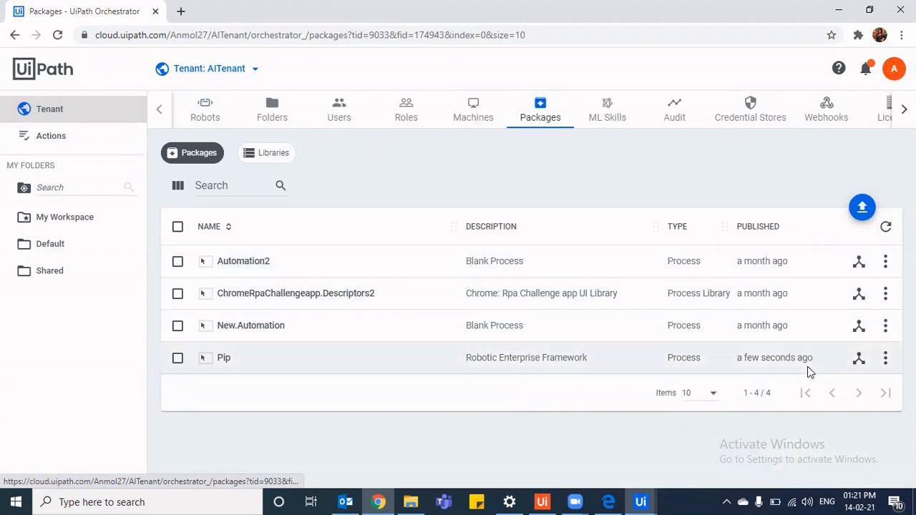
pyautogui.moveTo(795, 357)
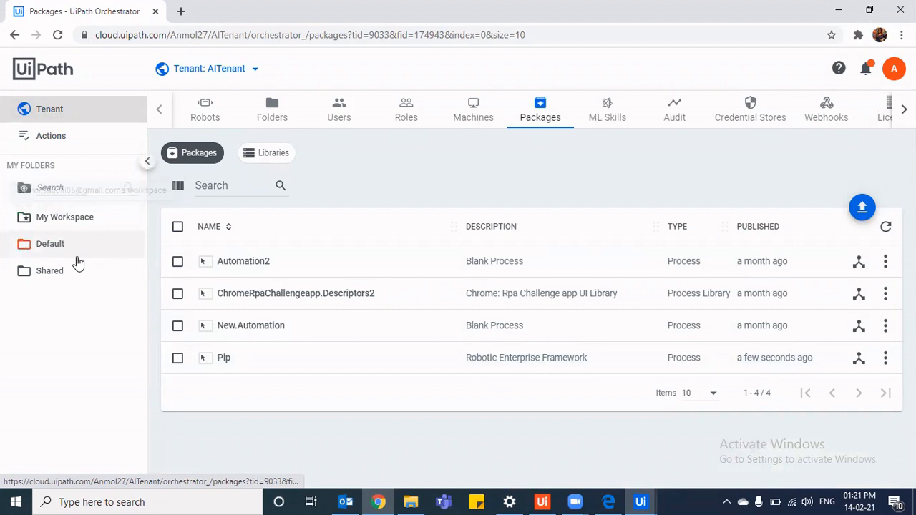
pyautogui.click(50, 243)
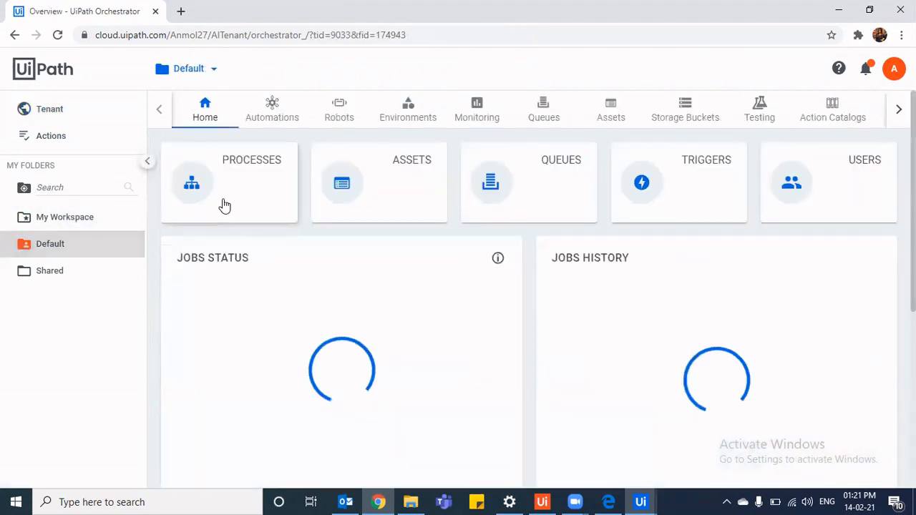
# - Add a PictureInPicture process from the Pip 1.0.1 package in the Default folder
pyautogui.click(229, 183)
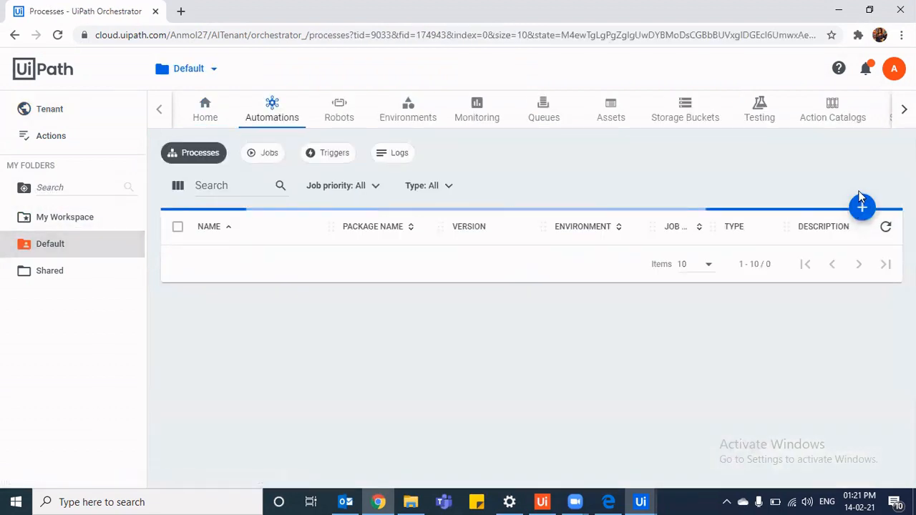
pyautogui.click(862, 208)
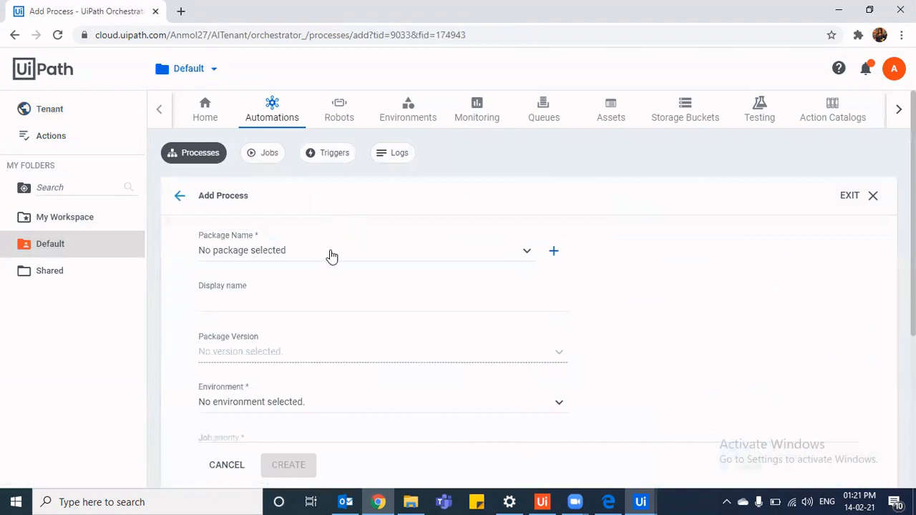
pyautogui.write('pl')
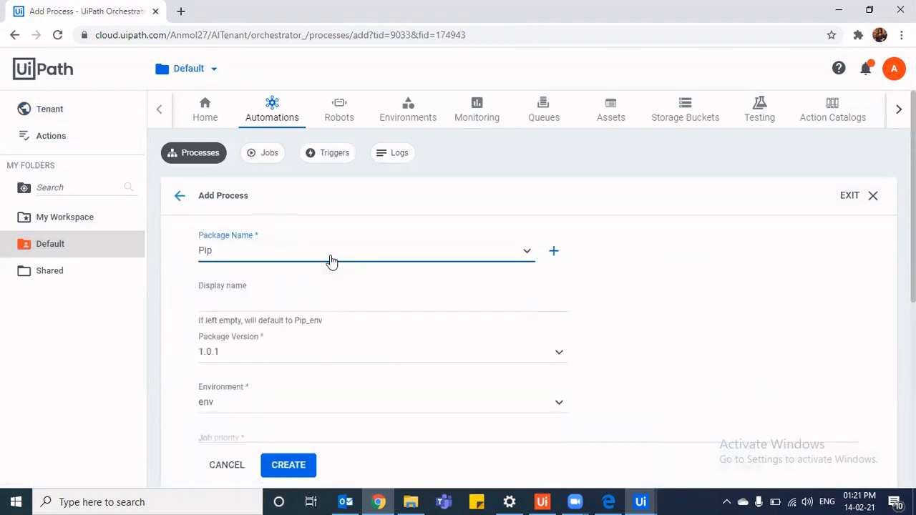
pyautogui.moveTo(553, 251)
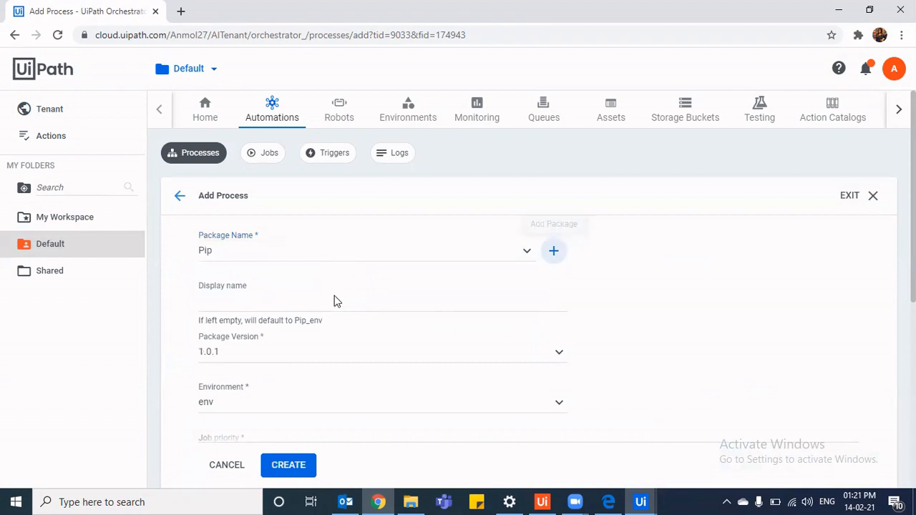
pyautogui.scroll(-3)
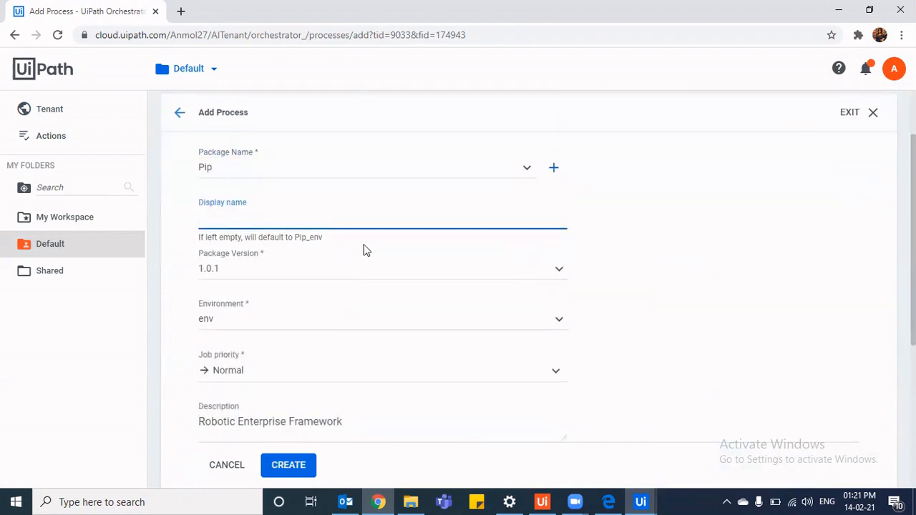
pyautogui.write('Pic')
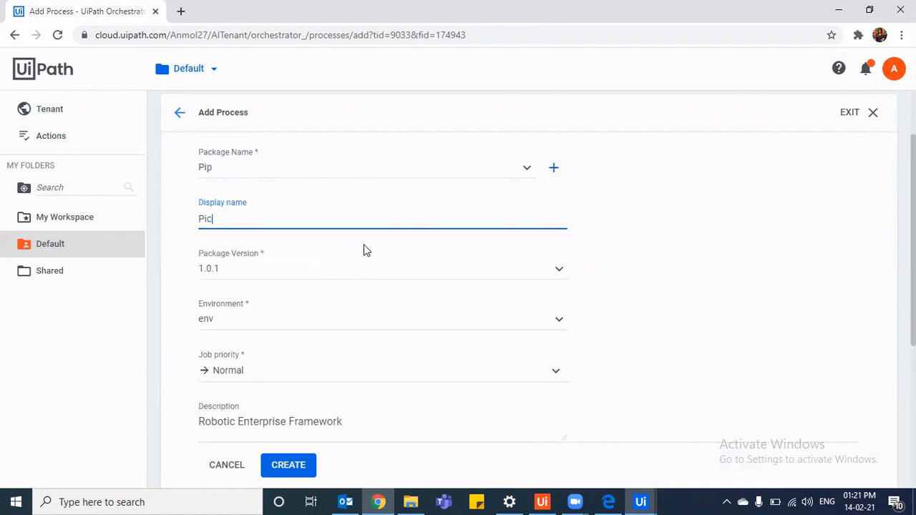
pyautogui.write('ture')
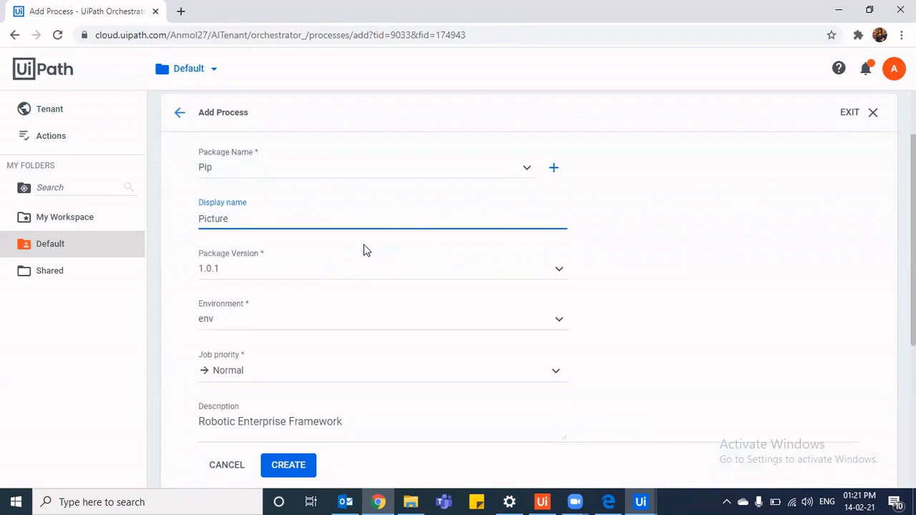
pyautogui.write('InPicture')
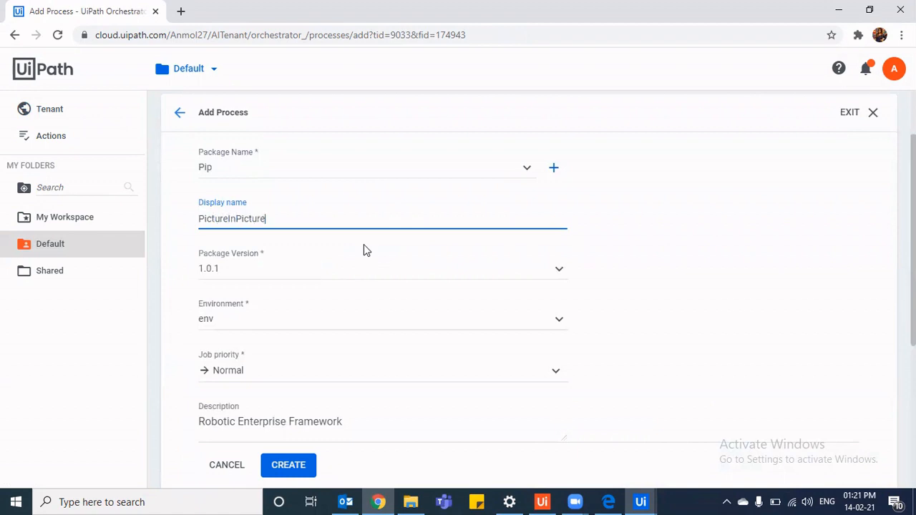
pyautogui.scroll(-3)
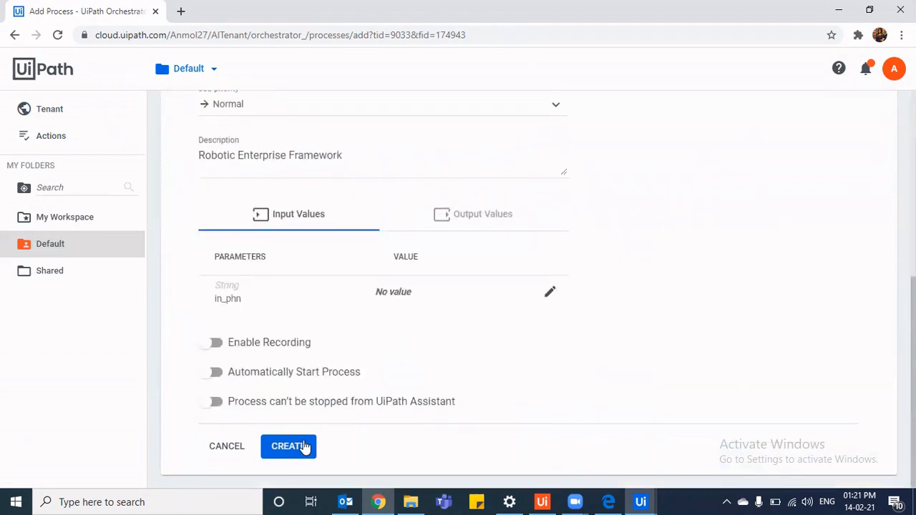
pyautogui.click(288, 446)
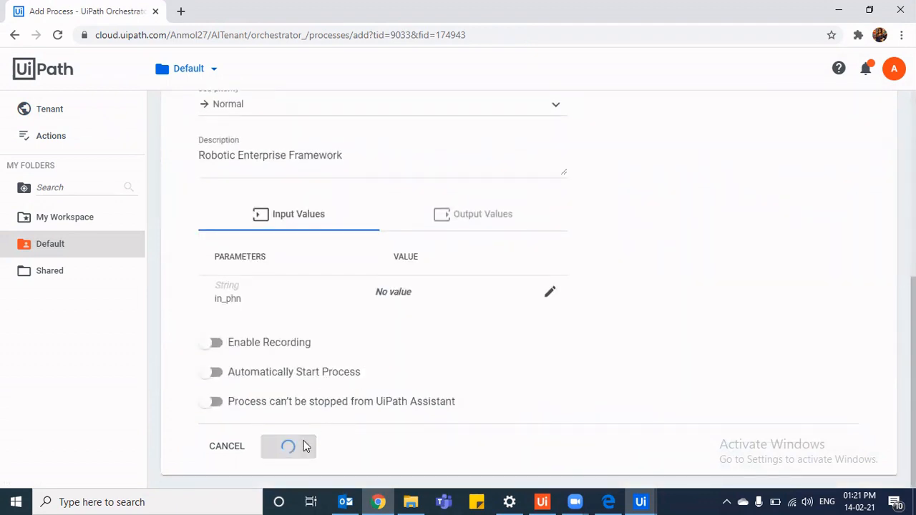
pyautogui.click(288, 446)
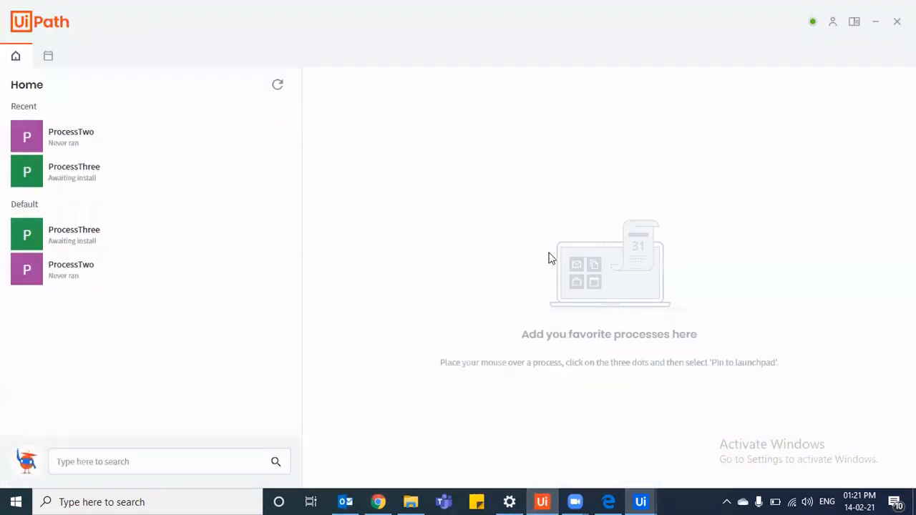
# - Refresh UiPath Assistant and choose Start in PIP for PictureInPicture
pyautogui.click(277, 84)
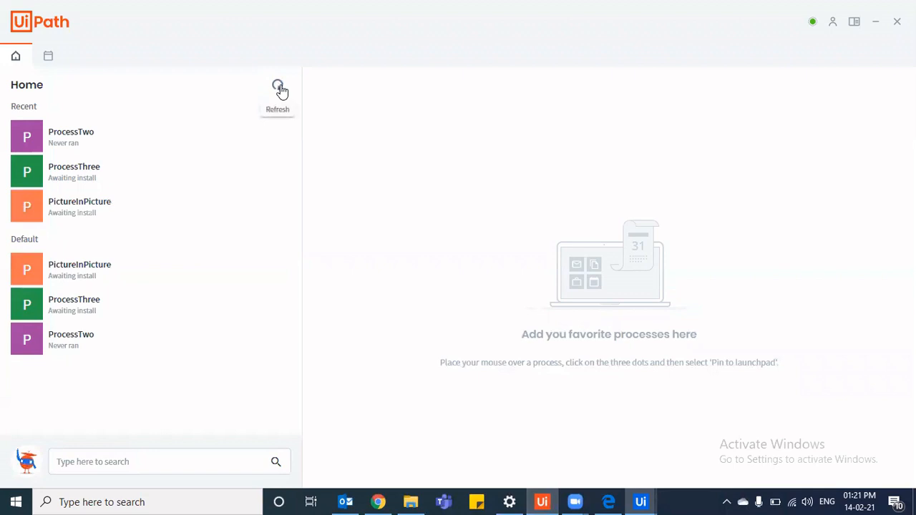
pyautogui.moveTo(278, 215)
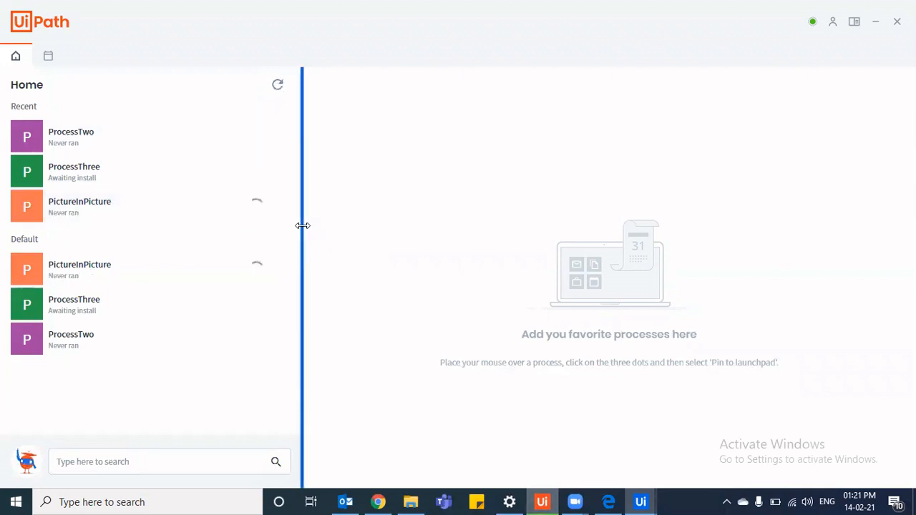
pyautogui.moveTo(858, 34)
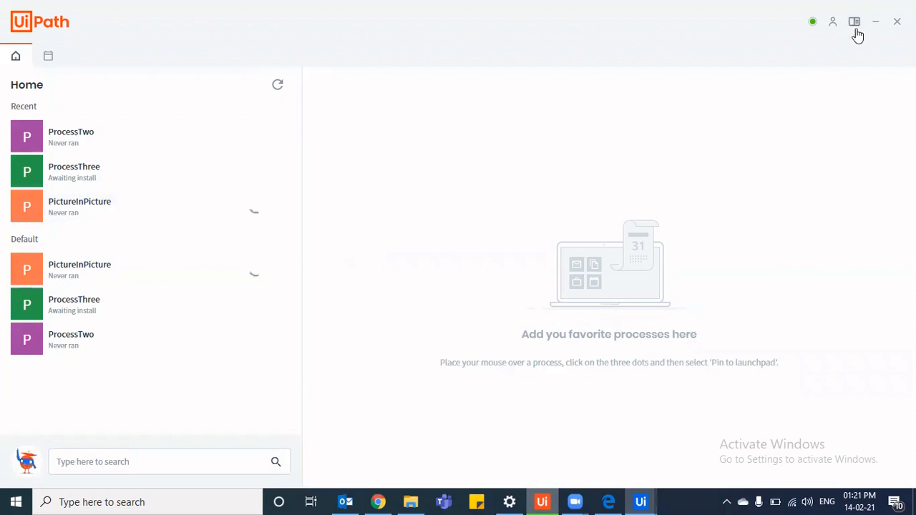
pyautogui.moveTo(386, 424)
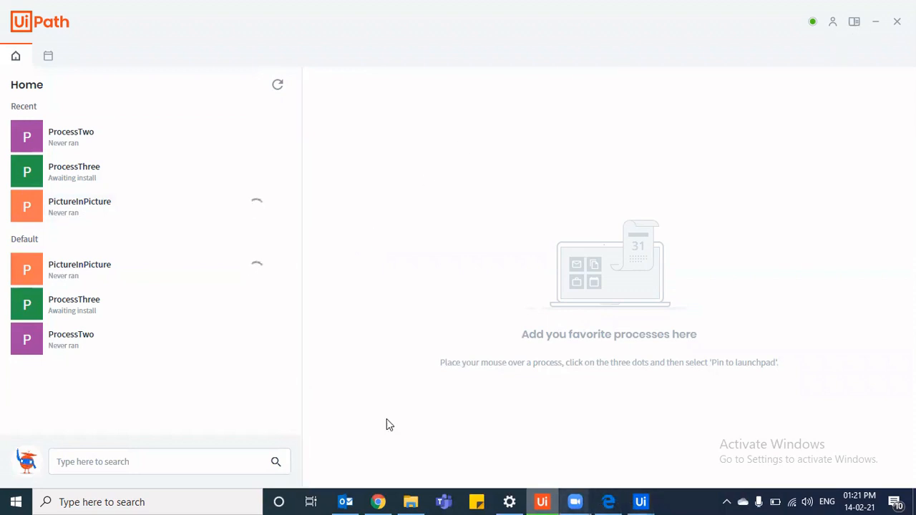
pyautogui.moveTo(128, 201)
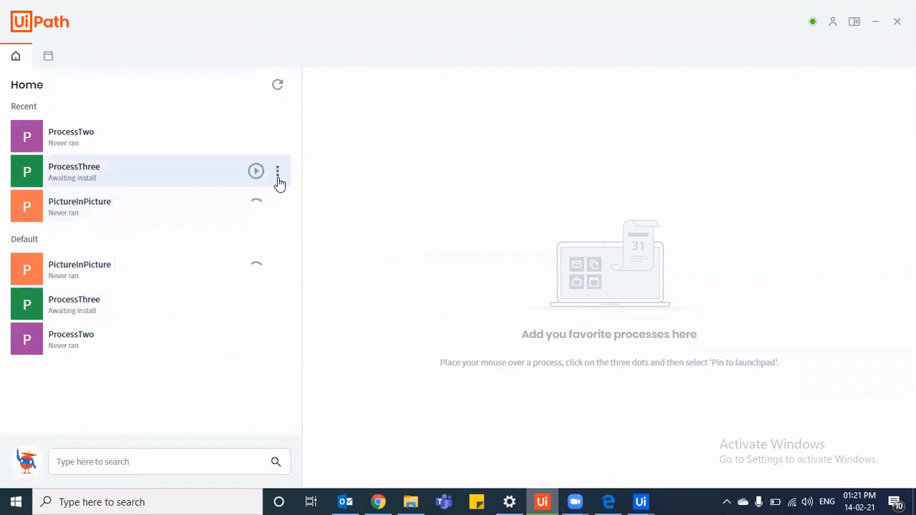
pyautogui.moveTo(278, 172)
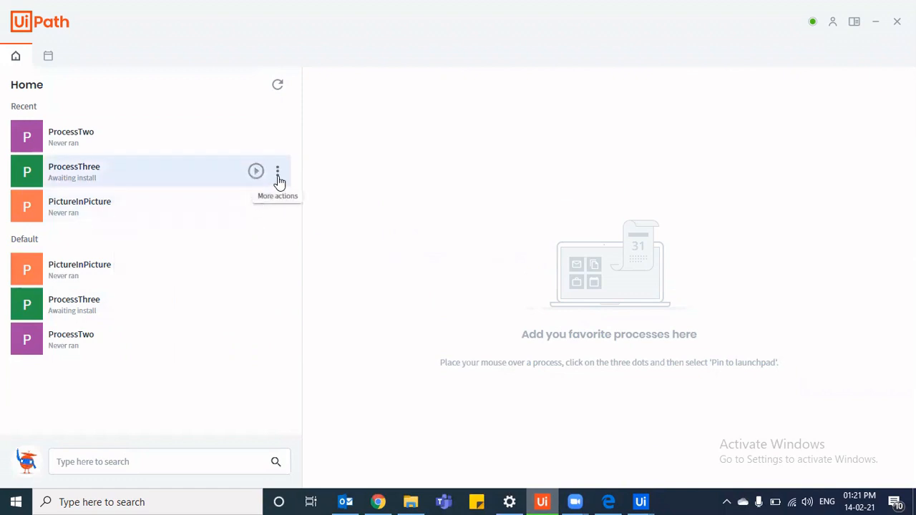
pyautogui.click(278, 171)
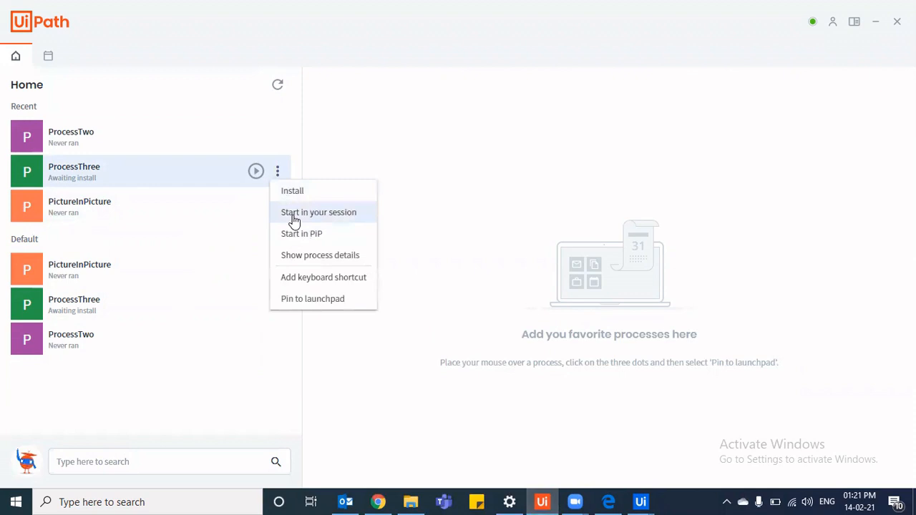
pyautogui.moveTo(320, 255)
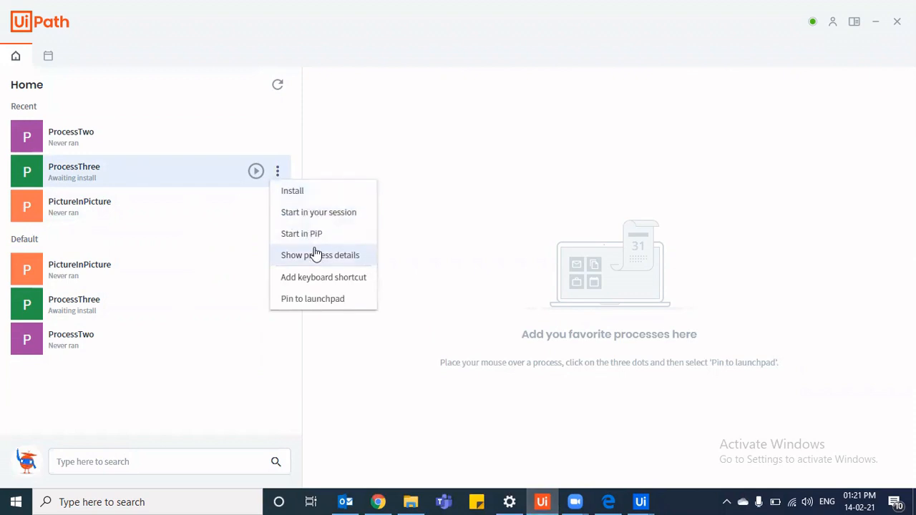
pyautogui.moveTo(442, 206)
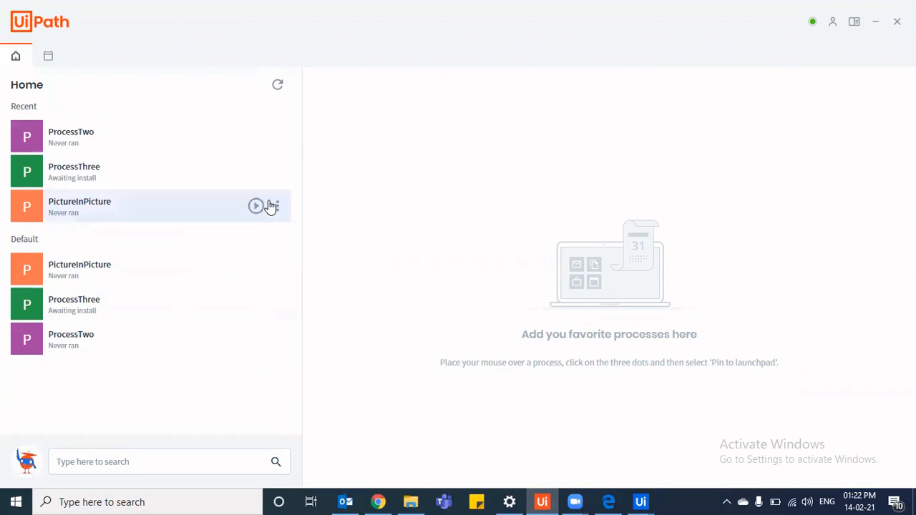
pyautogui.click(277, 206)
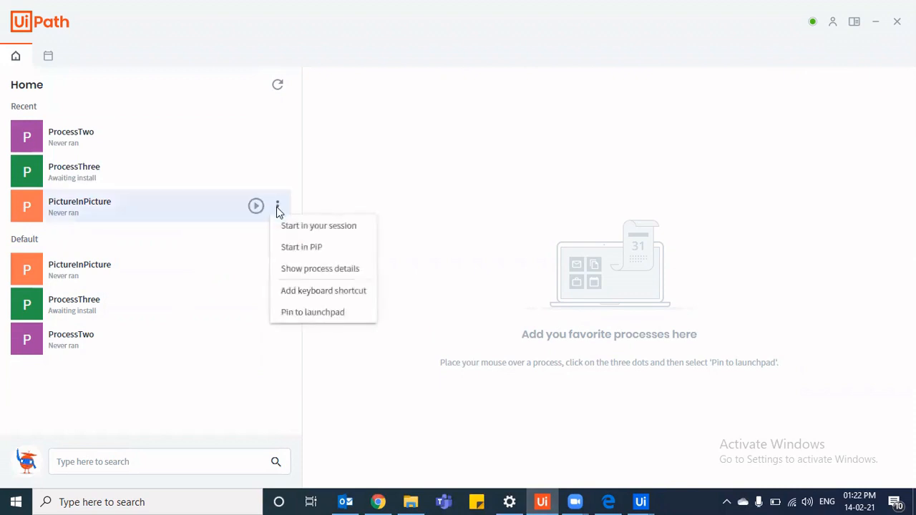
pyautogui.moveTo(301, 247)
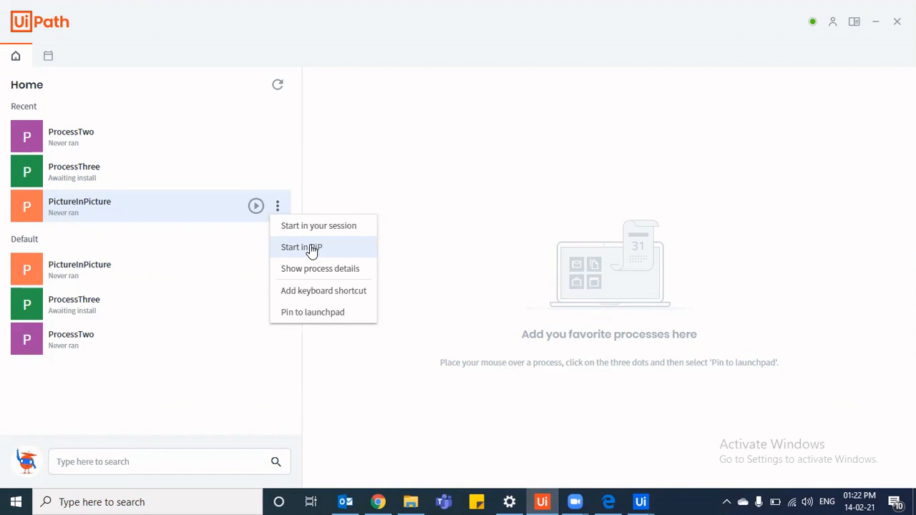
pyautogui.click(301, 247)
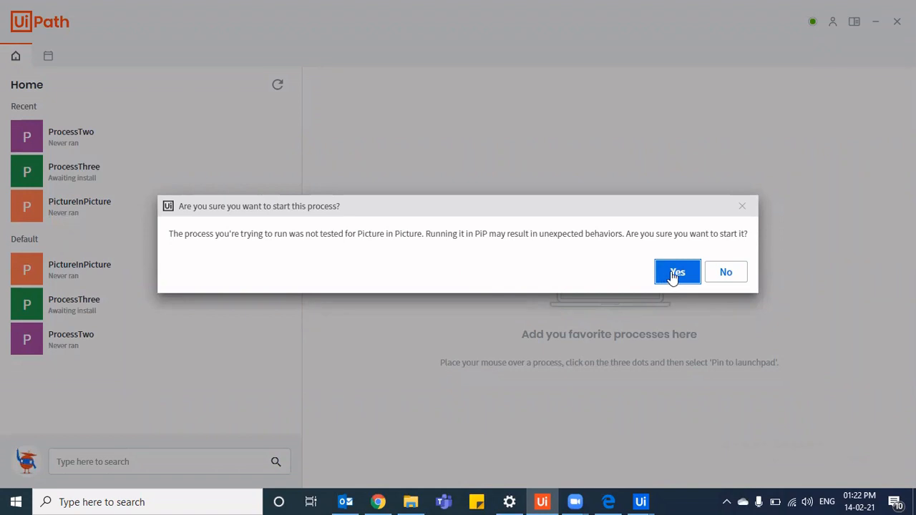
# - Confirm the untested-process warning, then switch to the project folder in File Explorer
pyautogui.click(677, 272)
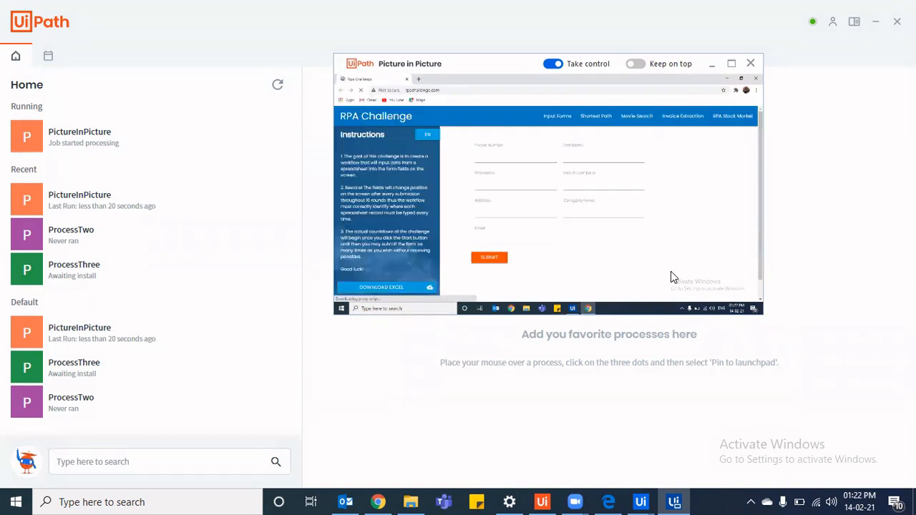
pyautogui.moveTo(580, 460)
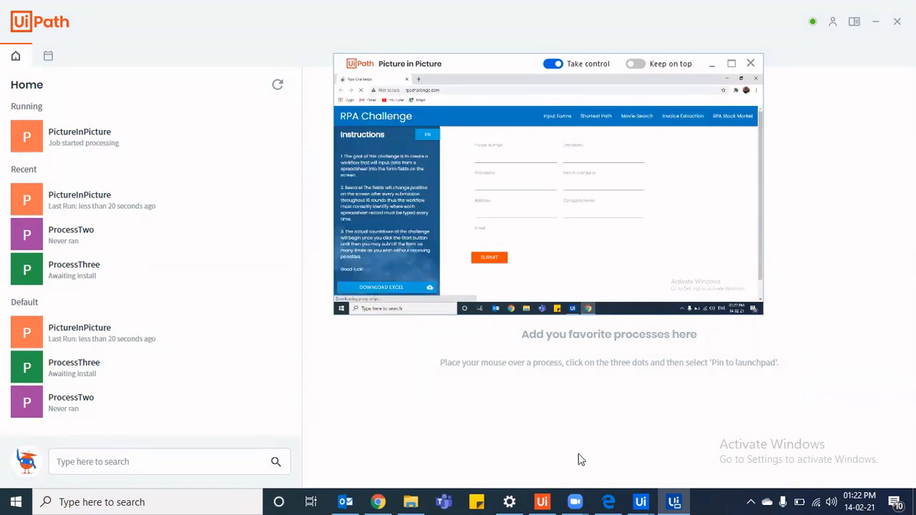
pyautogui.click(411, 502)
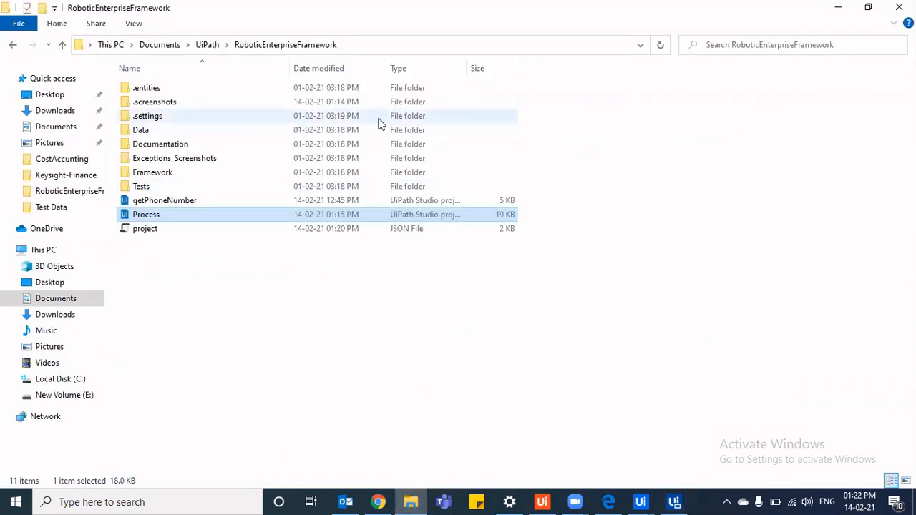
# - Open the .settings folder, briefly maximize and restore the PiP session, then return to Studio
pyautogui.doubleClick(148, 115)
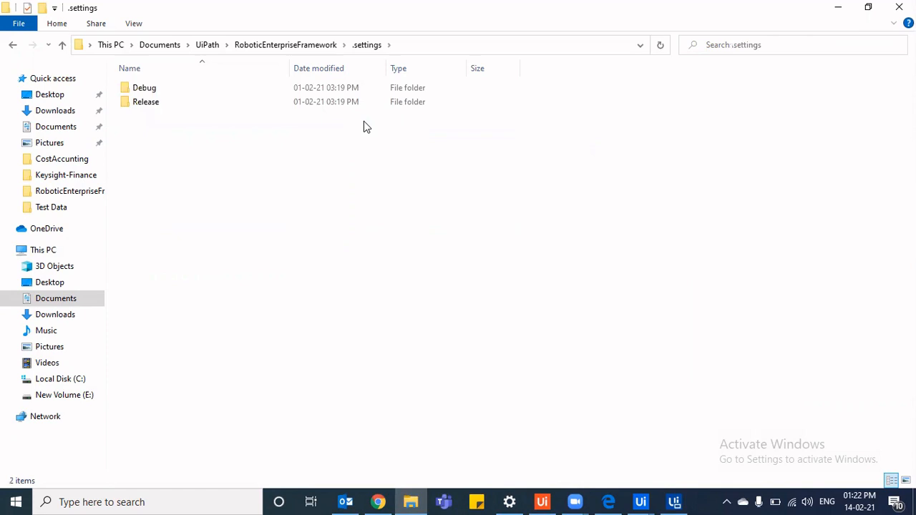
pyautogui.moveTo(641, 502)
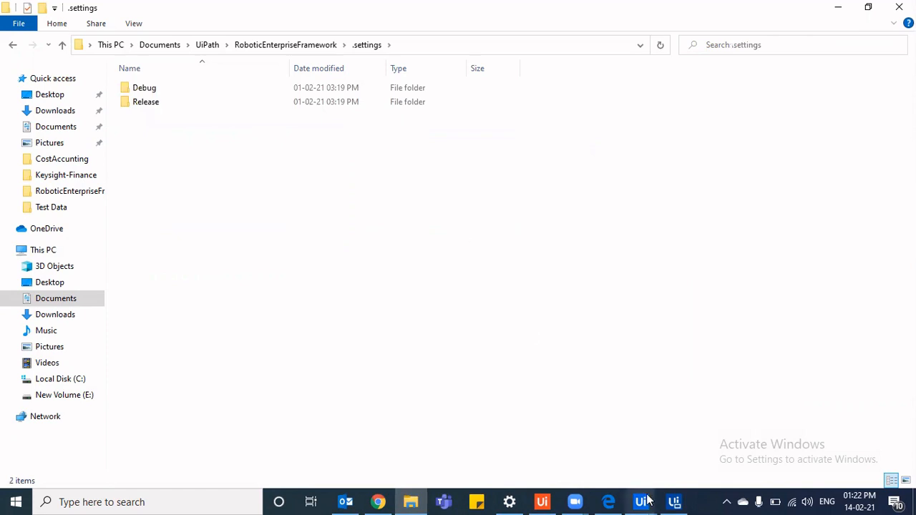
pyautogui.click(674, 502)
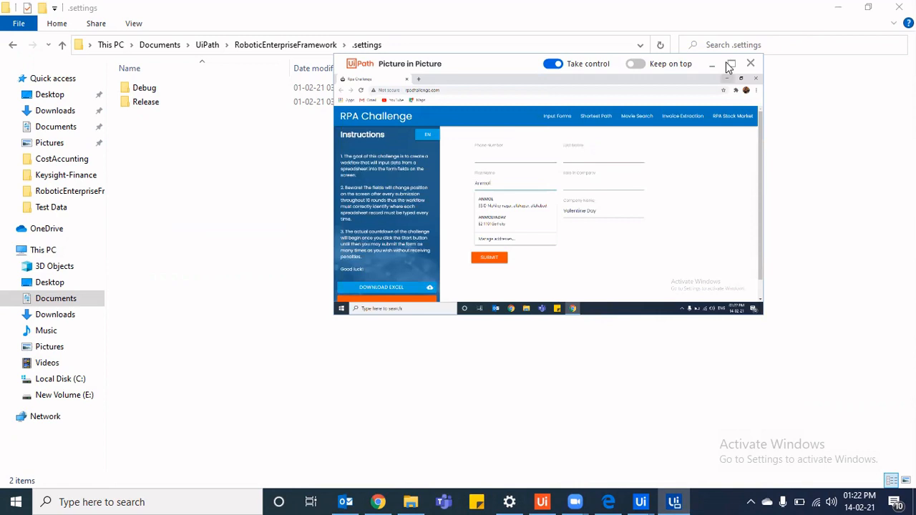
pyautogui.click(730, 63)
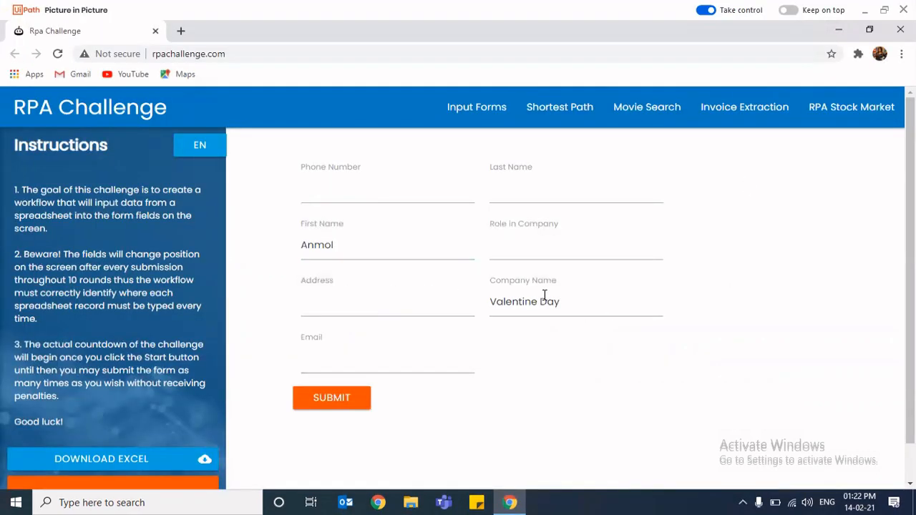
pyautogui.click(410, 502)
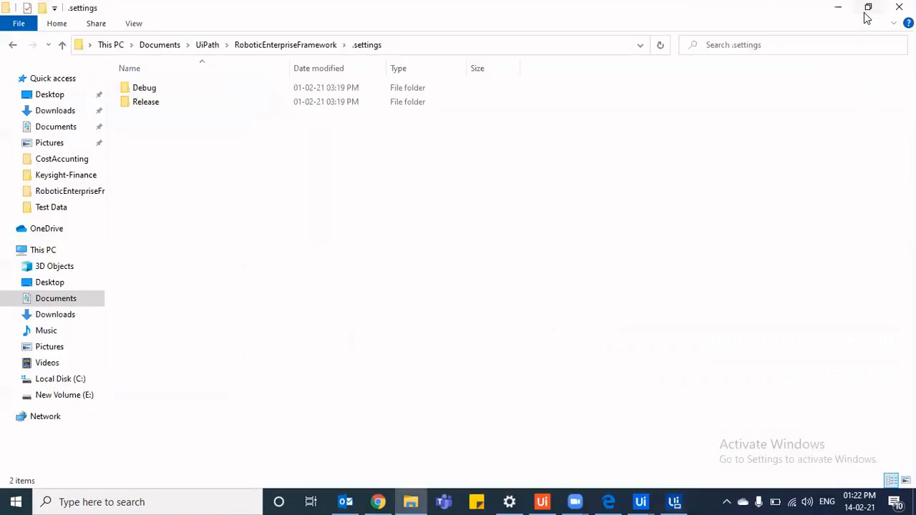
pyautogui.moveTo(641, 502)
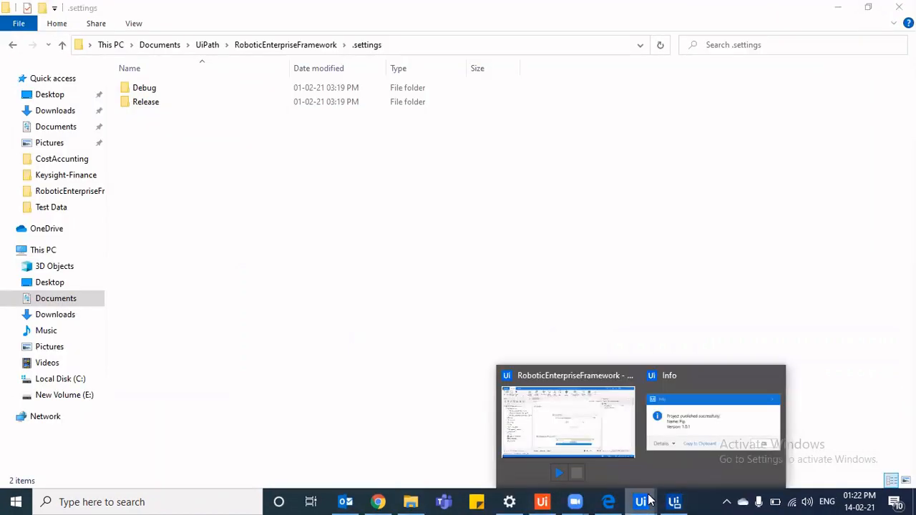
pyautogui.click(567, 423)
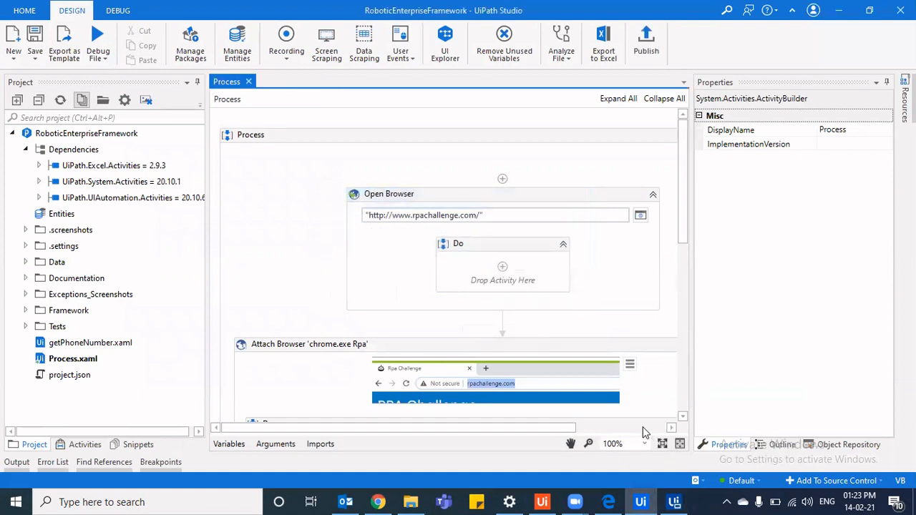
pyautogui.click(310, 344)
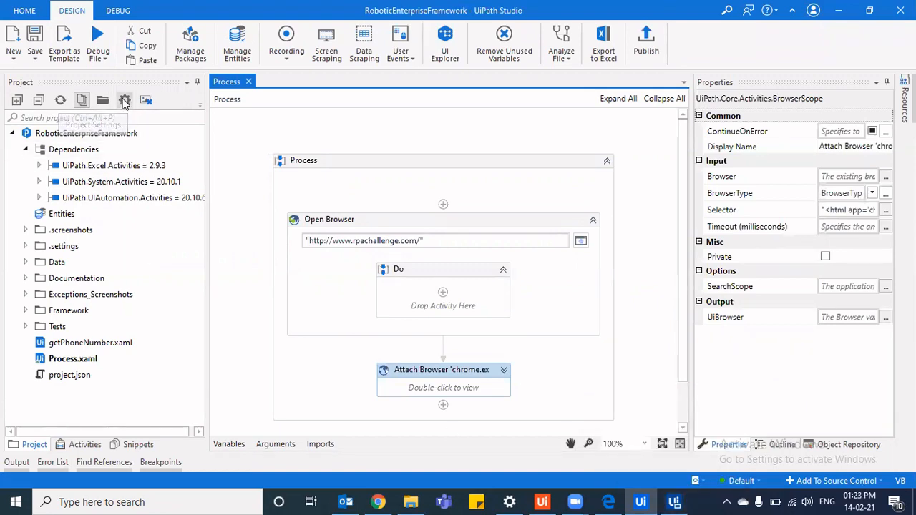
pyautogui.click(124, 99)
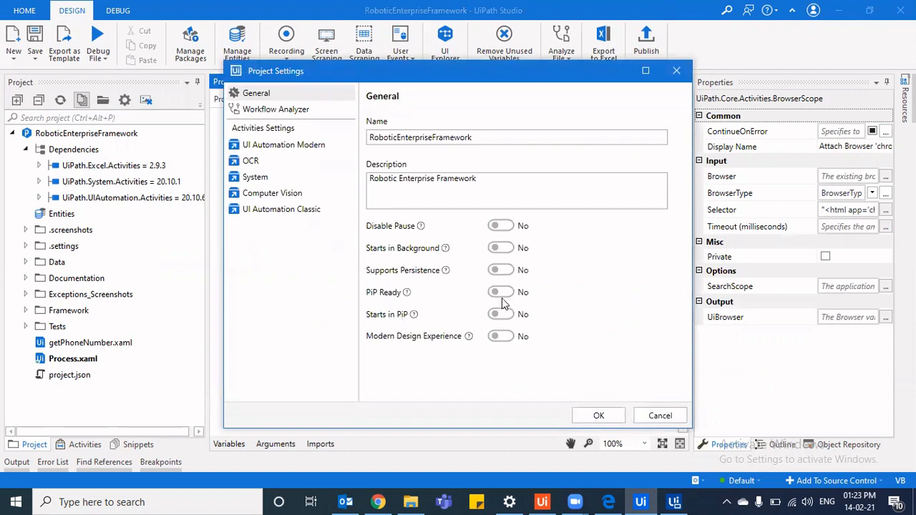
pyautogui.click(501, 292)
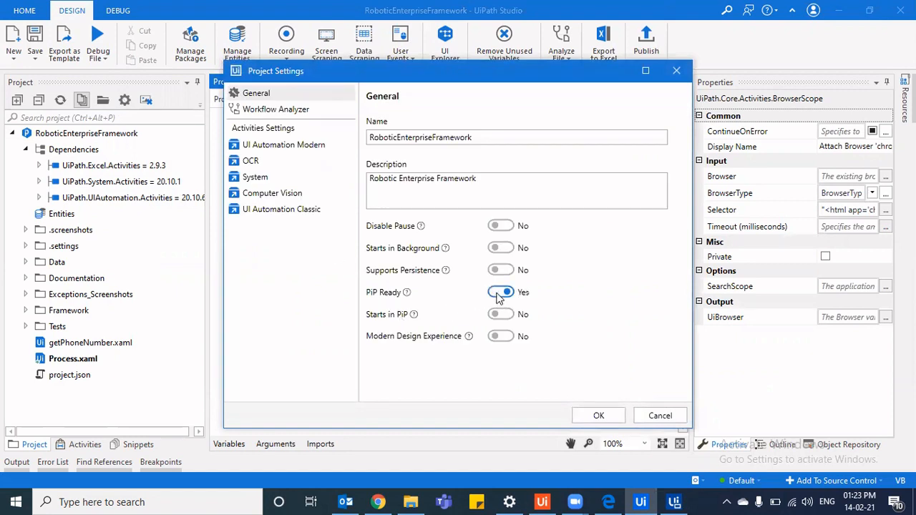
pyautogui.click(501, 314)
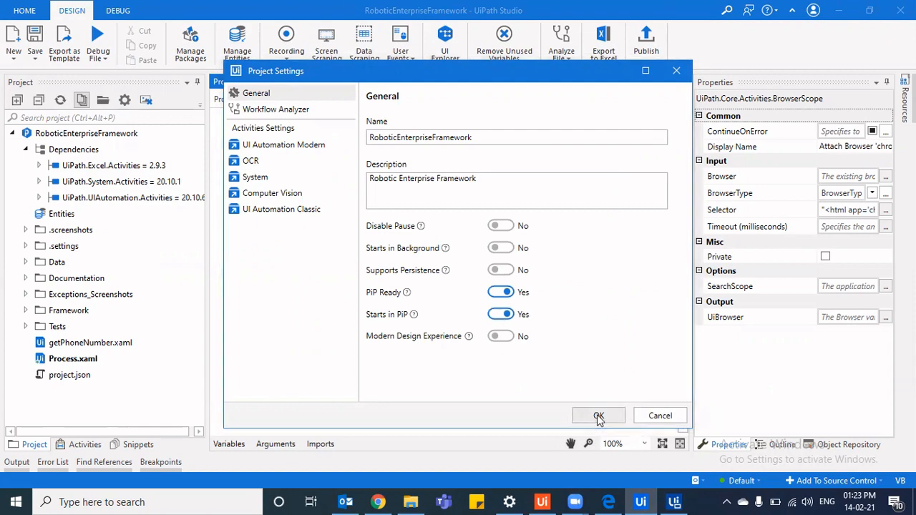
pyautogui.click(598, 416)
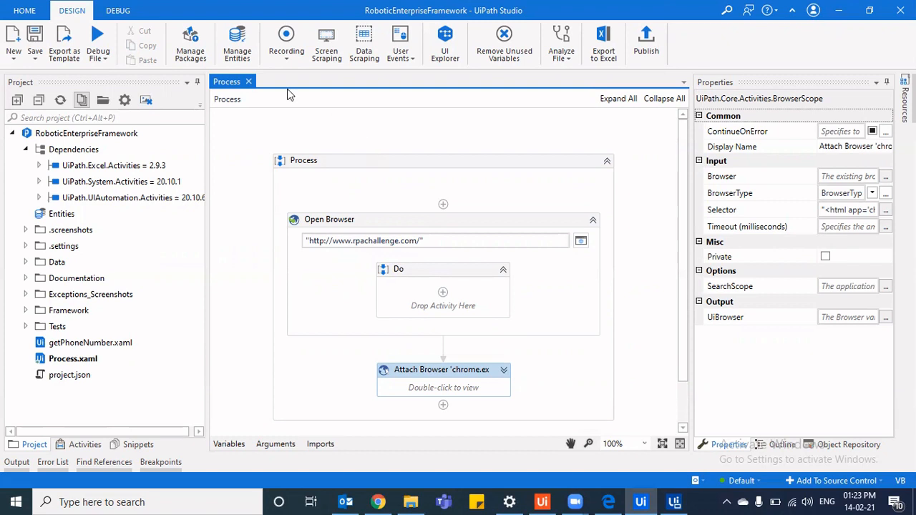
pyautogui.click(118, 10)
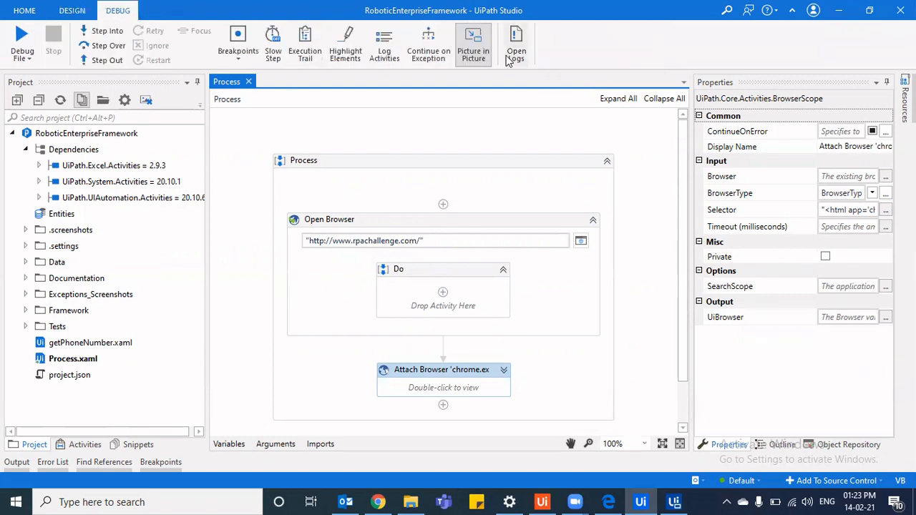
pyautogui.click(71, 10)
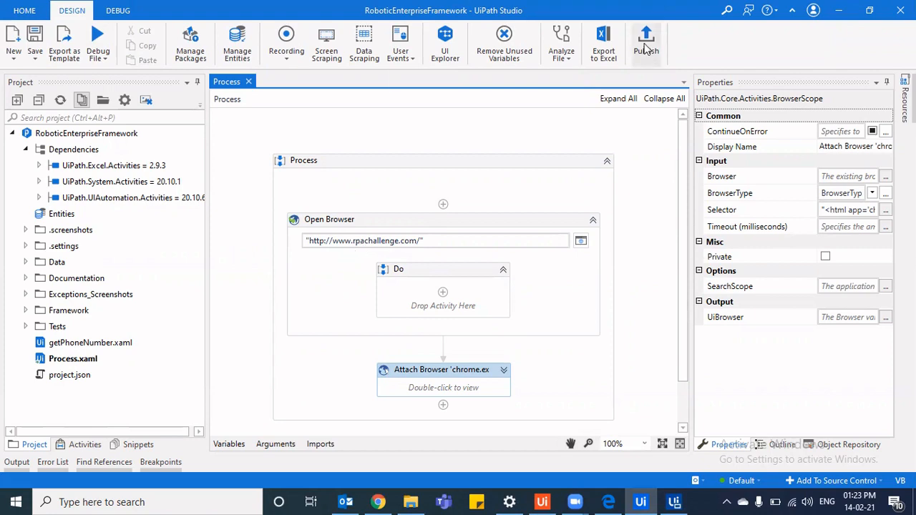
# - Publish the project through Certificate signing as package version 1.0.2
pyautogui.click(646, 40)
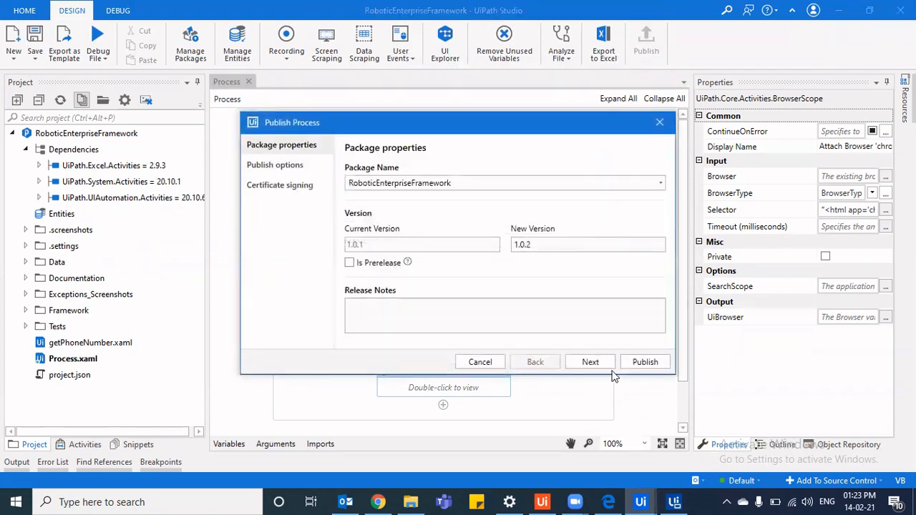
pyautogui.click(590, 361)
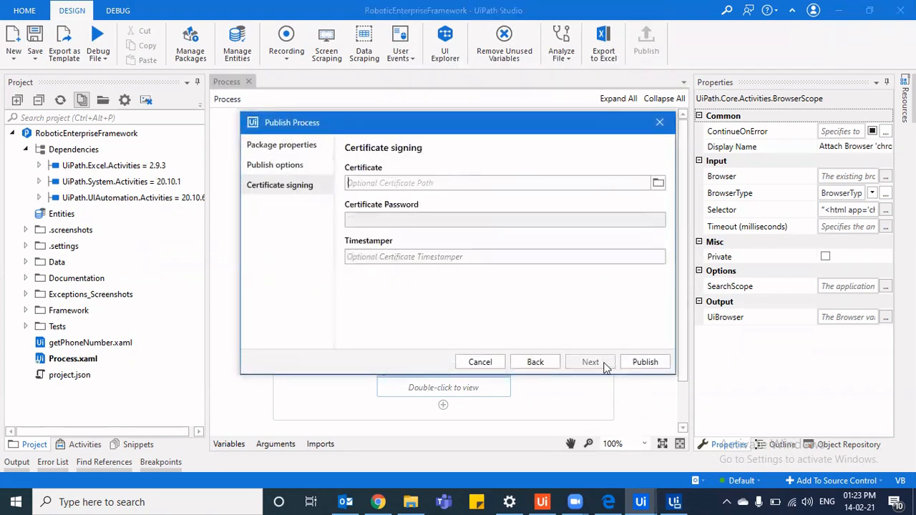
pyautogui.click(644, 361)
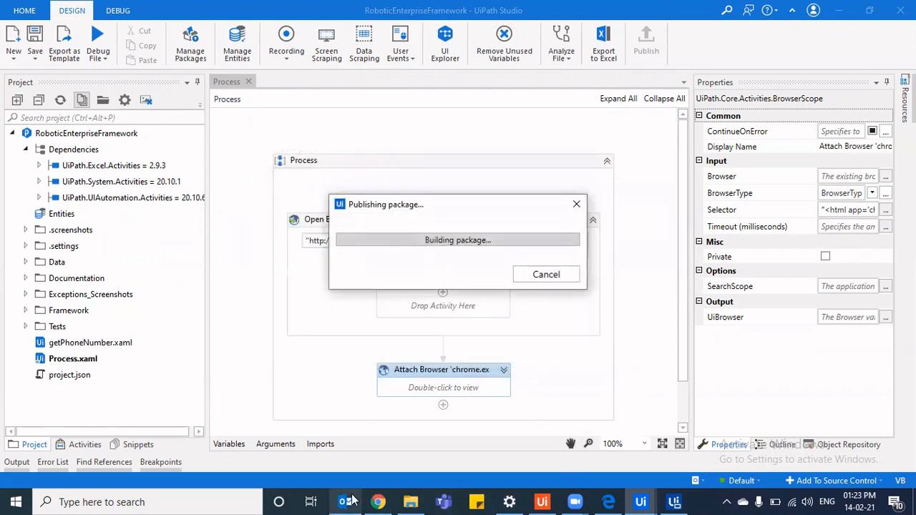
pyautogui.moveTo(378, 502)
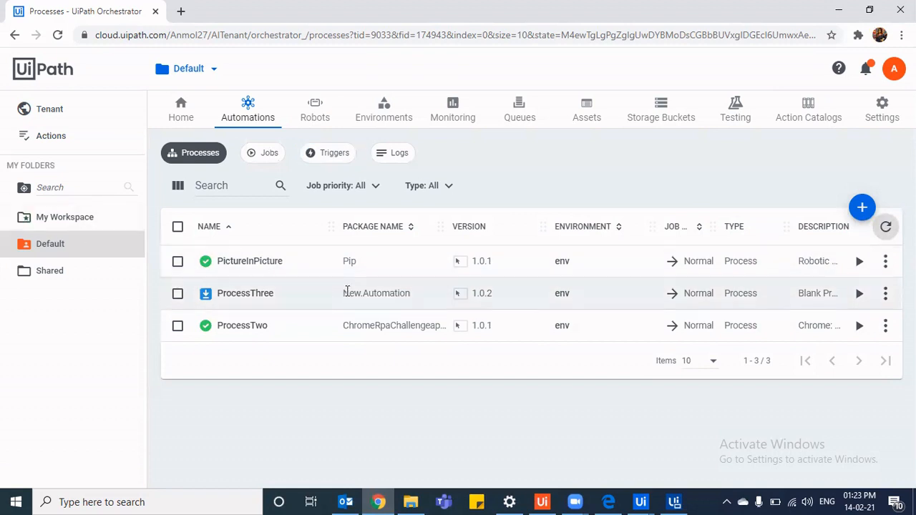
# - Check PictureInPicture's versions, then refresh Tenant > Packages to find RoboticEnterpriseFramework listed
pyautogui.click(885, 293)
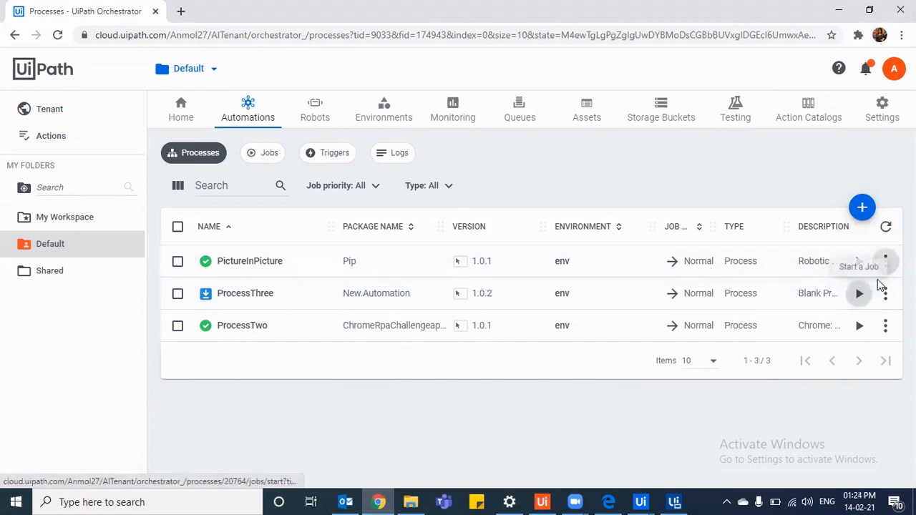
pyautogui.click(885, 260)
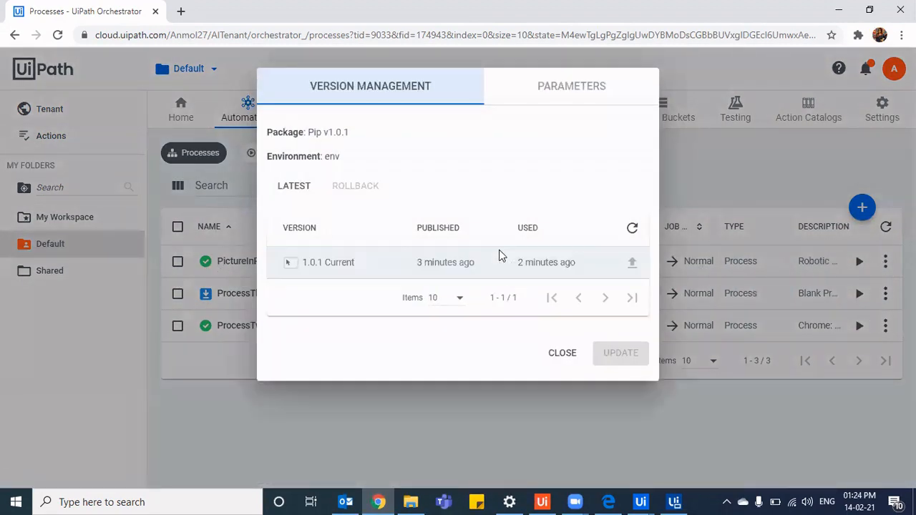
pyautogui.click(561, 352)
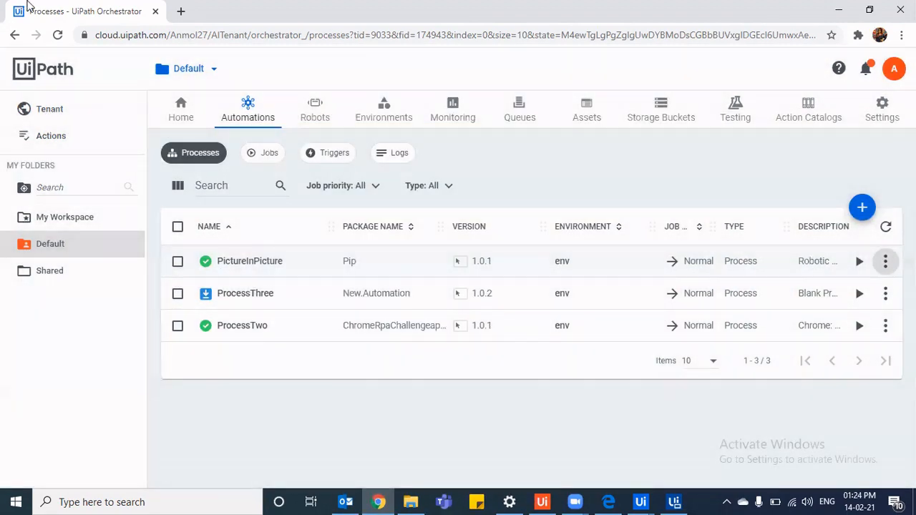
pyautogui.click(49, 109)
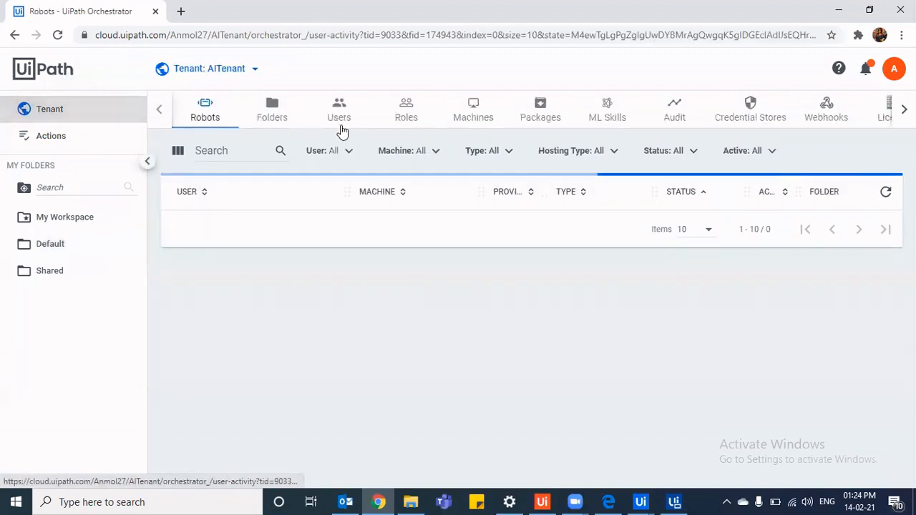
pyautogui.click(539, 110)
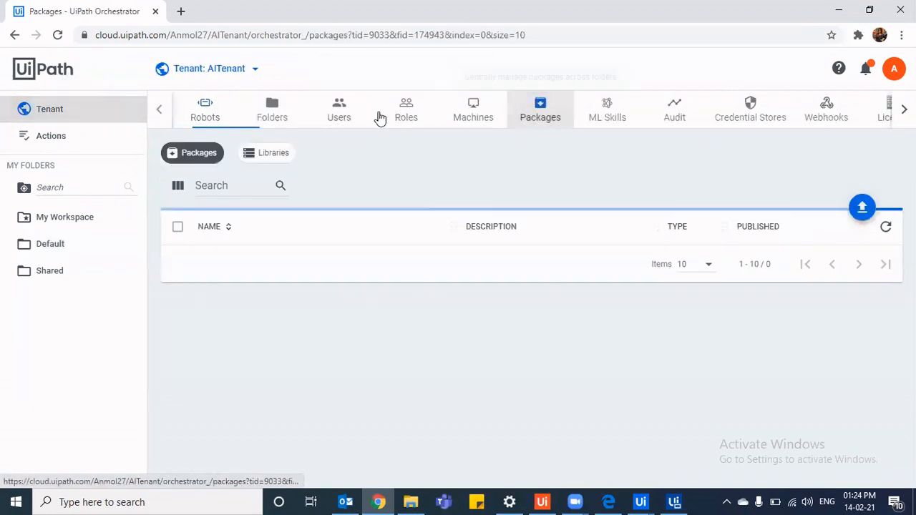
pyautogui.click(886, 227)
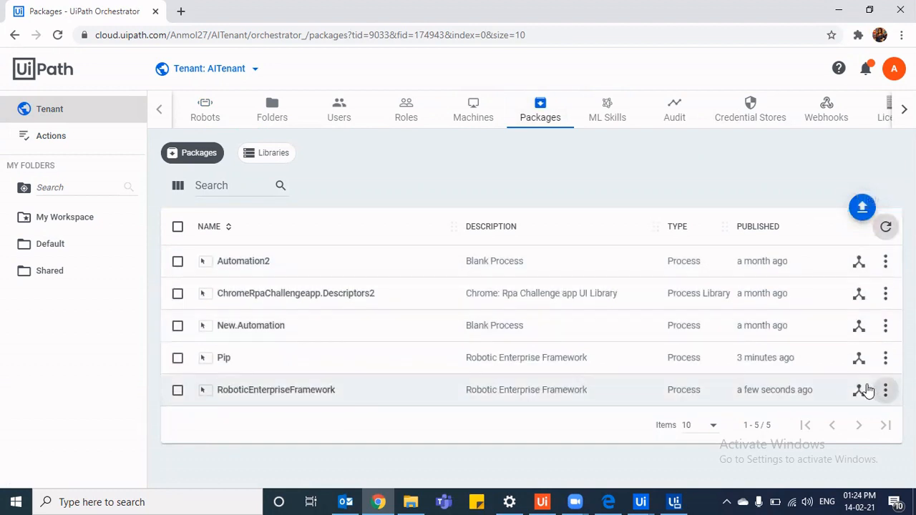
pyautogui.moveTo(848, 408)
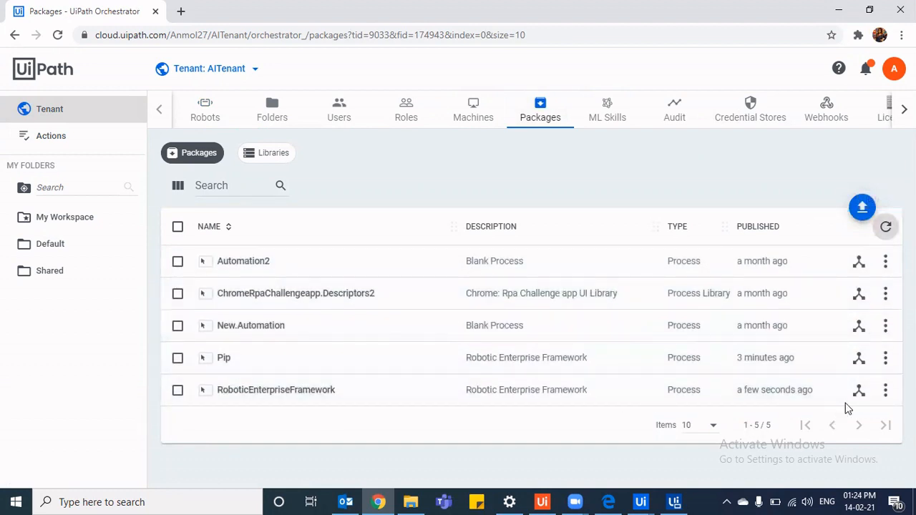
pyautogui.moveTo(859, 391)
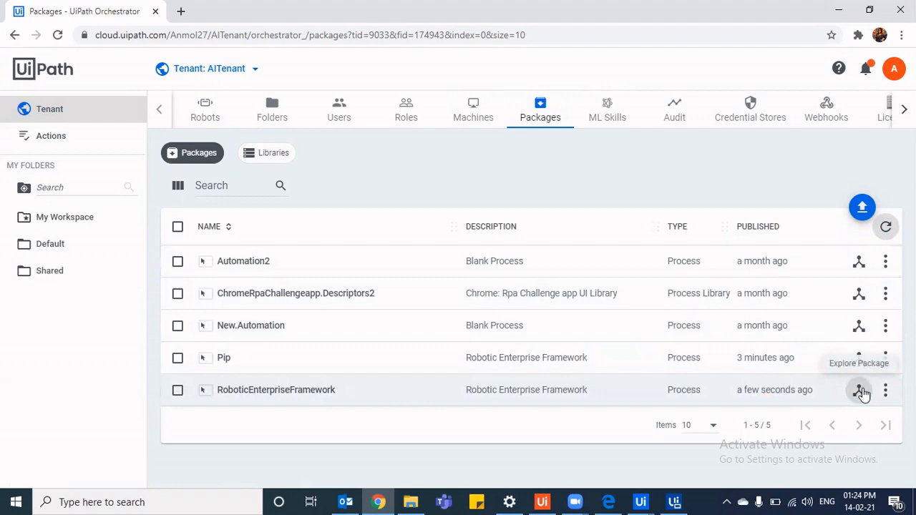
pyautogui.moveTo(641, 502)
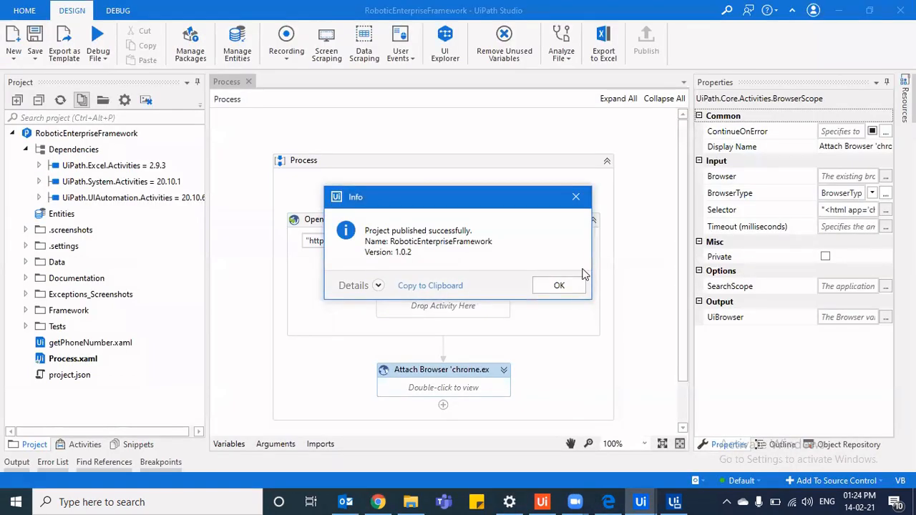
# - Dismiss the 1.0.2 success message and republish under package name 'Pip' as version 1.0.3
pyautogui.click(559, 285)
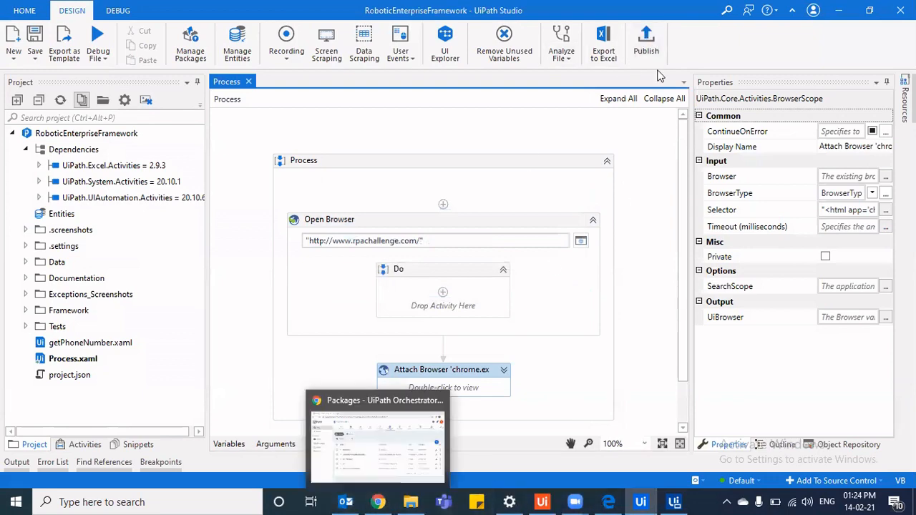
pyautogui.click(645, 39)
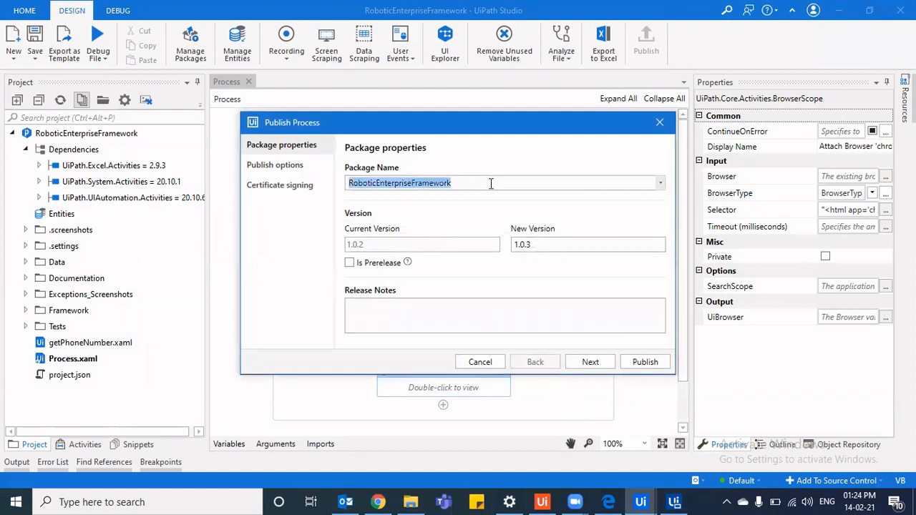
pyautogui.write('Pip')
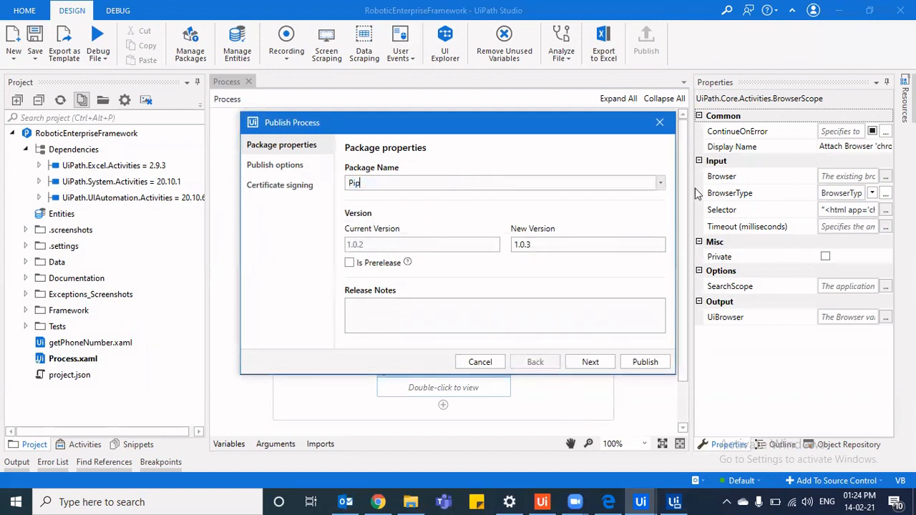
pyautogui.click(658, 183)
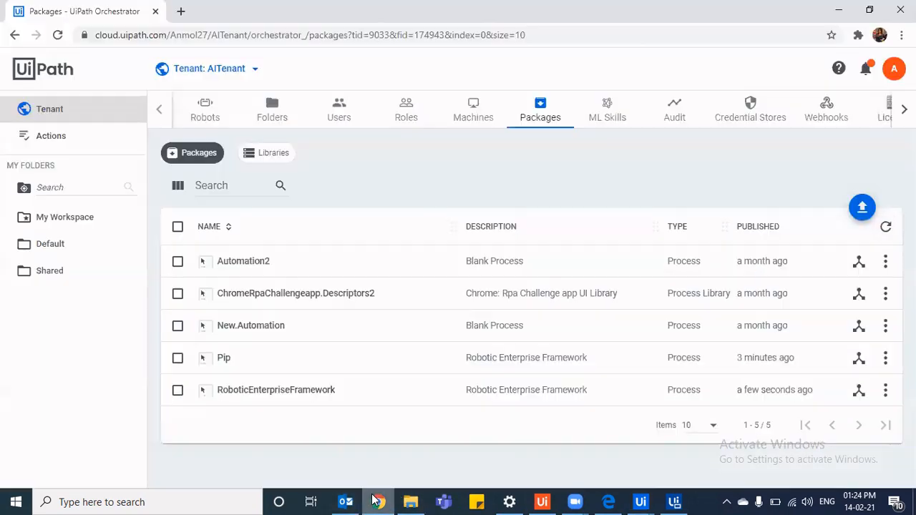
pyautogui.click(640, 502)
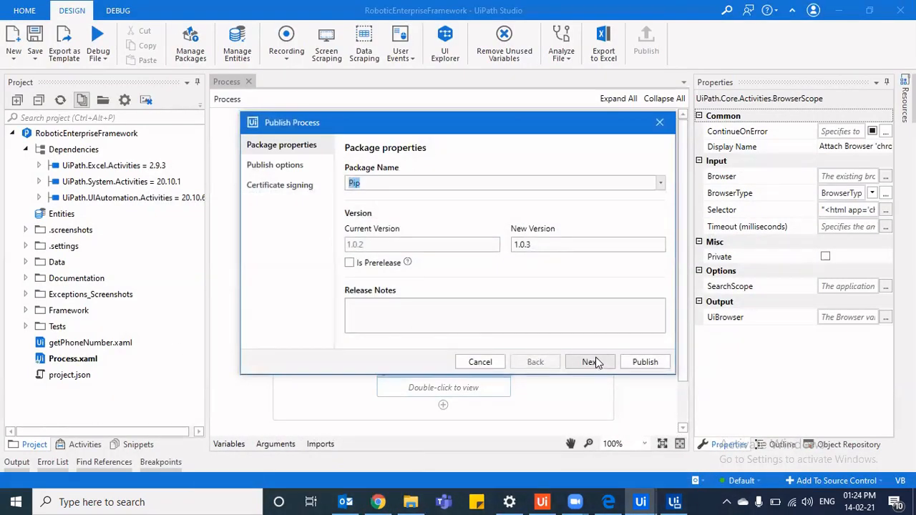
pyautogui.click(644, 362)
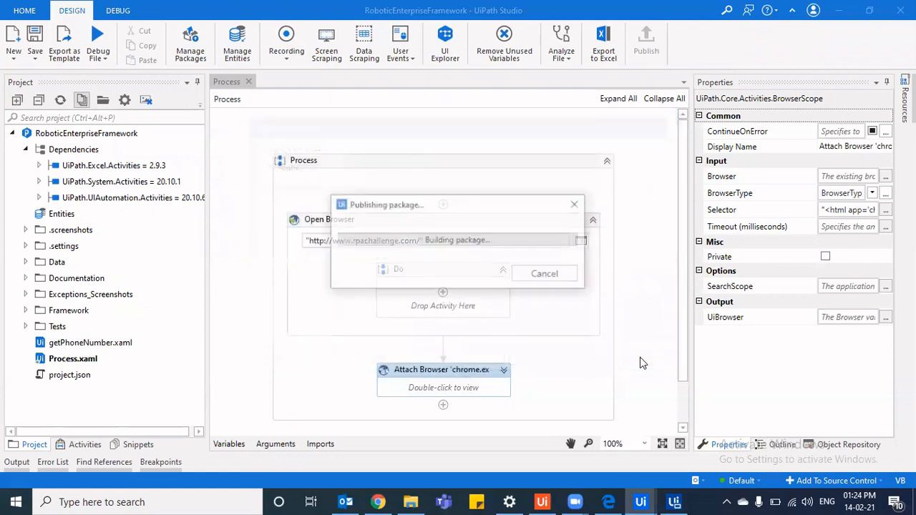
pyautogui.moveTo(378, 501)
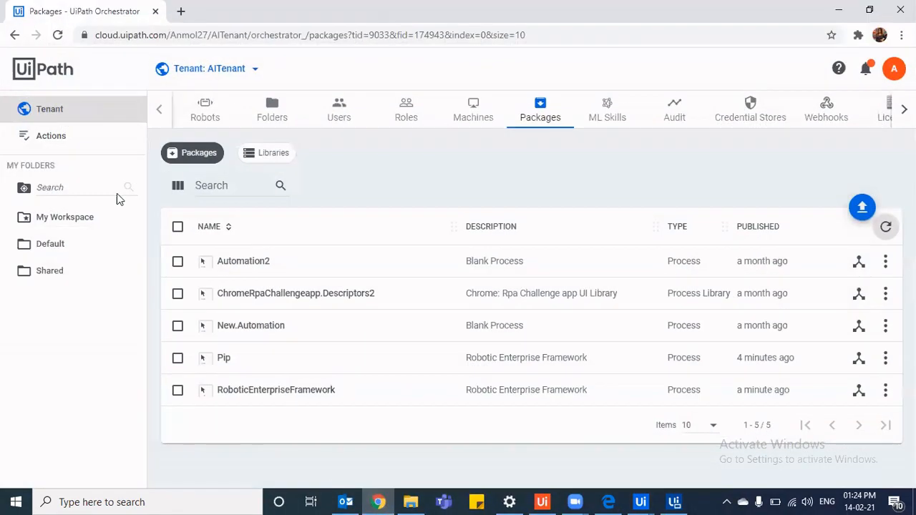
# - In the Default folder's Processes, switch PictureInPicture to package version 1.0.3
pyautogui.click(50, 243)
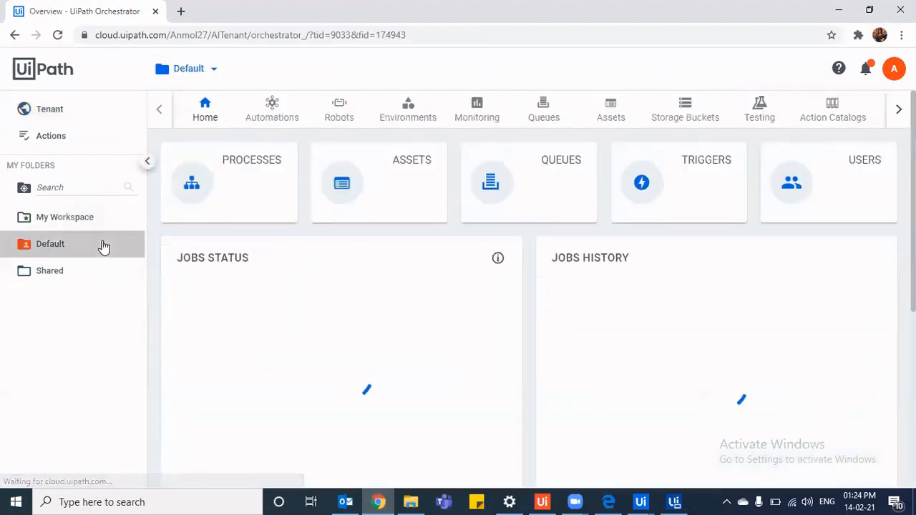
pyautogui.click(271, 109)
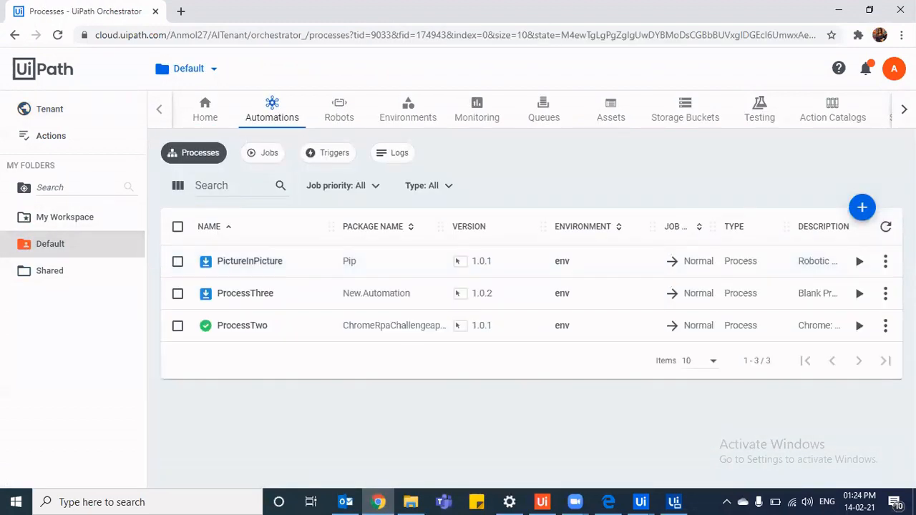
pyautogui.click(886, 262)
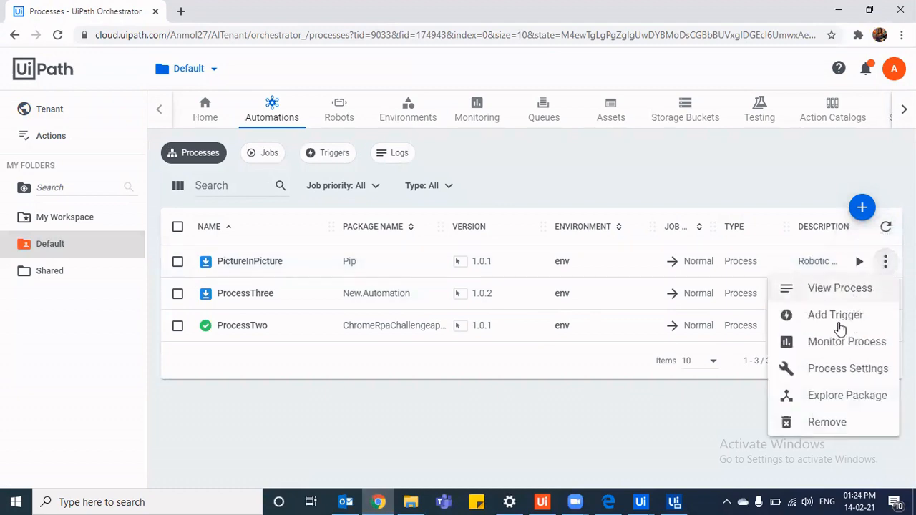
pyautogui.moveTo(857, 292)
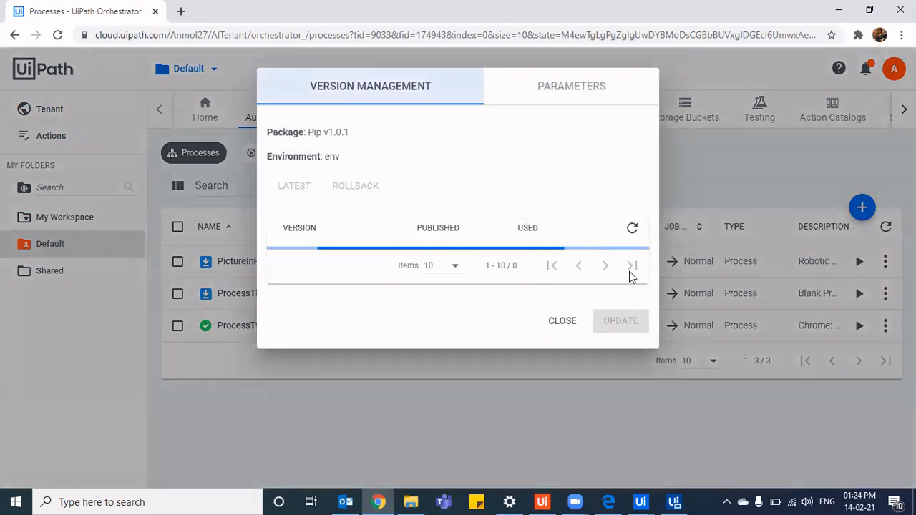
pyautogui.click(621, 321)
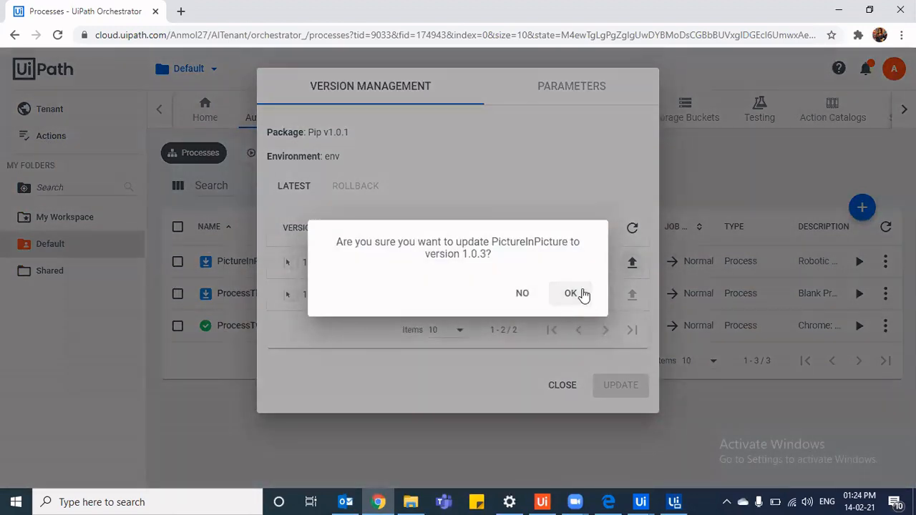
pyautogui.click(570, 294)
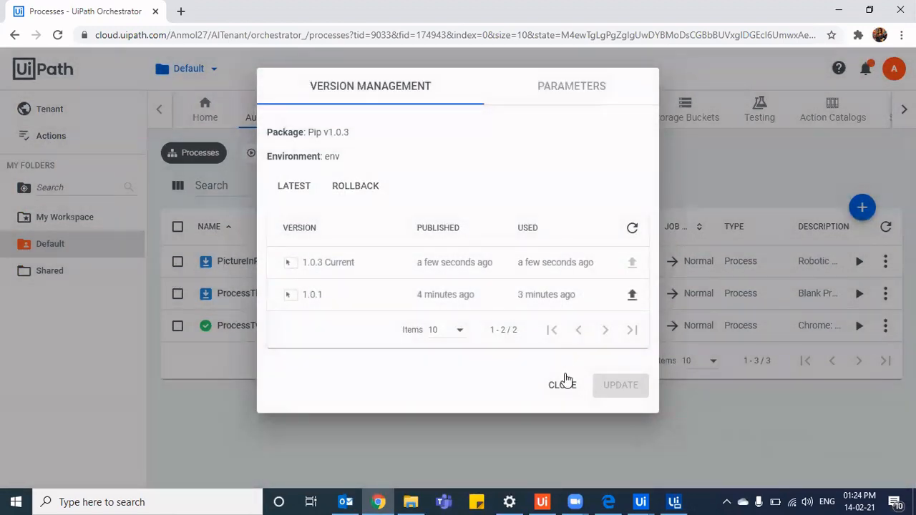
pyautogui.click(561, 385)
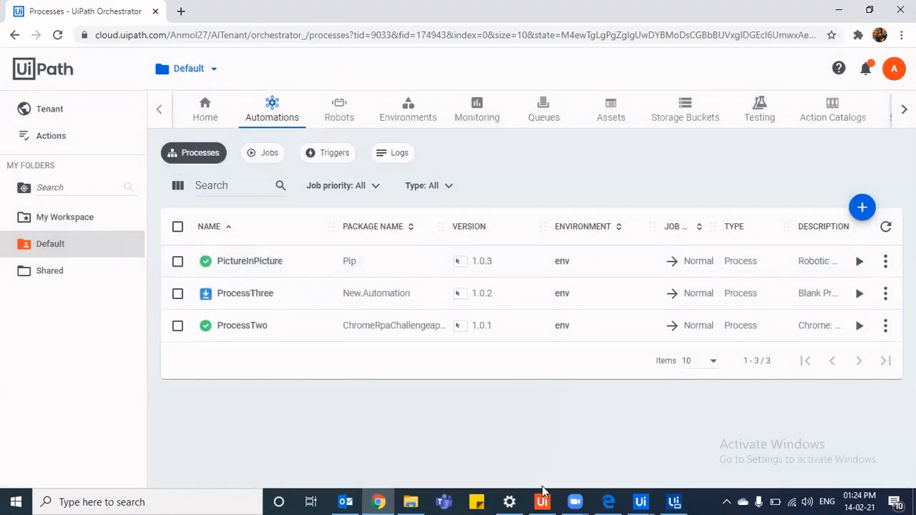
# - Install the updated PictureInPicture package from UiPath Assistant
pyautogui.click(542, 502)
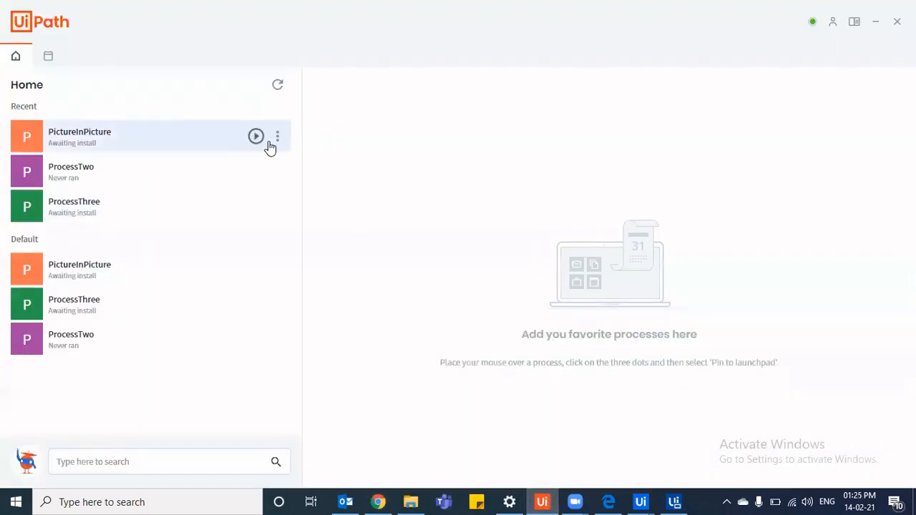
pyautogui.click(277, 136)
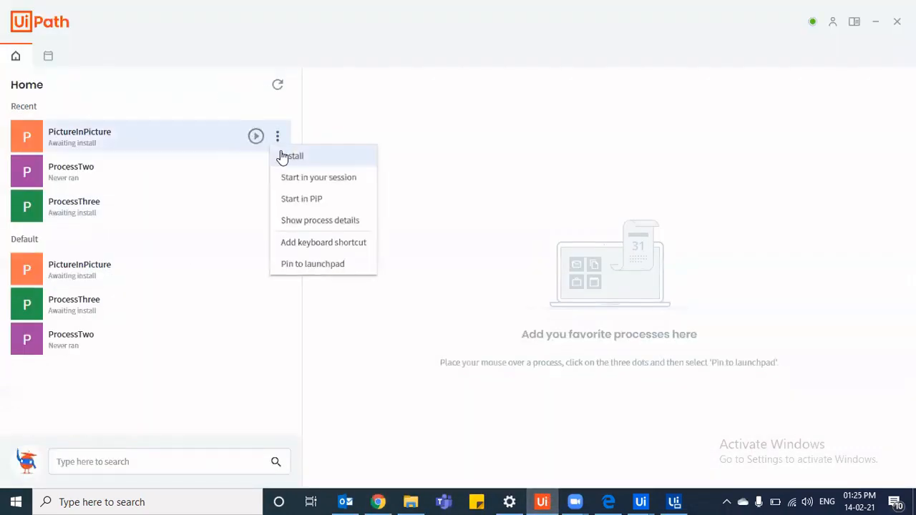
pyautogui.click(292, 156)
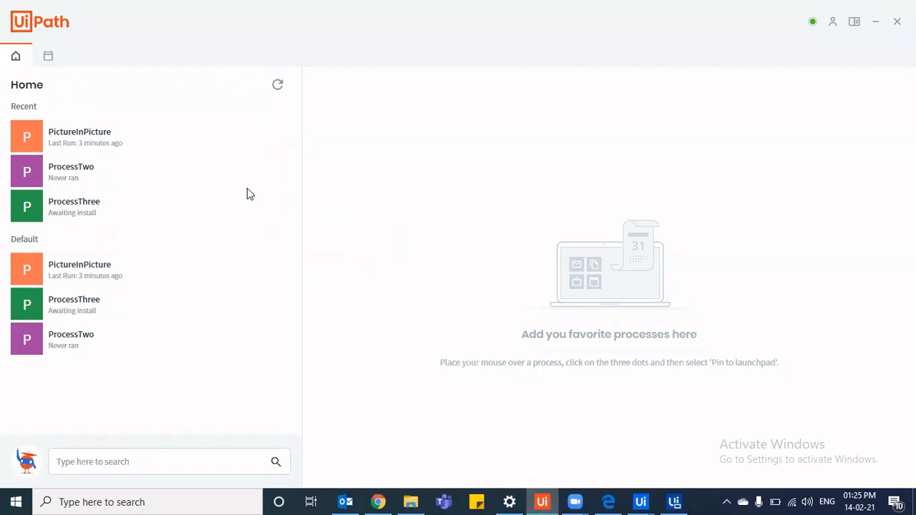
pyautogui.moveTo(256, 136)
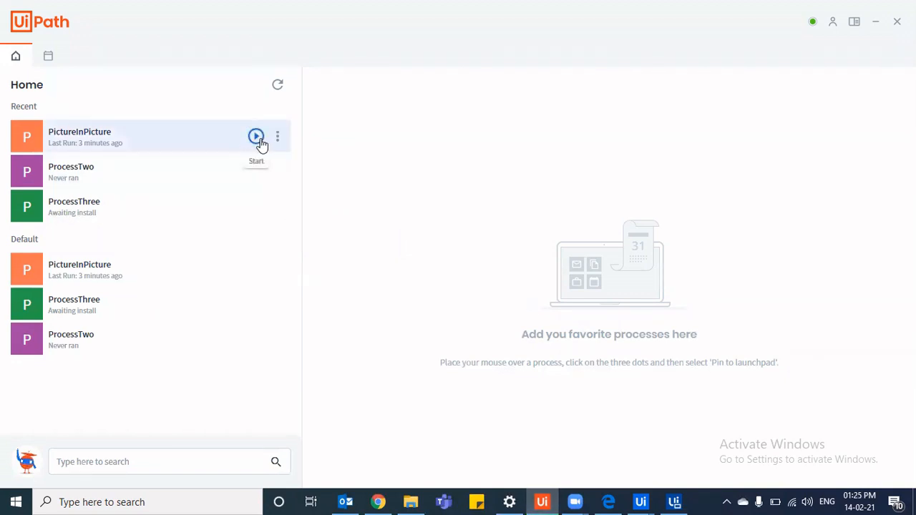
# - Start PictureInPicture, stop it and close the PiP window, then relaunch it
pyautogui.click(256, 136)
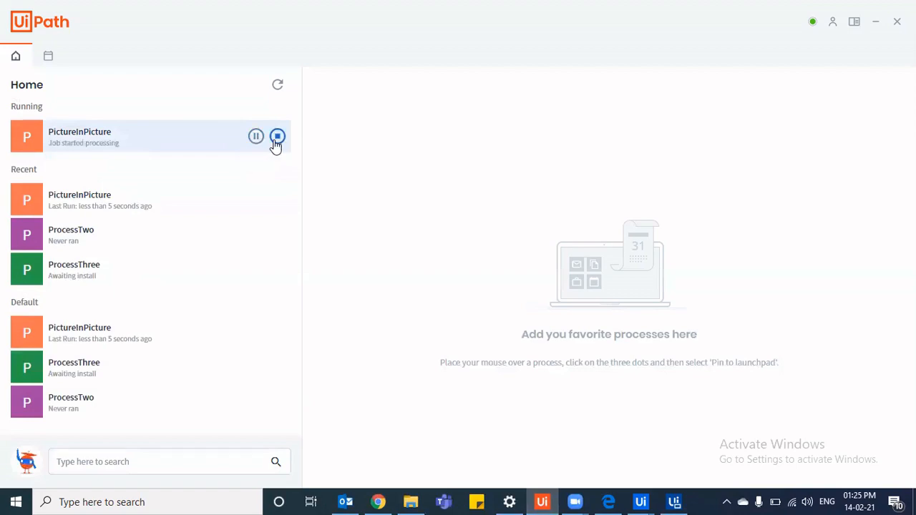
pyautogui.click(277, 136)
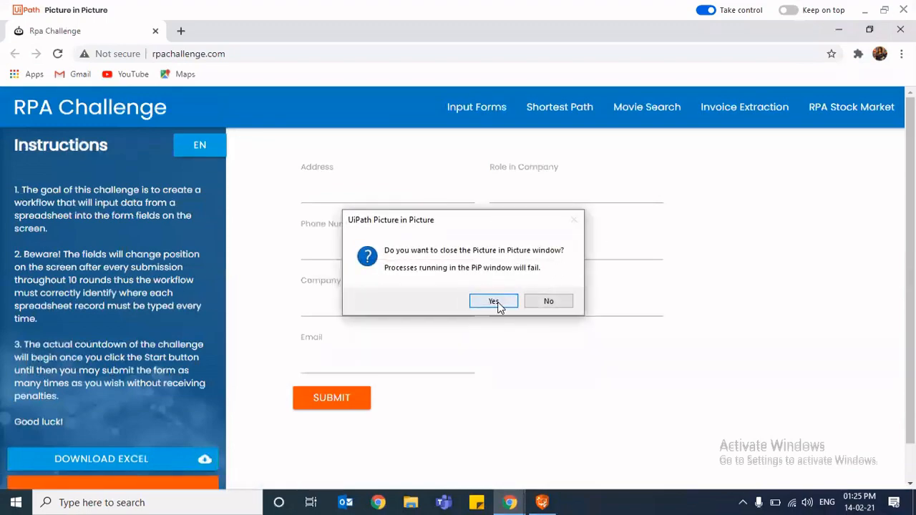
pyautogui.click(493, 300)
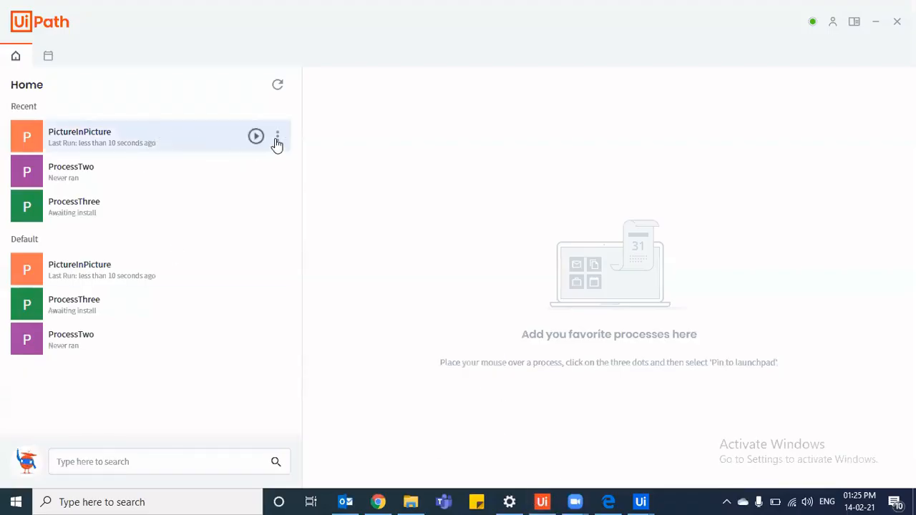
pyautogui.click(255, 136)
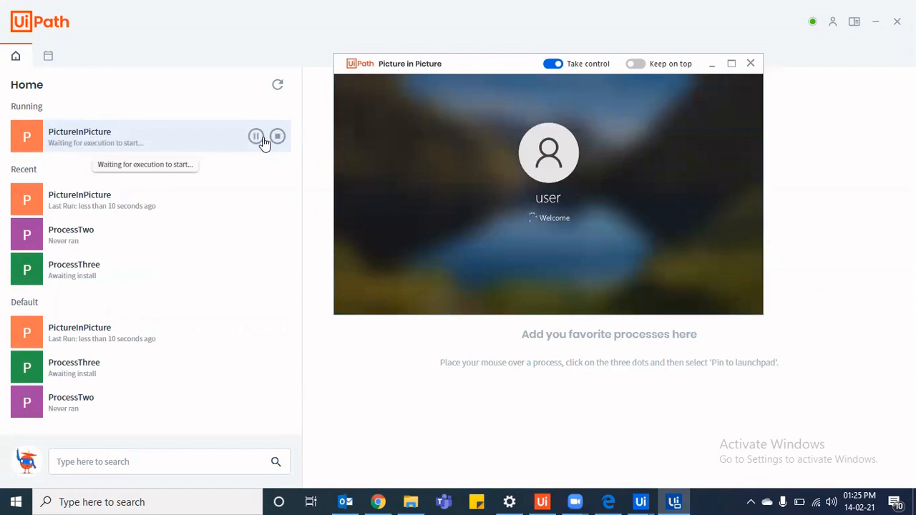
pyautogui.moveTo(689, 500)
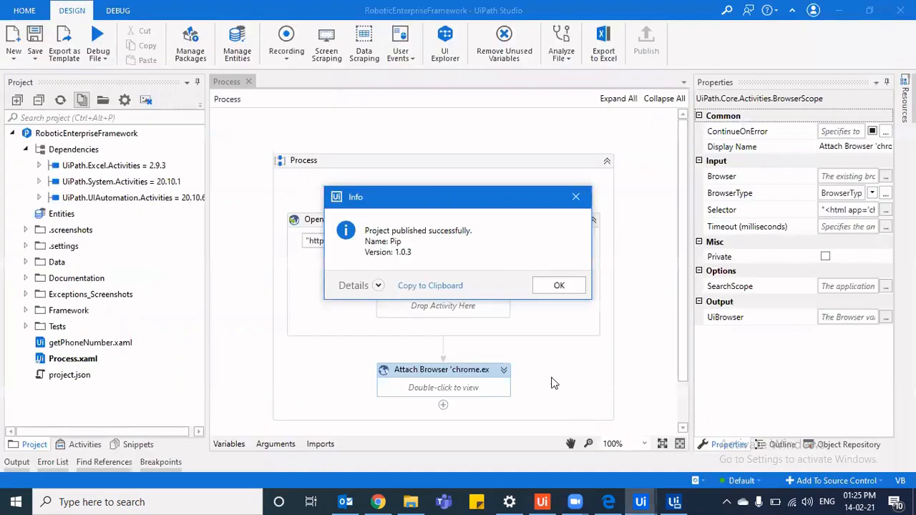
# - Dismiss the Pip 1.0.3 success message, collapse Open Browser, and open getPhoneNumber.xaml beside Process
pyautogui.click(559, 285)
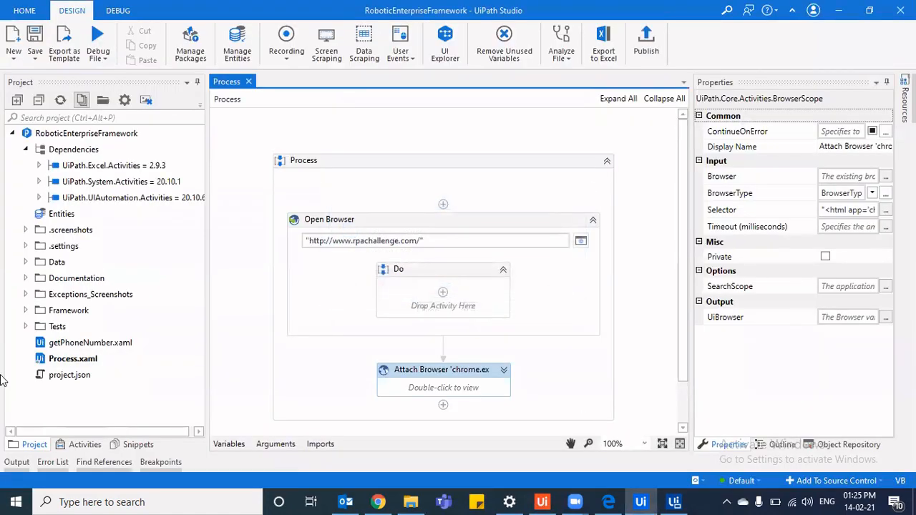
pyautogui.moveTo(572, 268)
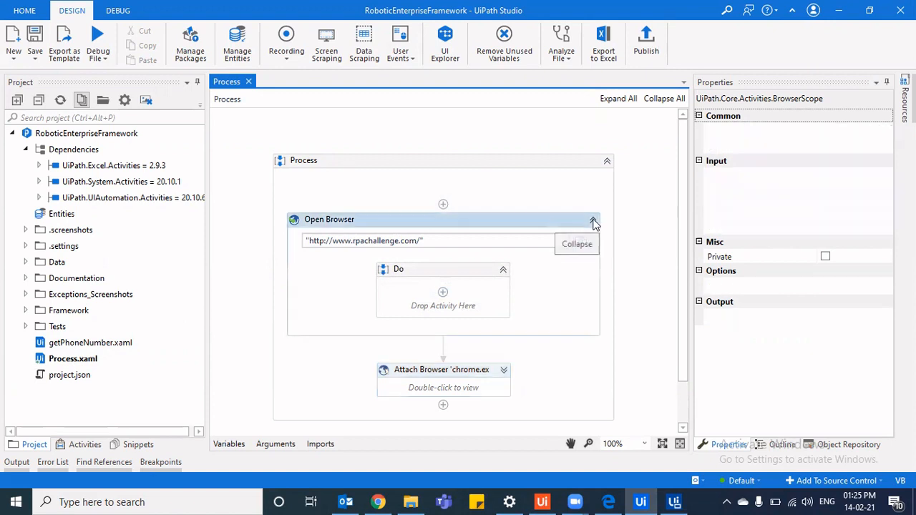
pyautogui.click(594, 220)
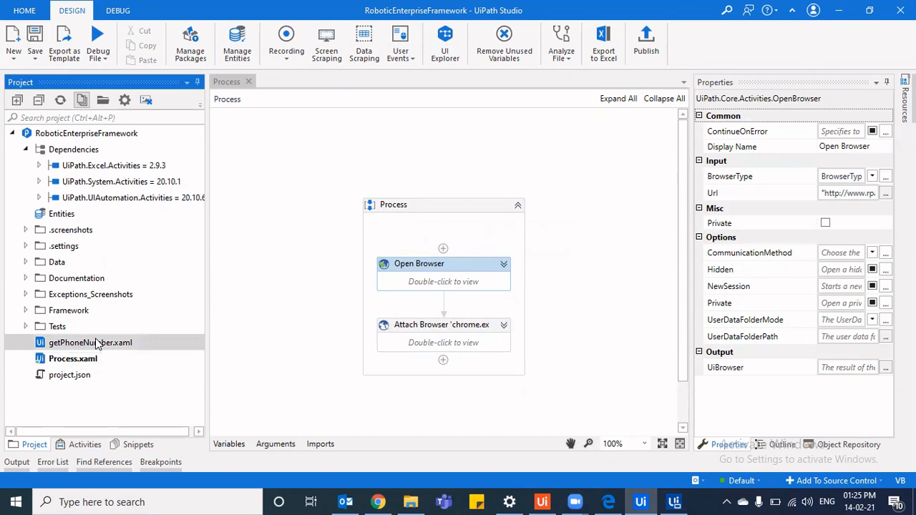
pyautogui.doubleClick(90, 342)
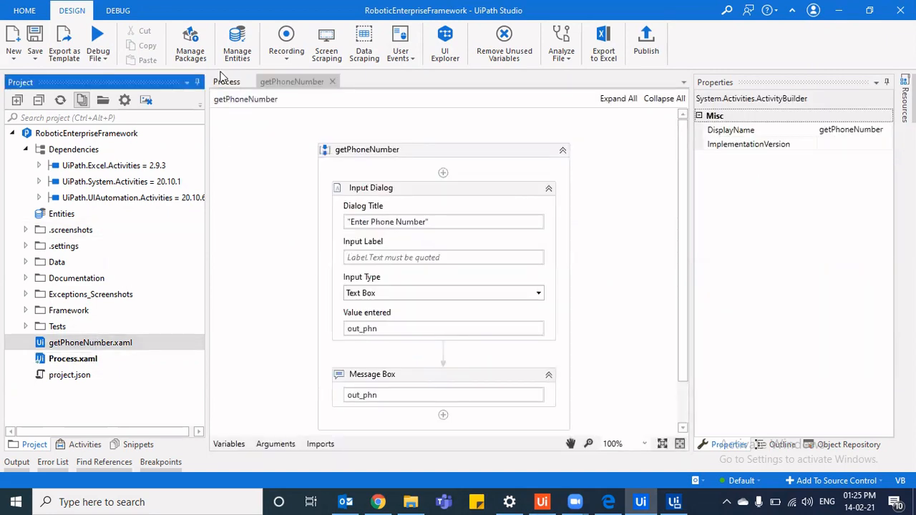
pyautogui.click(227, 81)
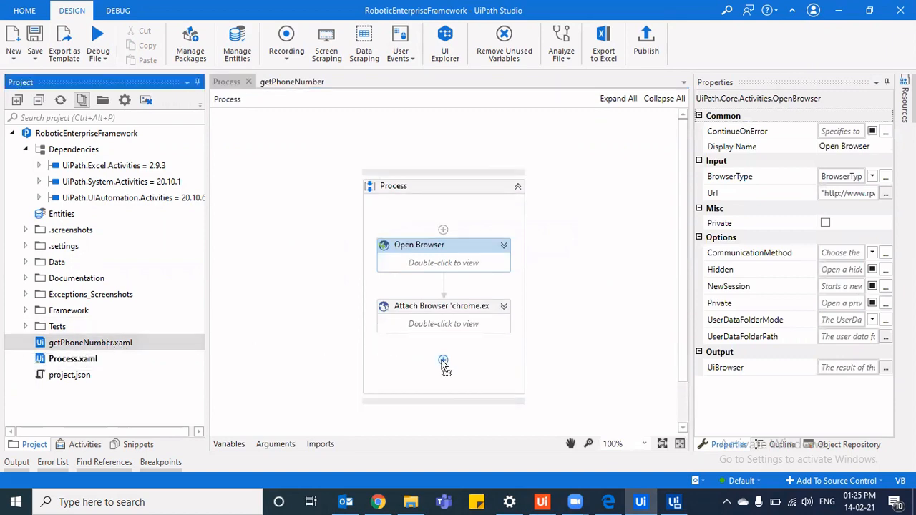
# - Add an Invoke getPhoneNumber workflow step at the end of Process and close the PiP window
pyautogui.click(443, 360)
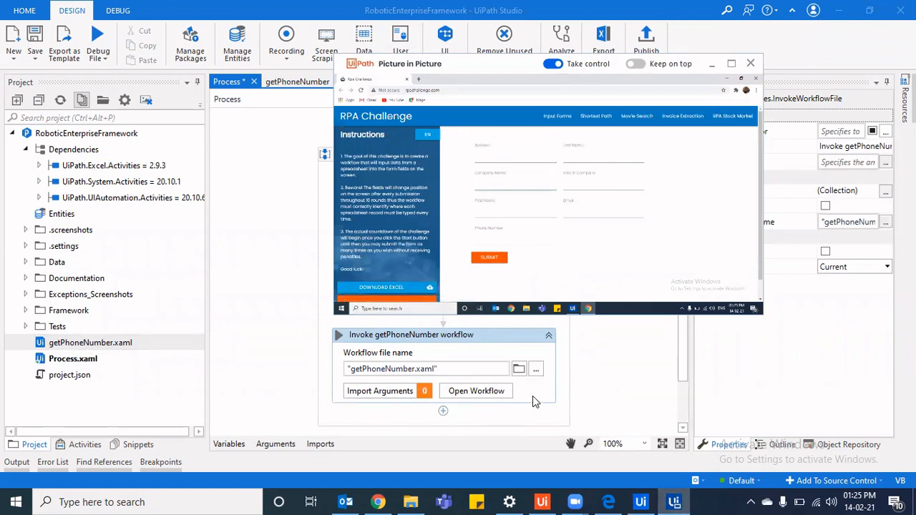
pyautogui.click(750, 63)
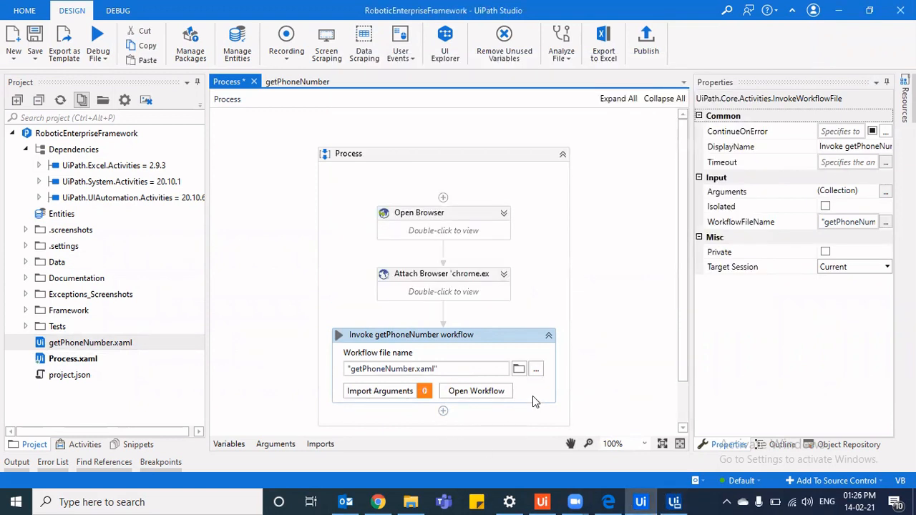
pyautogui.moveTo(380, 391)
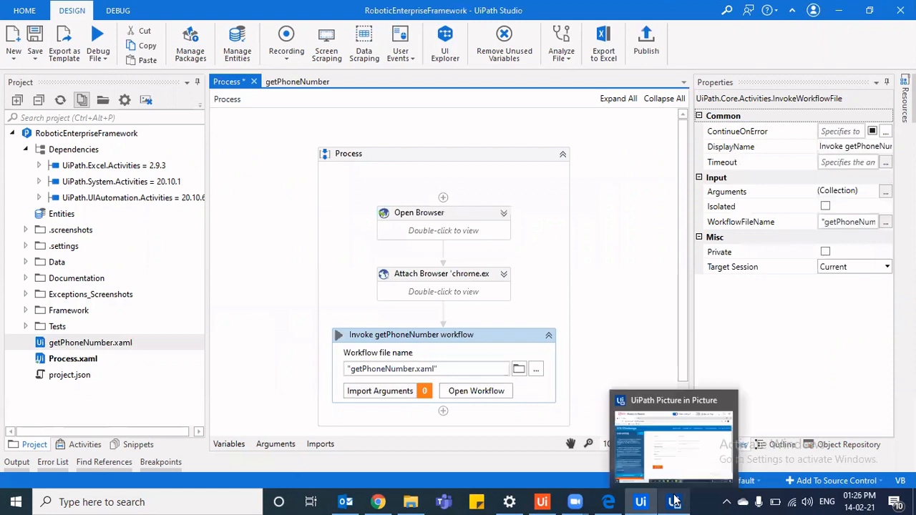
pyautogui.click(673, 437)
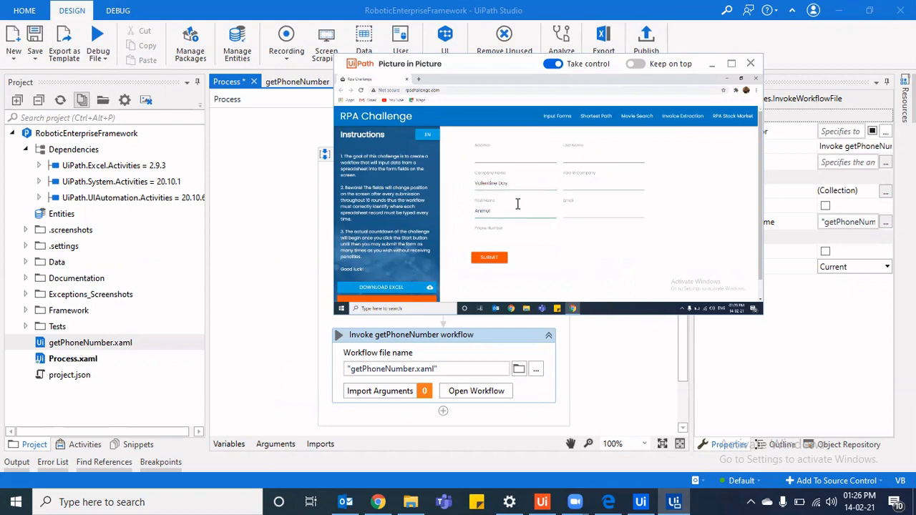
pyautogui.click(751, 63)
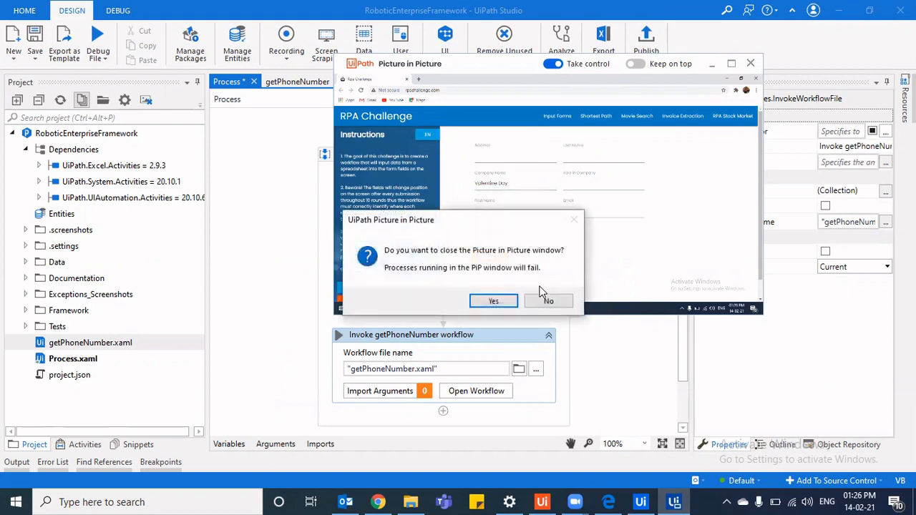
pyautogui.click(493, 301)
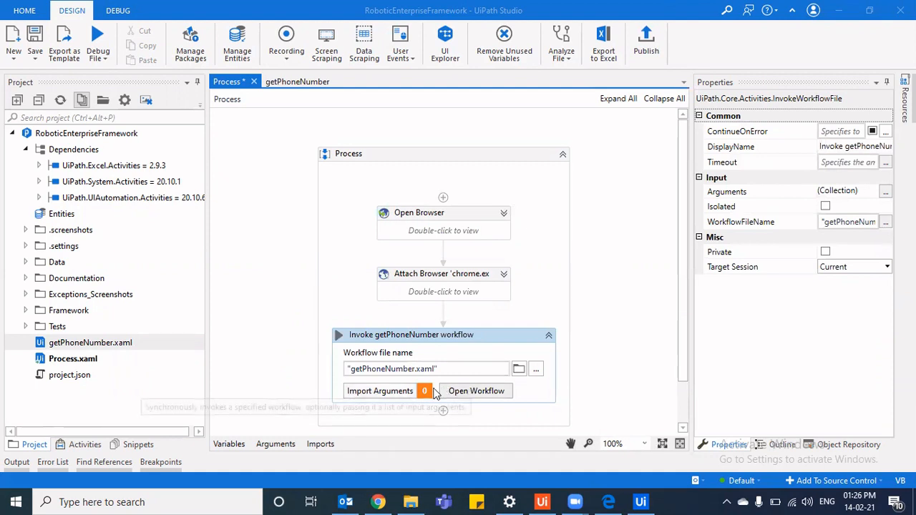
pyautogui.moveTo(404, 394)
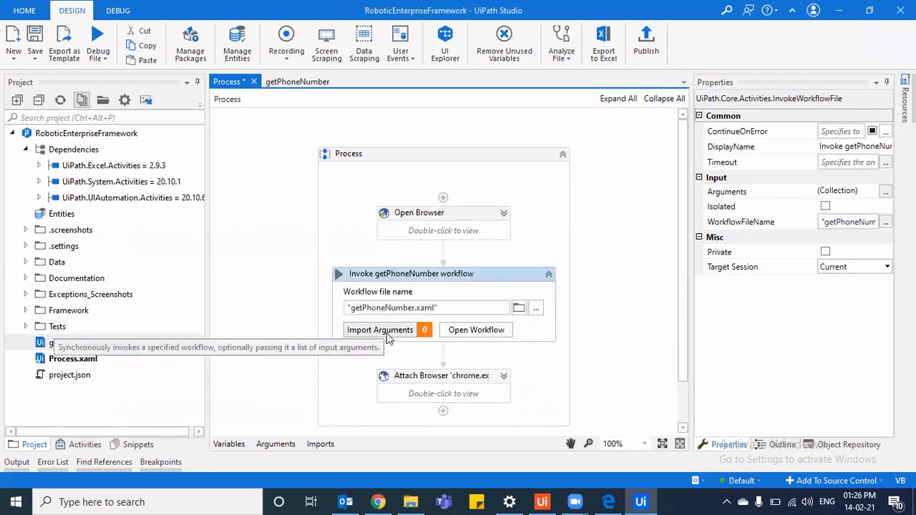
# - Move Invoke getPhoneNumber above Attach Browser and import out_phn mapped to in_phn
pyautogui.click(379, 330)
pyautogui.write('in_phn')
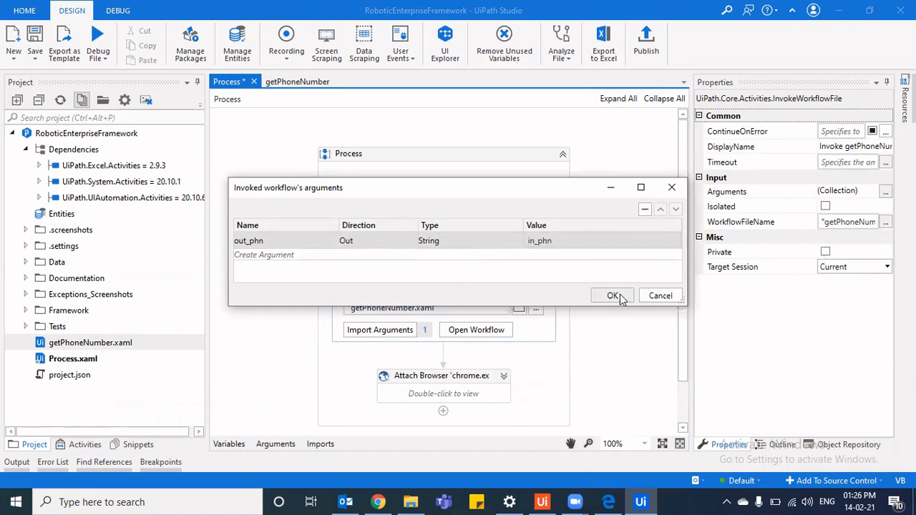
pyautogui.click(613, 295)
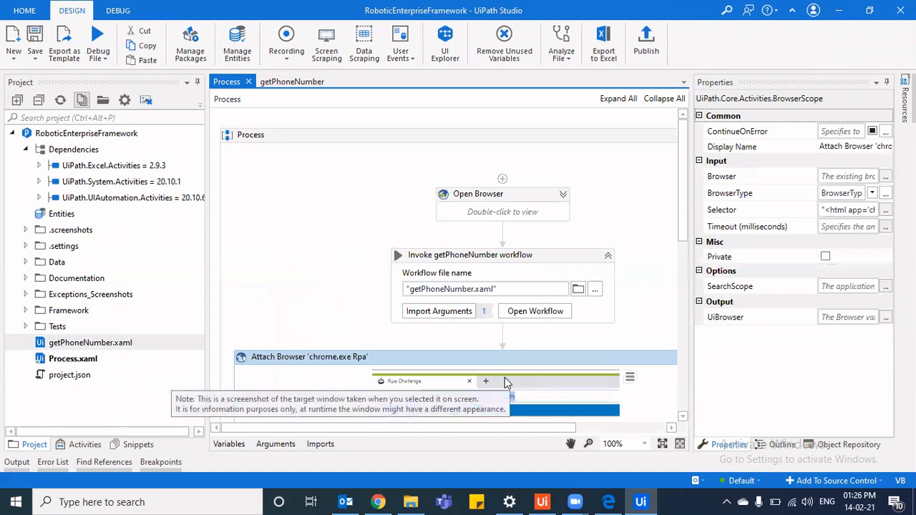
pyautogui.scroll(-3)
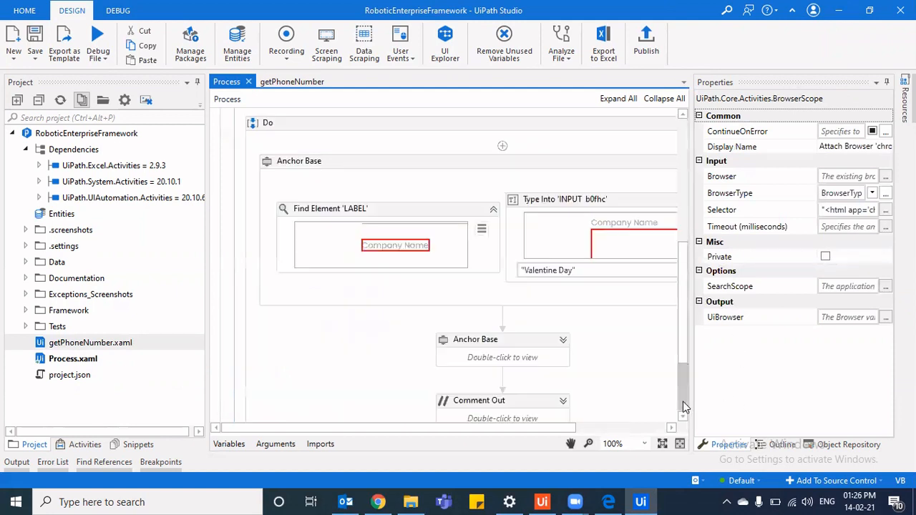
pyautogui.scroll(-3)
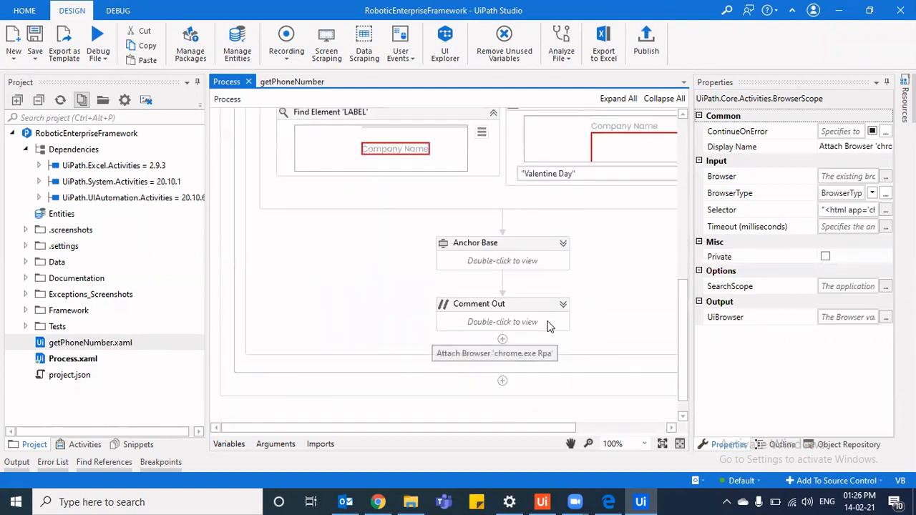
pyautogui.click(503, 304)
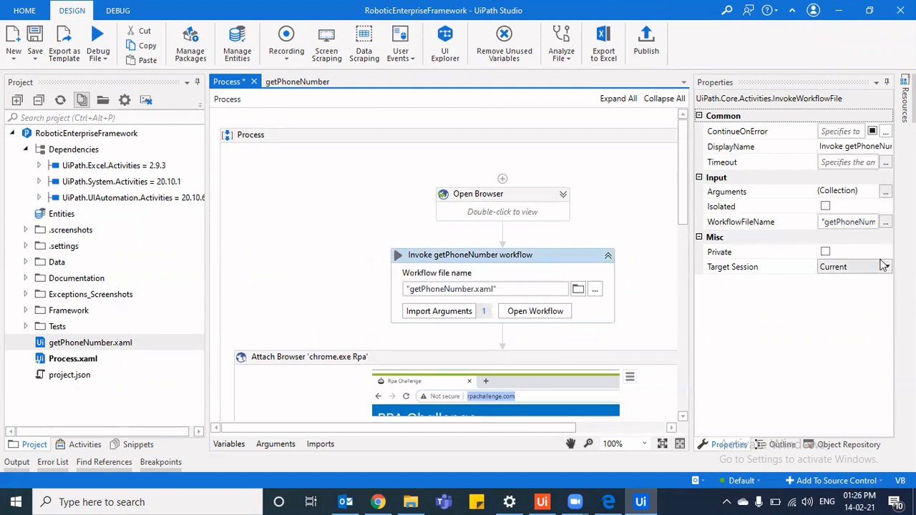
# - Set Invoke getPhoneNumber's Target Session to Main and tick Isolated, checking the getPhoneNumber tab
pyautogui.click(884, 266)
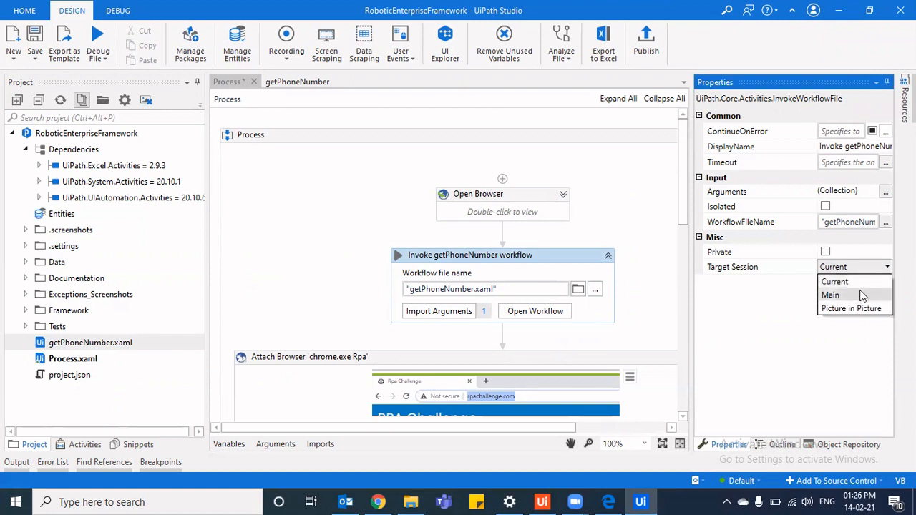
pyautogui.click(831, 295)
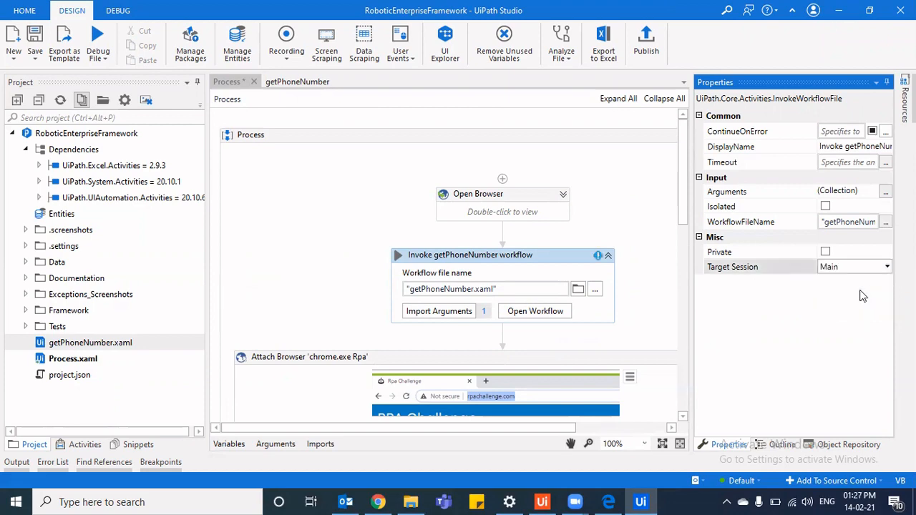
pyautogui.click(534, 311)
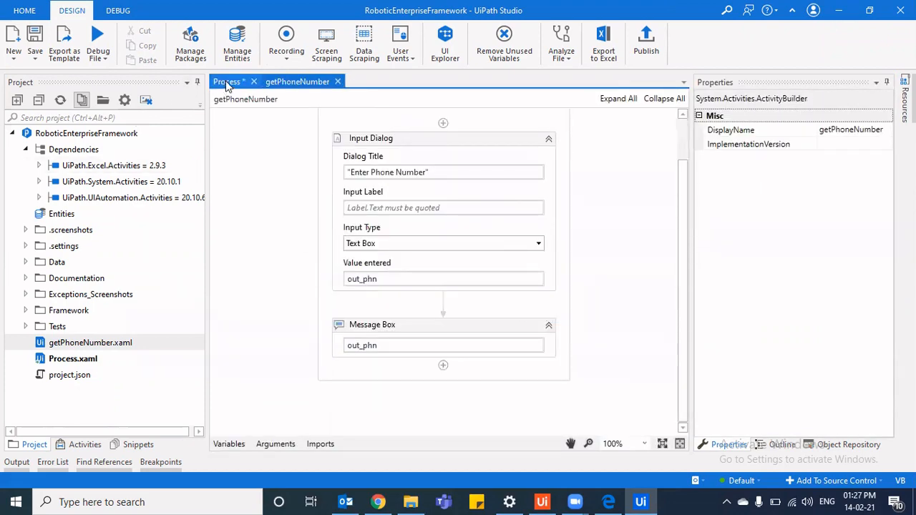
pyautogui.click(226, 81)
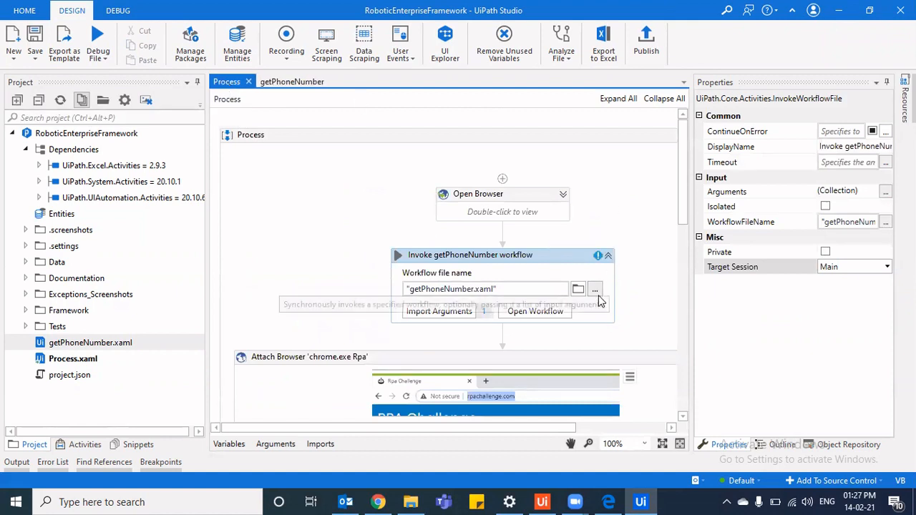
pyautogui.moveTo(599, 255)
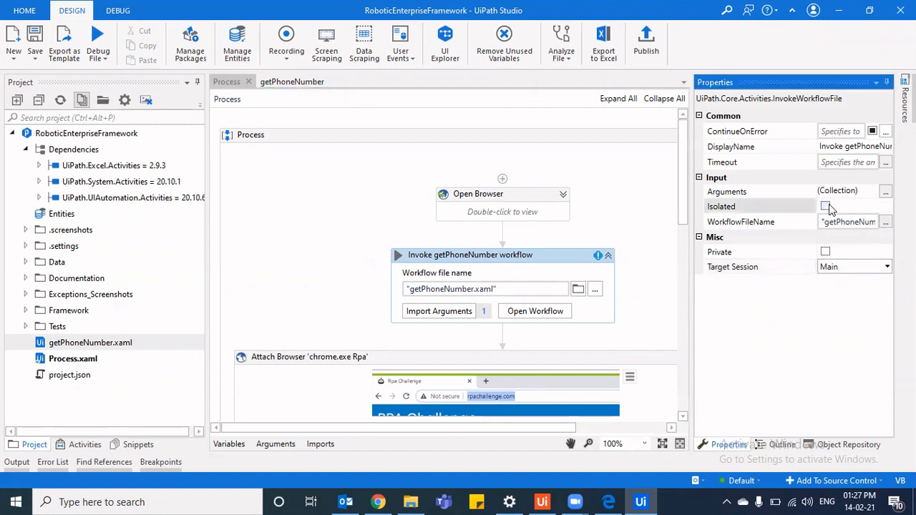
pyautogui.click(825, 207)
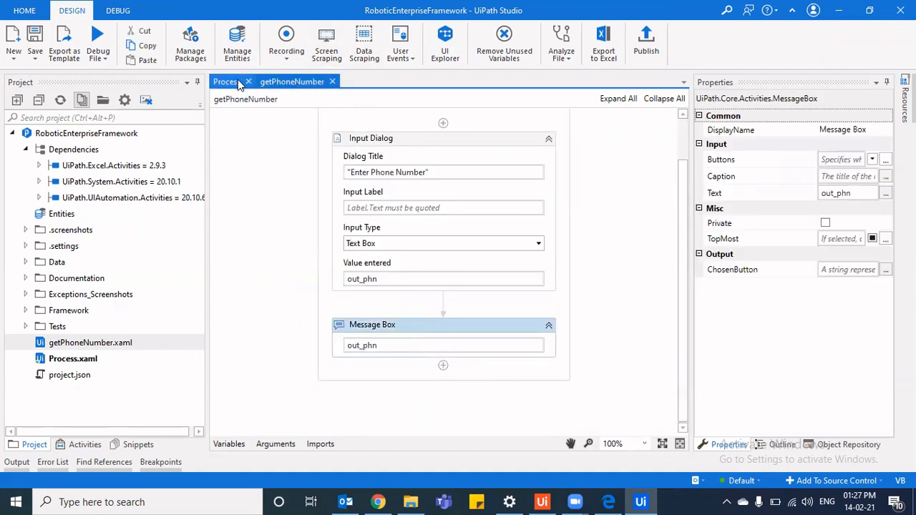
pyautogui.click(226, 81)
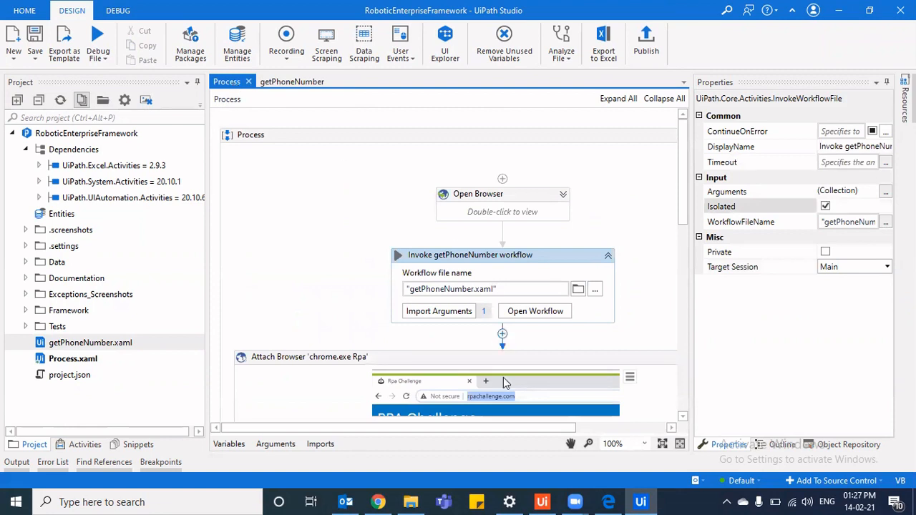
pyautogui.moveTo(585, 309)
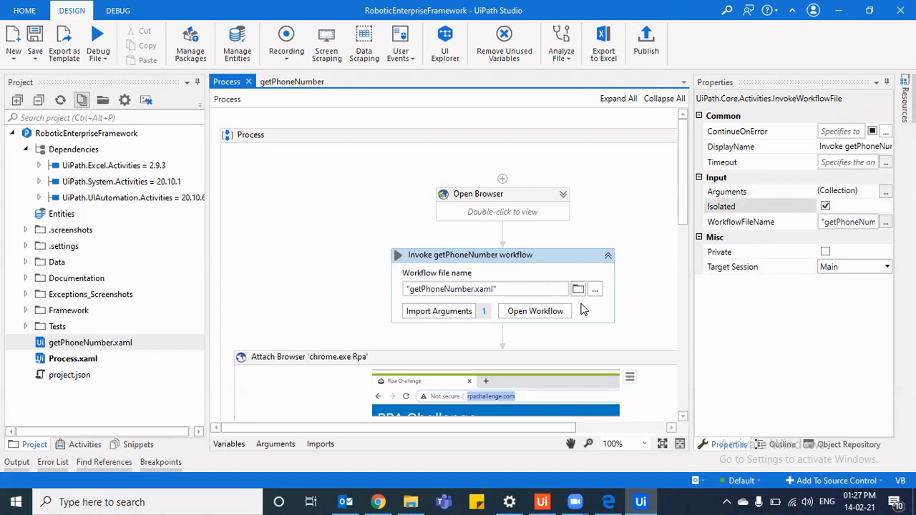
pyautogui.moveTo(156, 143)
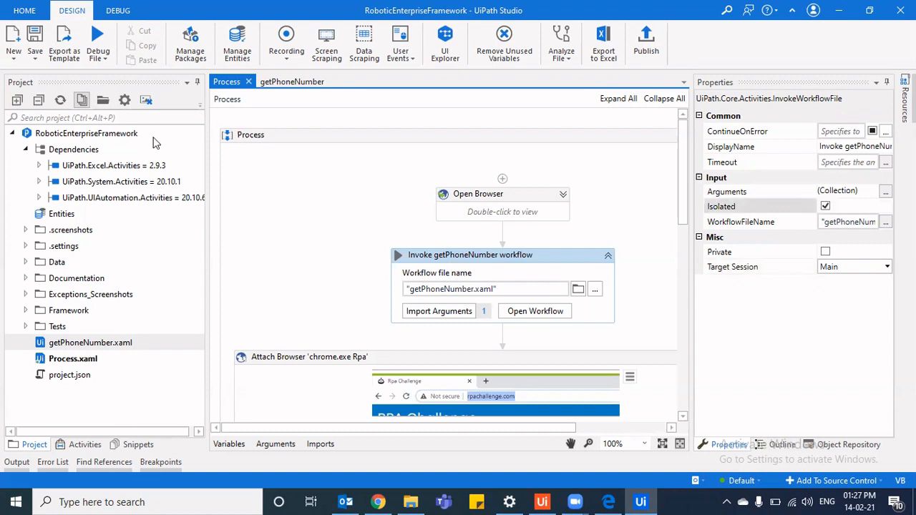
# - Debug Process in Picture in Picture, placing the Enter Phone Number dialog beside it
pyautogui.click(118, 11)
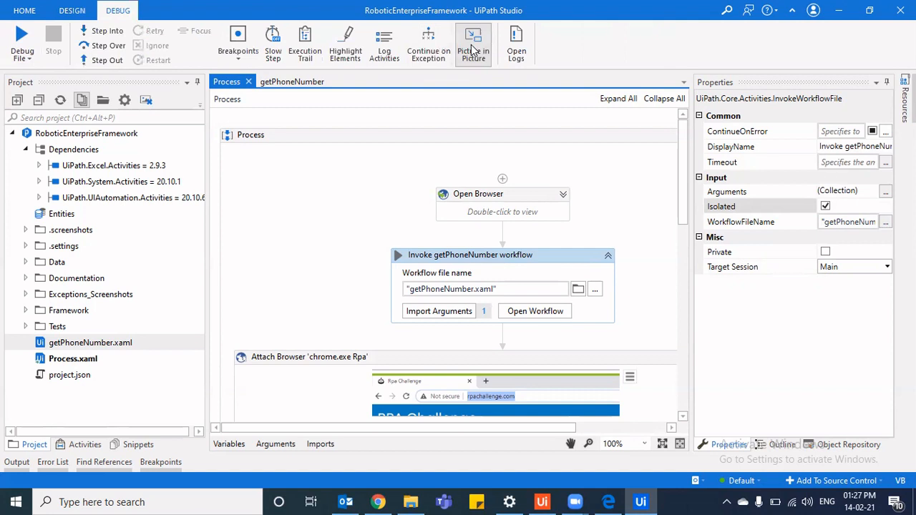
pyautogui.moveTo(22, 36)
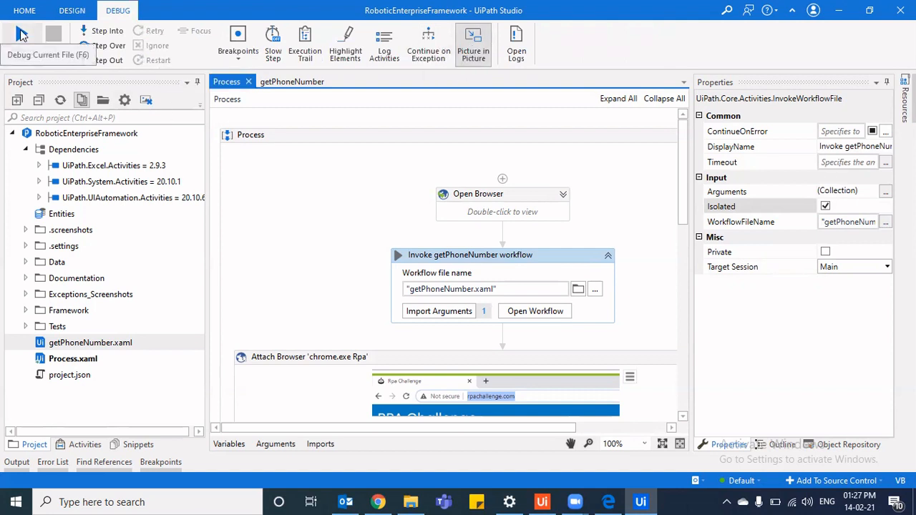
pyautogui.click(24, 34)
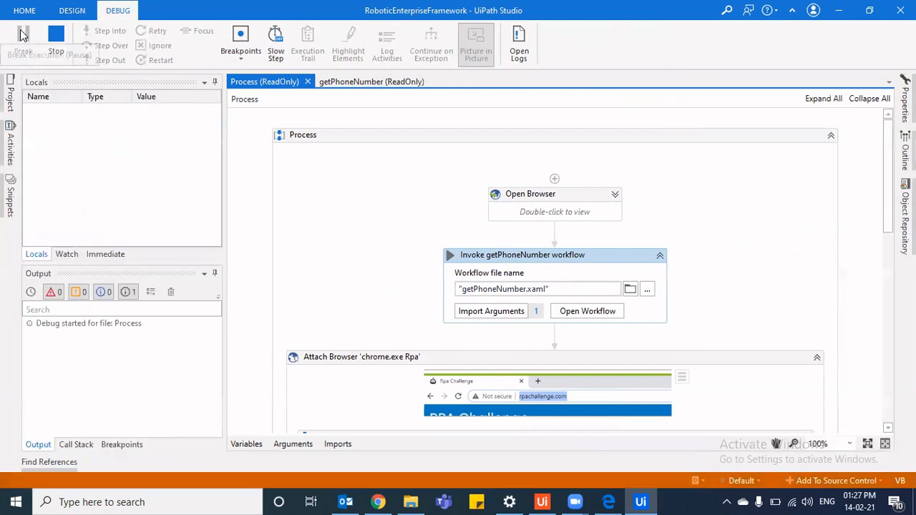
pyautogui.click(476, 41)
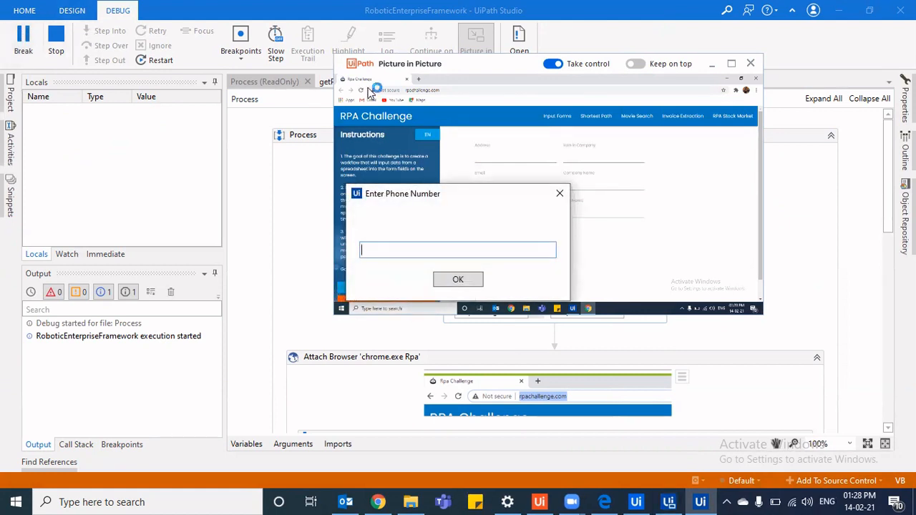
pyautogui.click(750, 63)
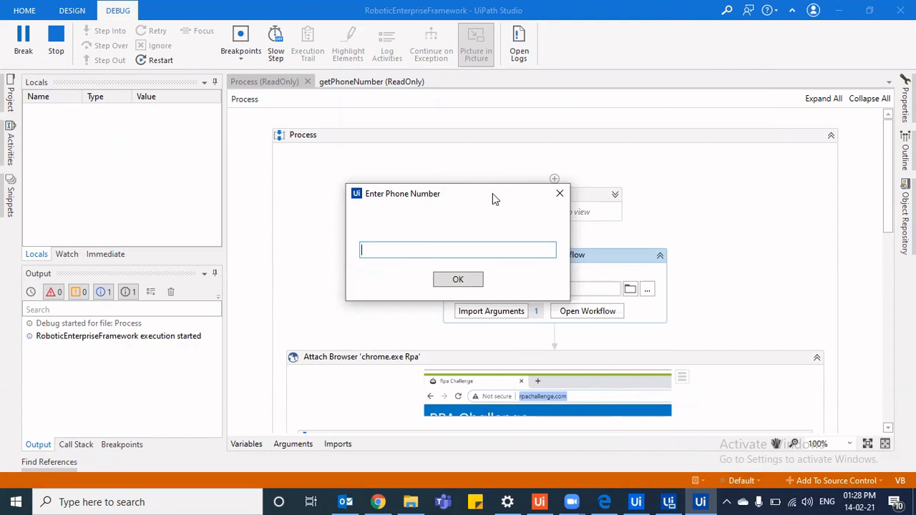
pyautogui.click(475, 43)
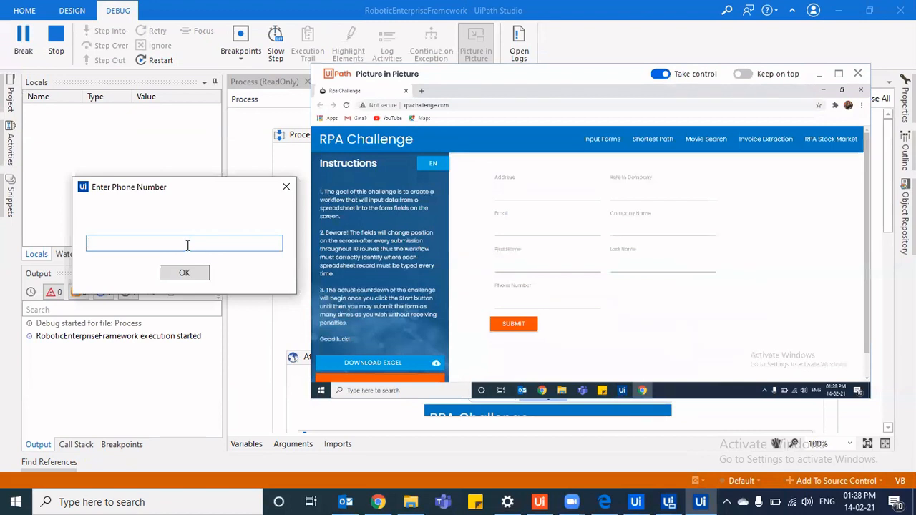
# - Submit phone number 12345, dismiss its echo message and the First Name autofill suggestions
pyautogui.write('12345')
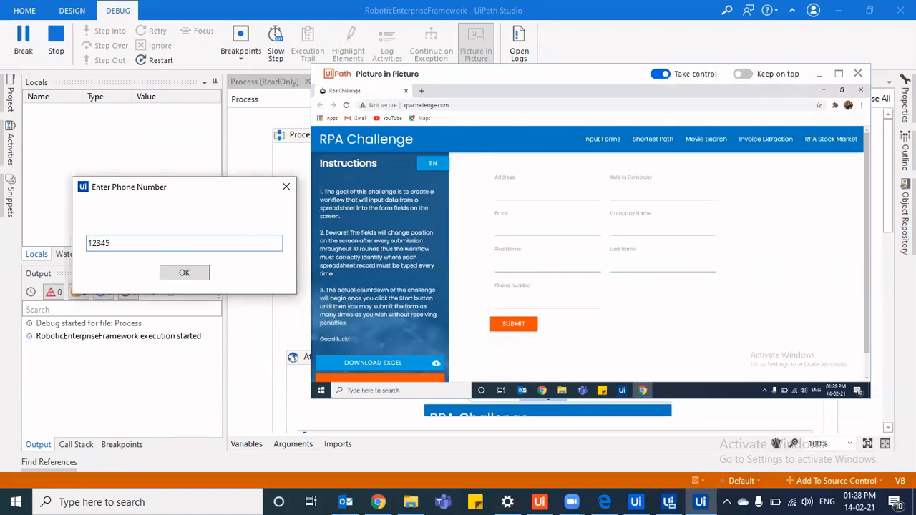
pyautogui.click(184, 273)
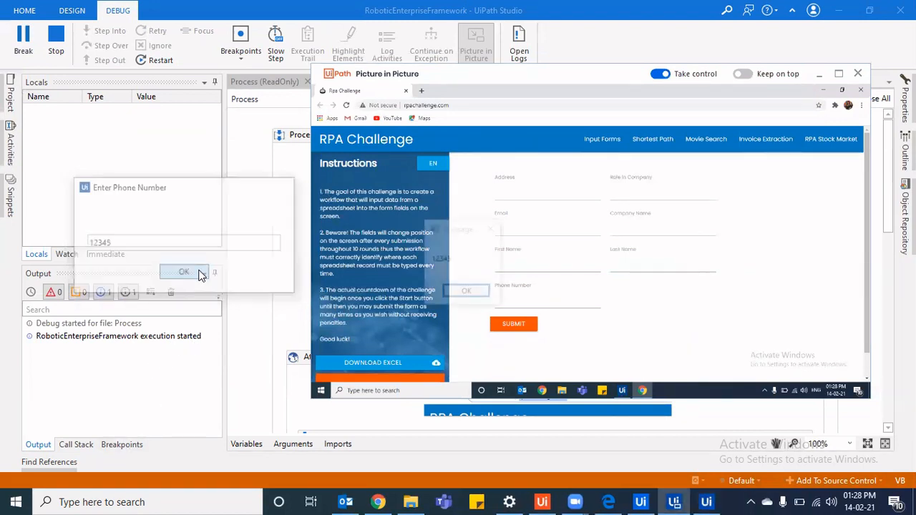
pyautogui.click(184, 272)
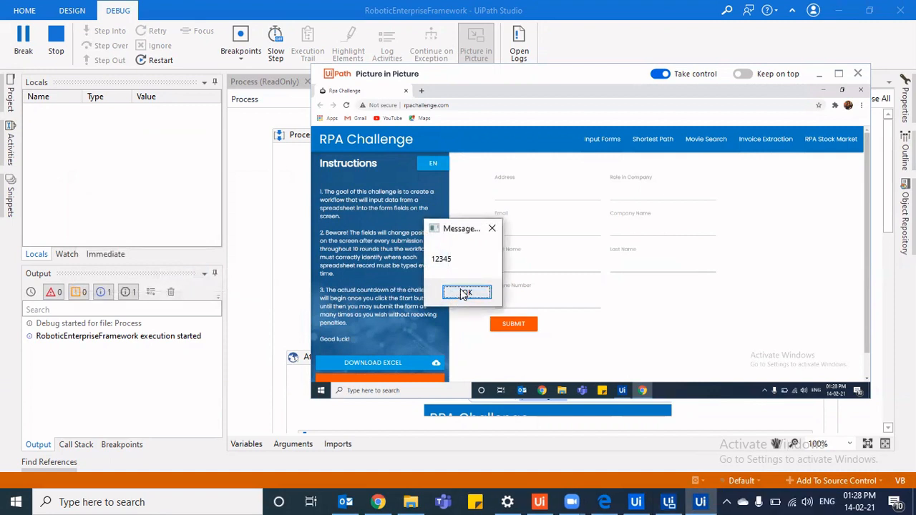
pyautogui.click(466, 293)
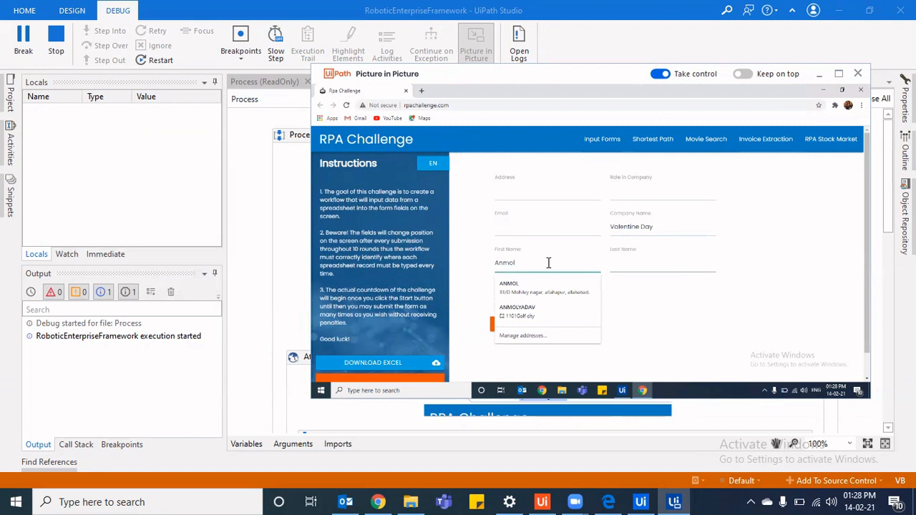
pyautogui.click(659, 310)
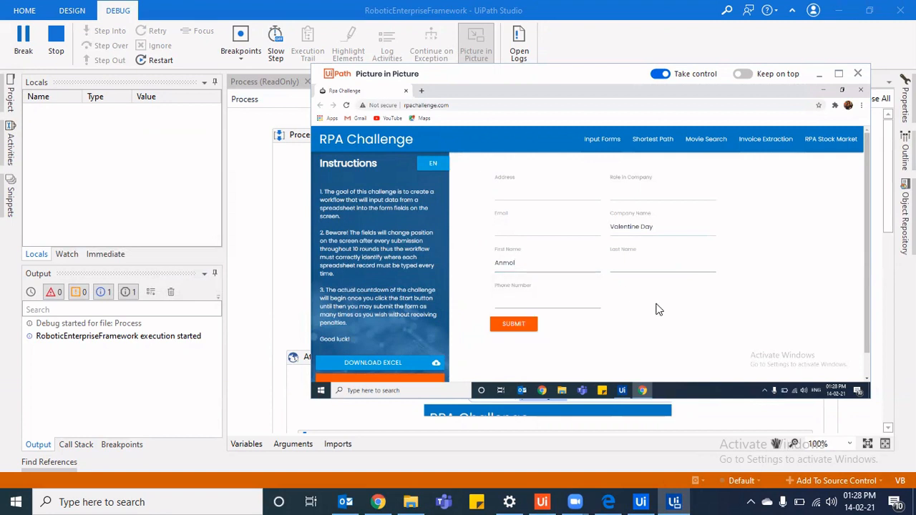
pyautogui.moveTo(640, 502)
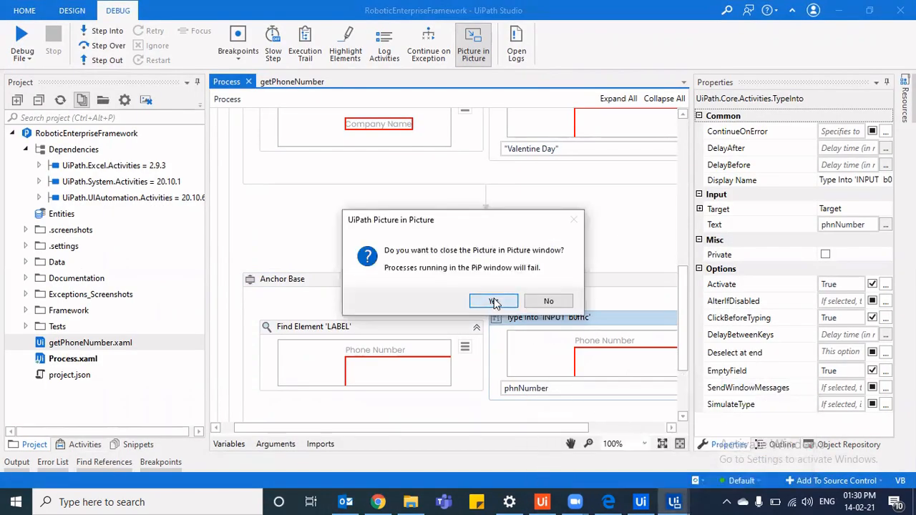
# - Confirm closing the Picture in Picture window to end the debug run
pyautogui.click(493, 300)
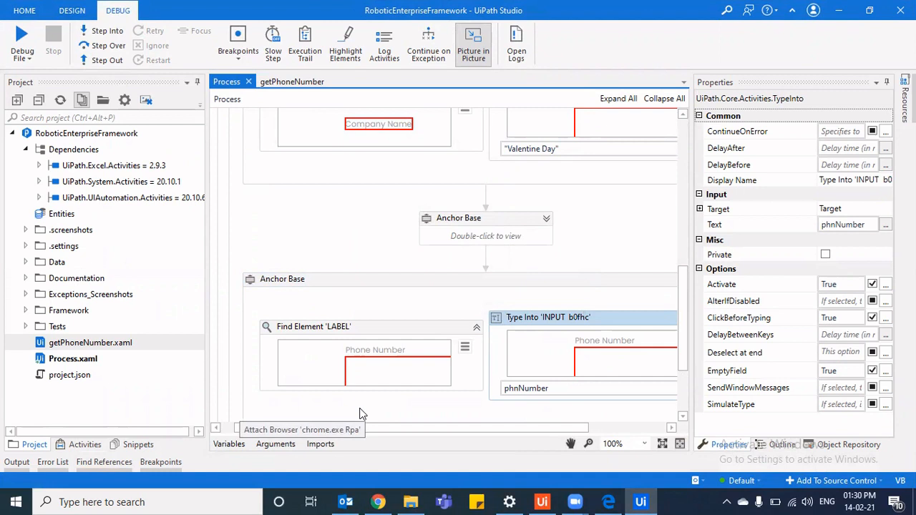
pyautogui.moveTo(688, 250)
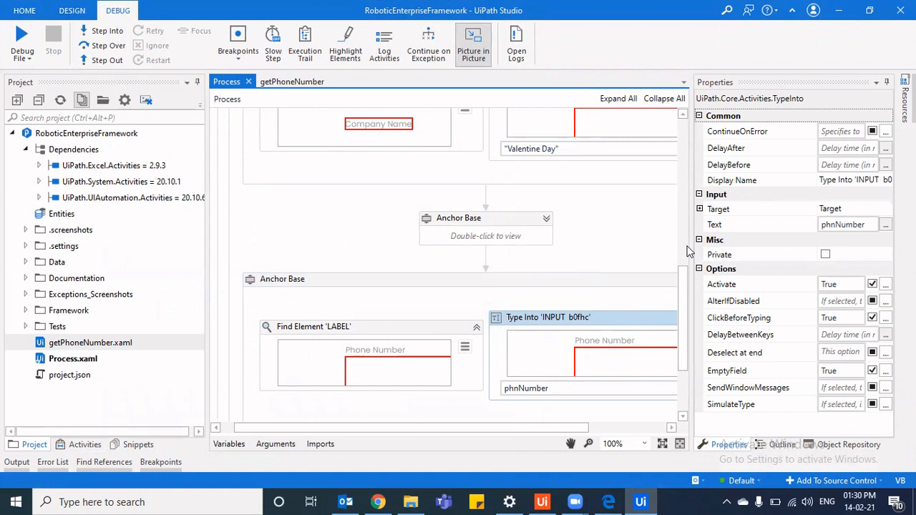